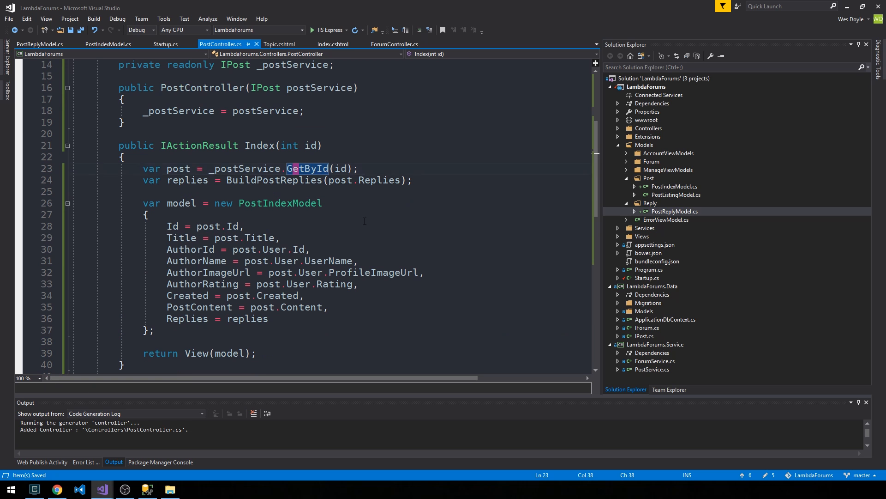
Step: Inspect the post.User references in PostController's Index action, then go to User's definition in Post.cs
left_click(296, 203)
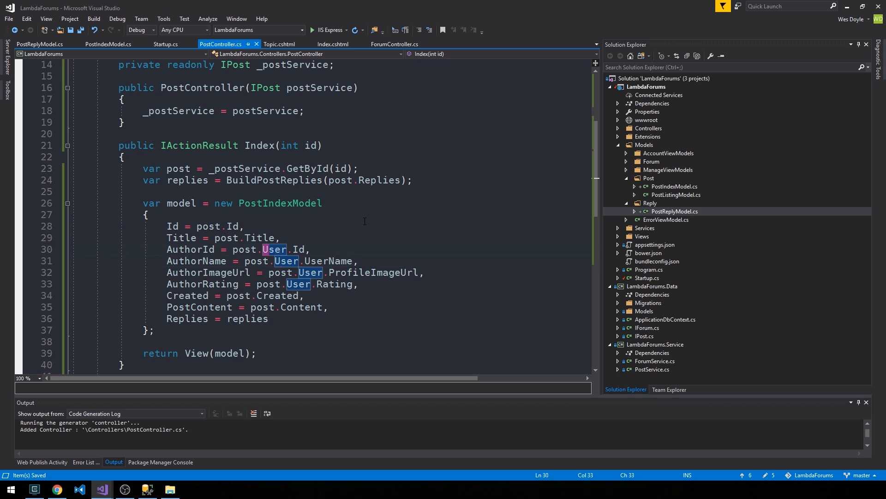
key("V")
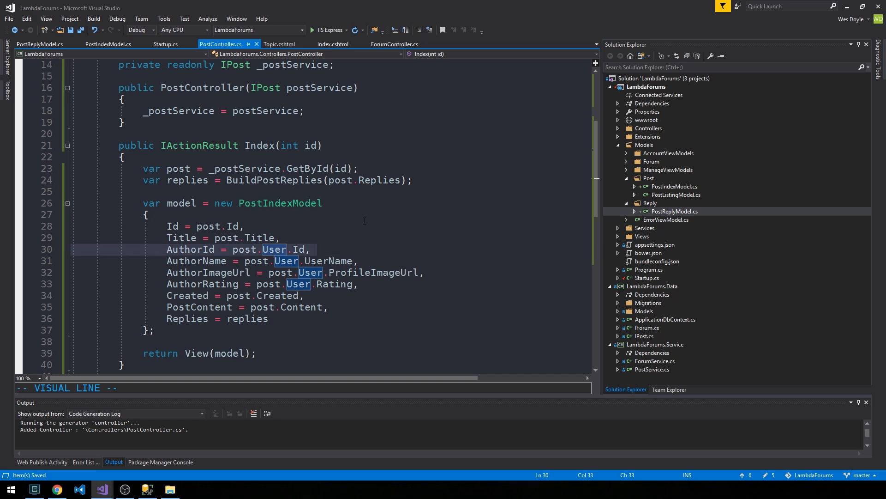
key("Escape")
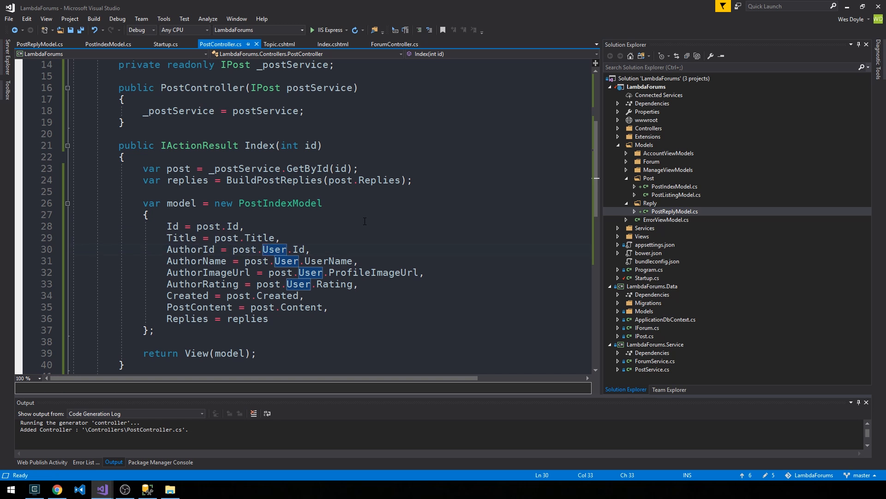
key("V")
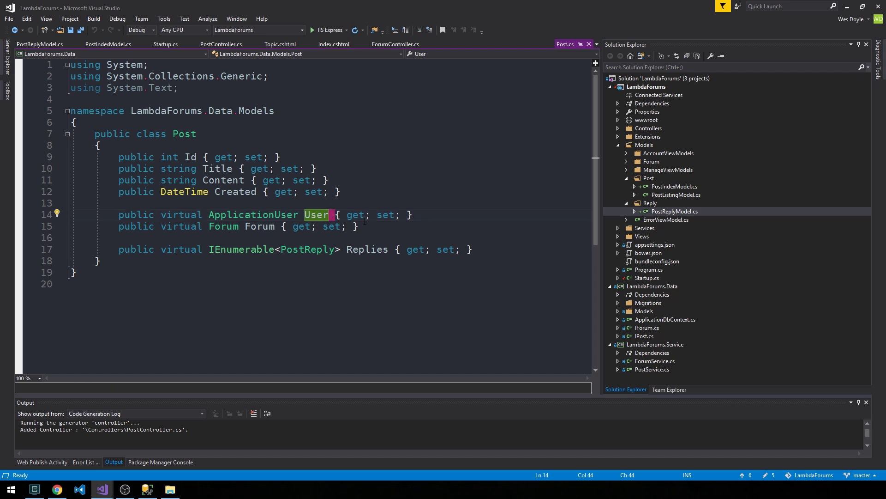
Step: Open PostService.cs from LambdaForums.Service to reach the unimplemented GetById method
left_click(221, 44)
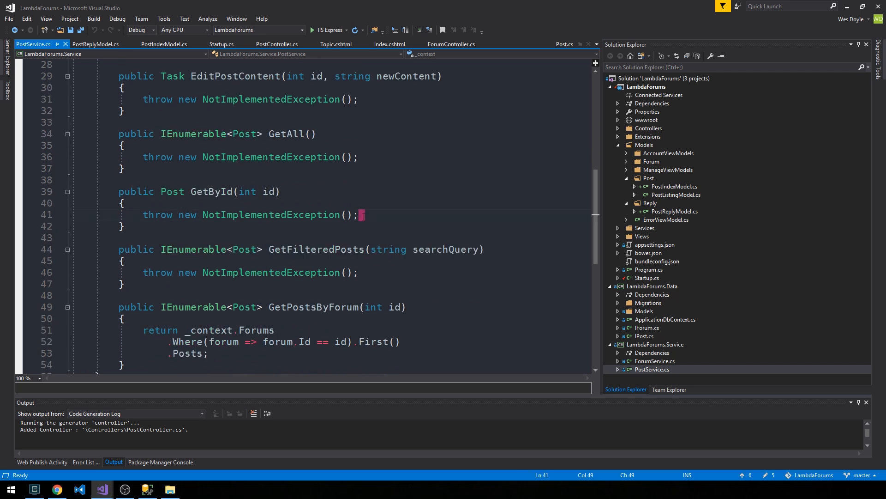
Step: Replace GetById's throw with return _context.Posts.Where(post => post.Id == id)
key("V")
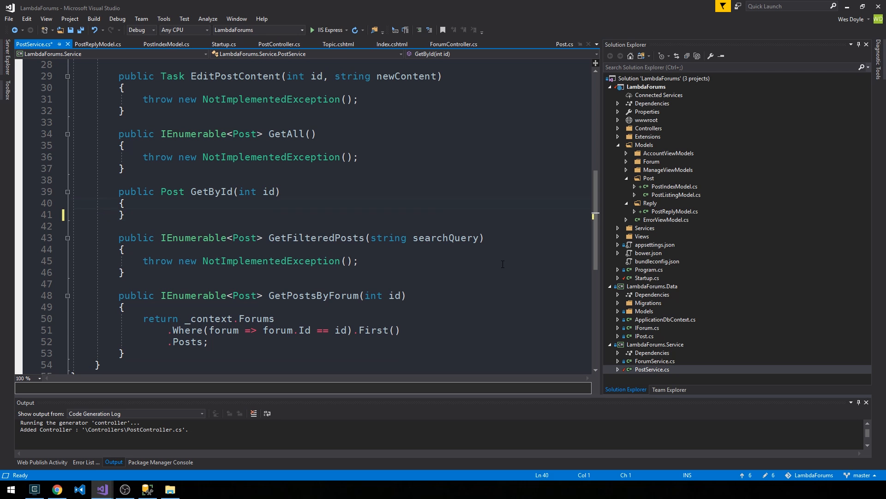
type("return")
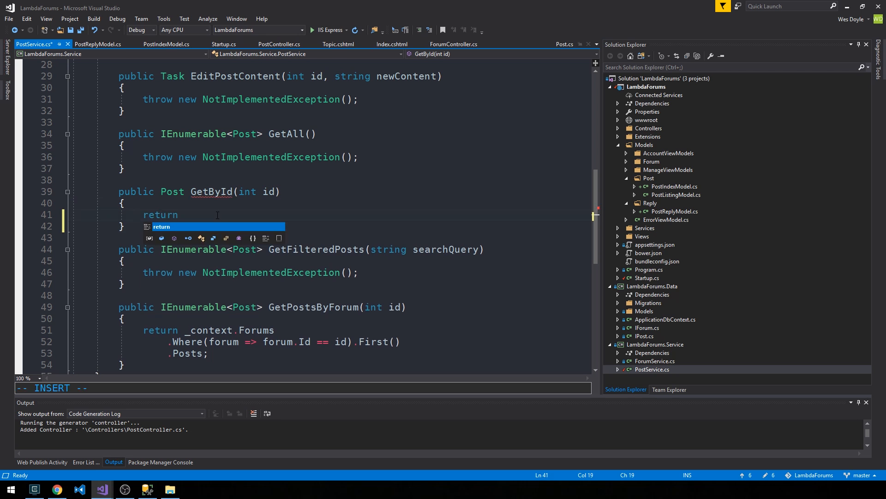
type("_context.")
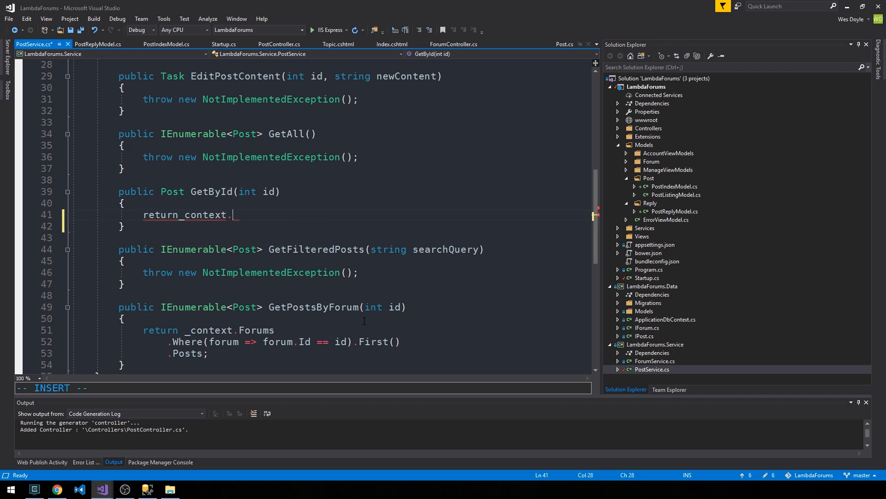
type("Posts.")
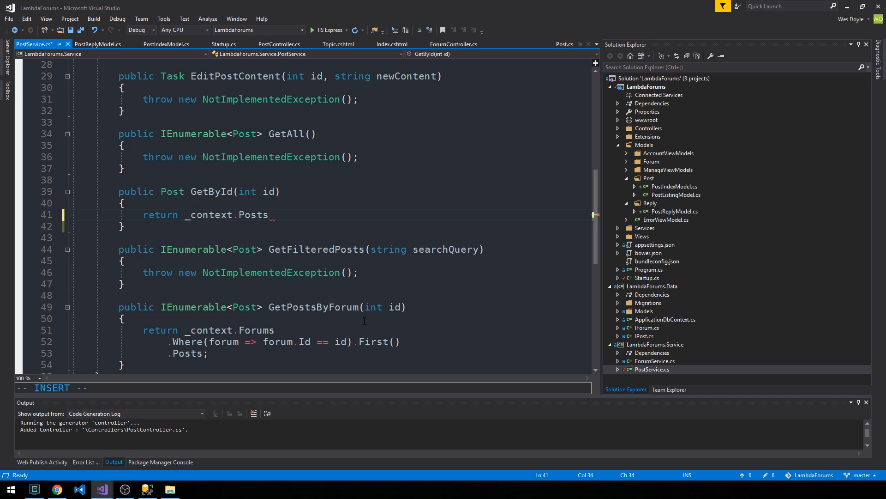
type(".Where(post =>")
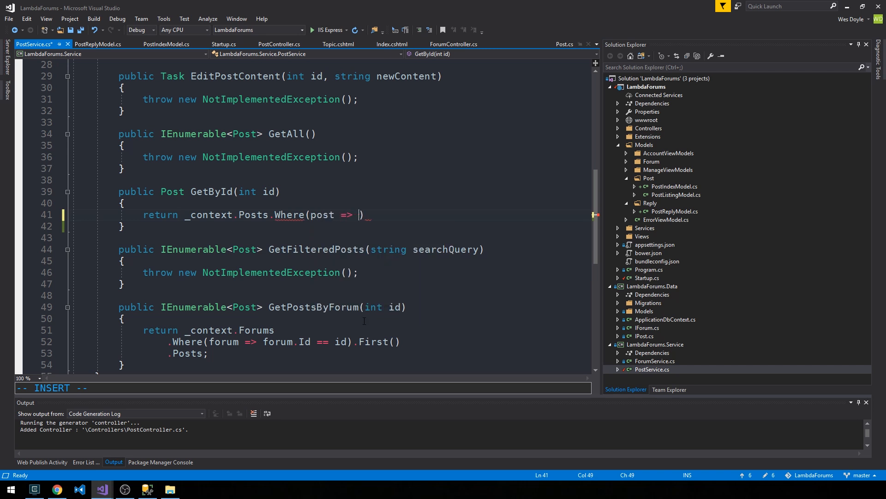
type("post.")
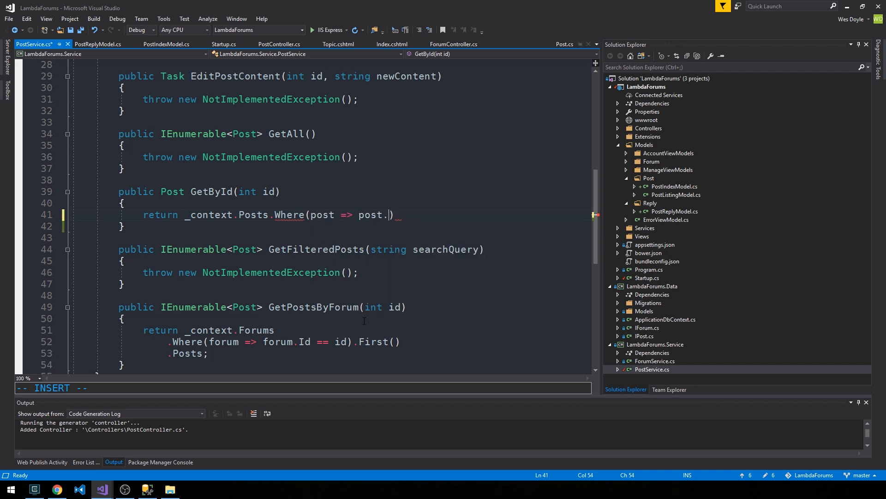
type("Id ==")
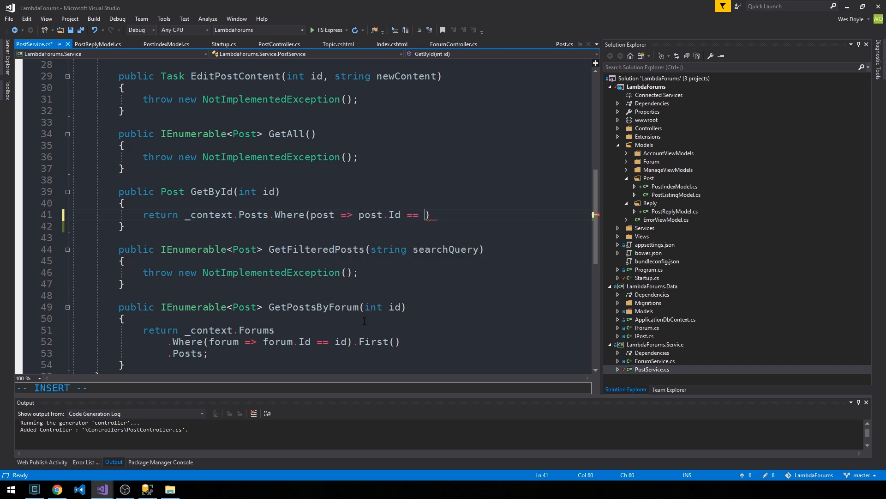
type("id")
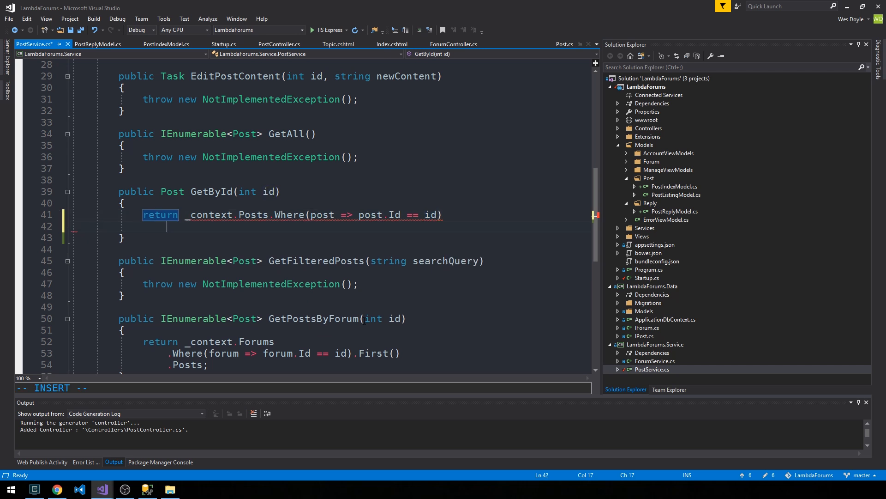
Step: Chain Include for User, Replies and Forum plus First(), checking BuildPostReplies in PostController
type(".Include(p")
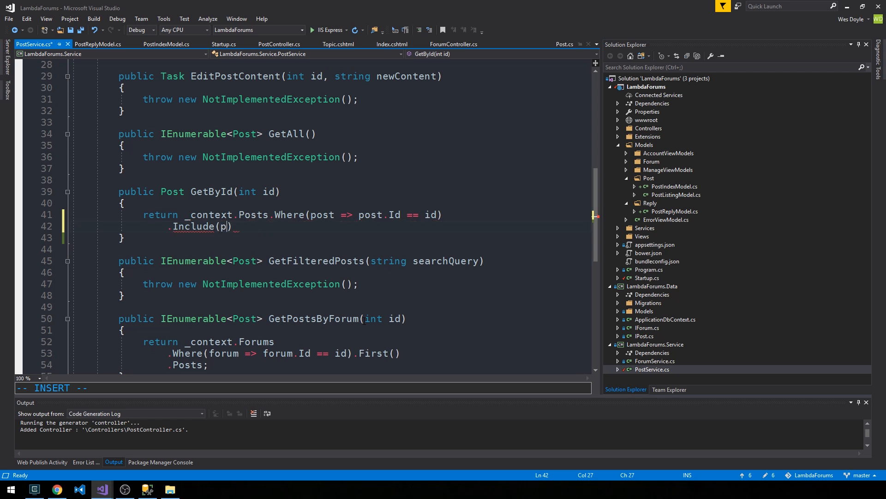
type("ost => post.")
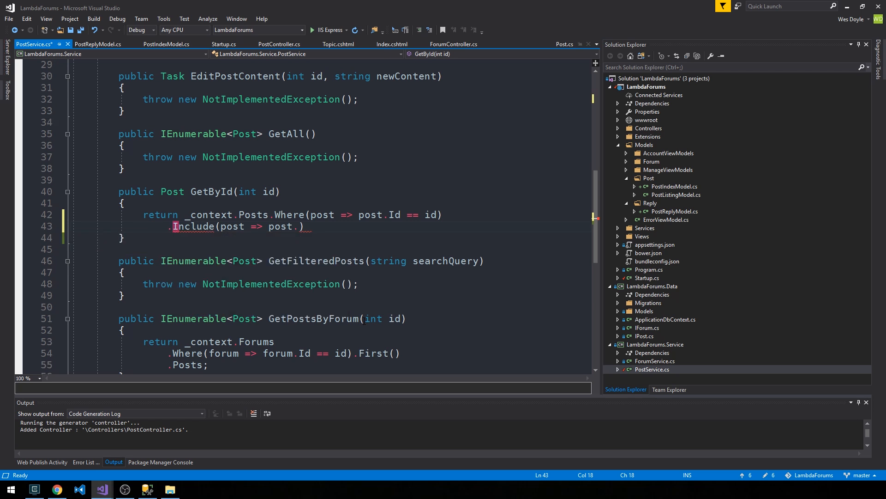
type(".Include(post => post.")
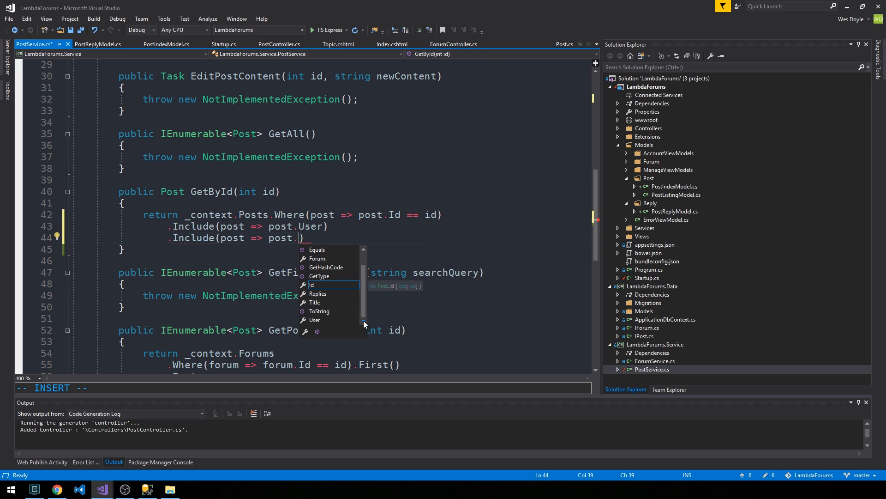
type("Replies")
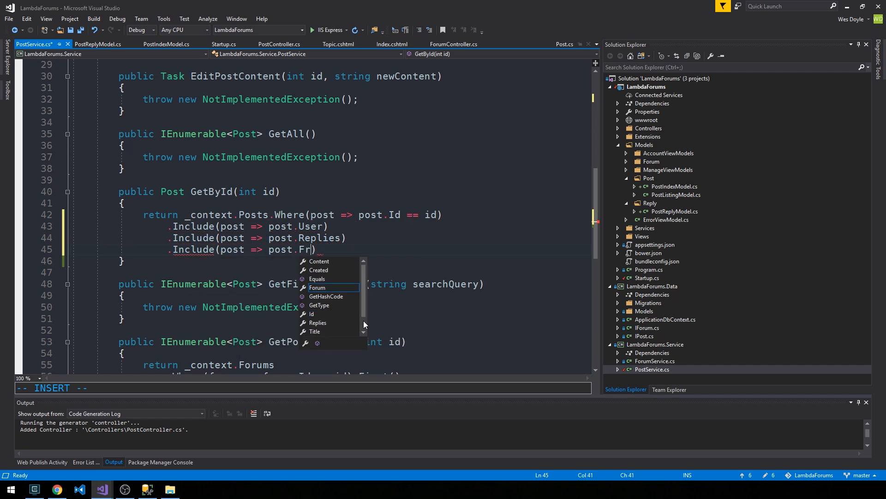
key("Tab")
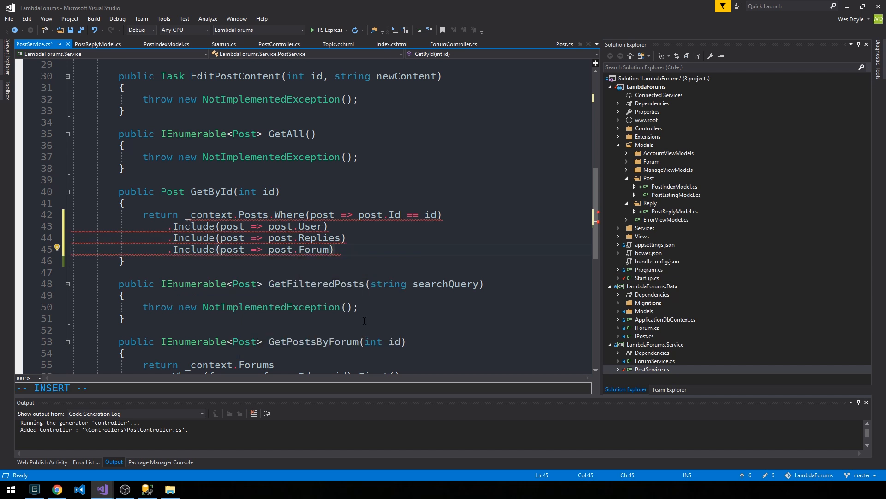
type(".FirstOrDefault(")
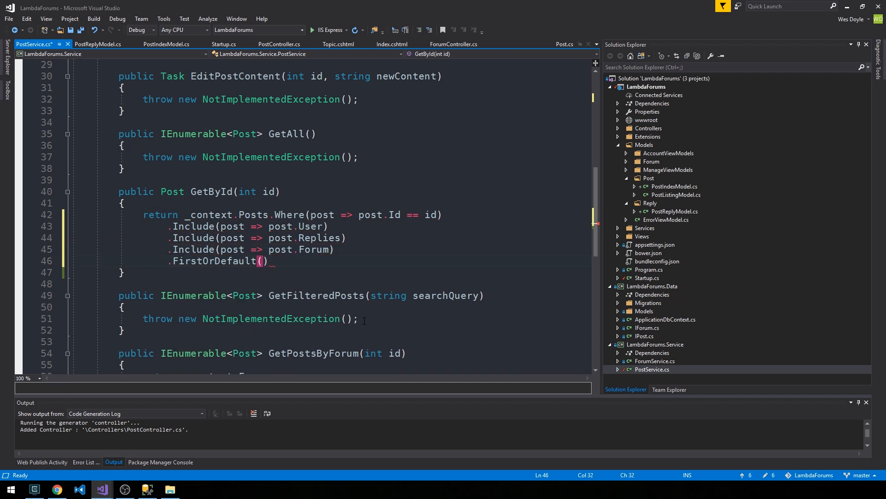
type("First();")
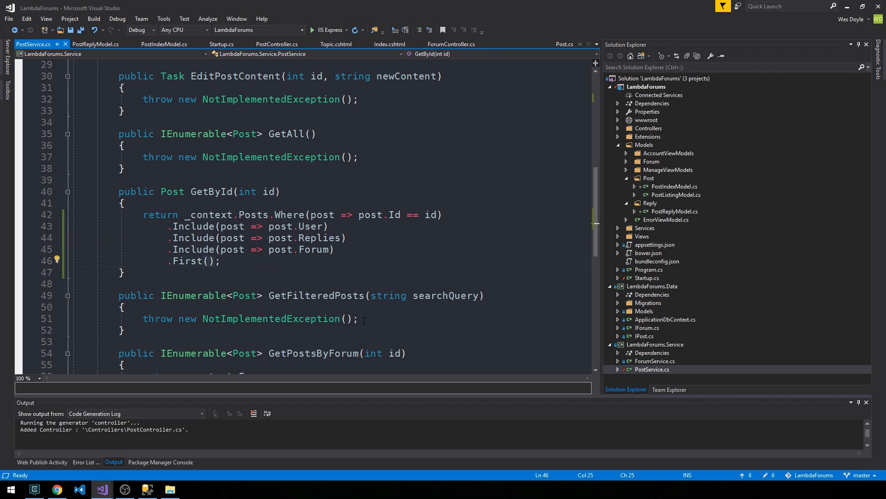
double_click(208, 214)
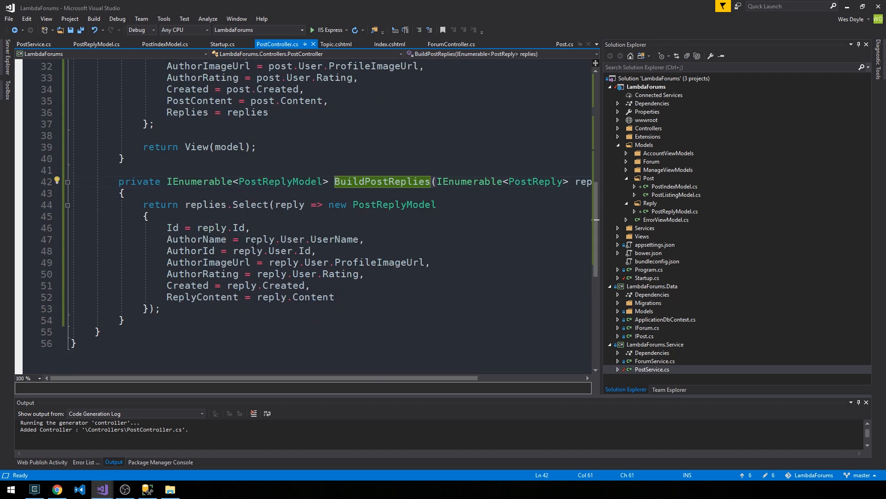
mouse_move(319, 265)
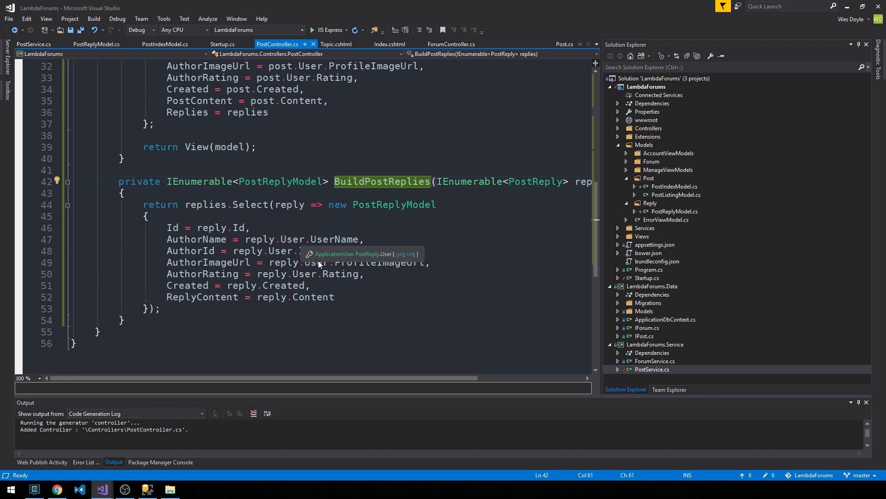
left_click(31, 46)
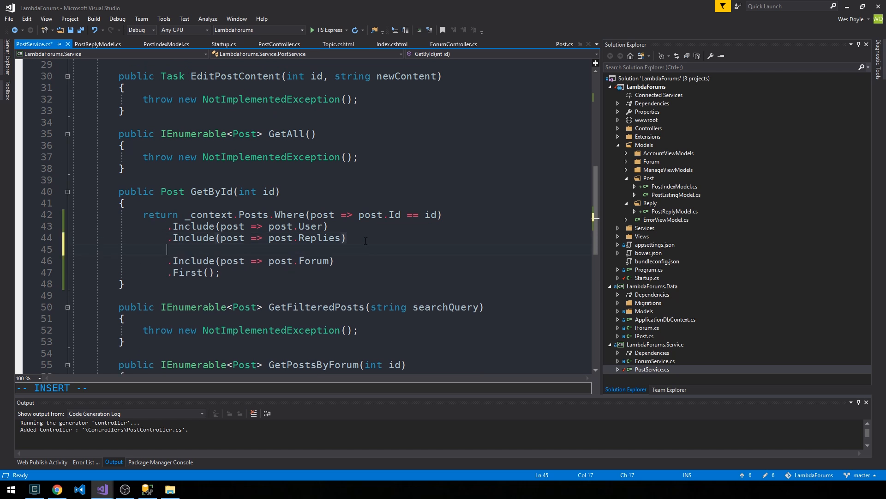
Step: Add .ThenInclude(reply => reply.User), save PostService, and close every tab except PostController.cs
type(".ThenInclude(reply =")
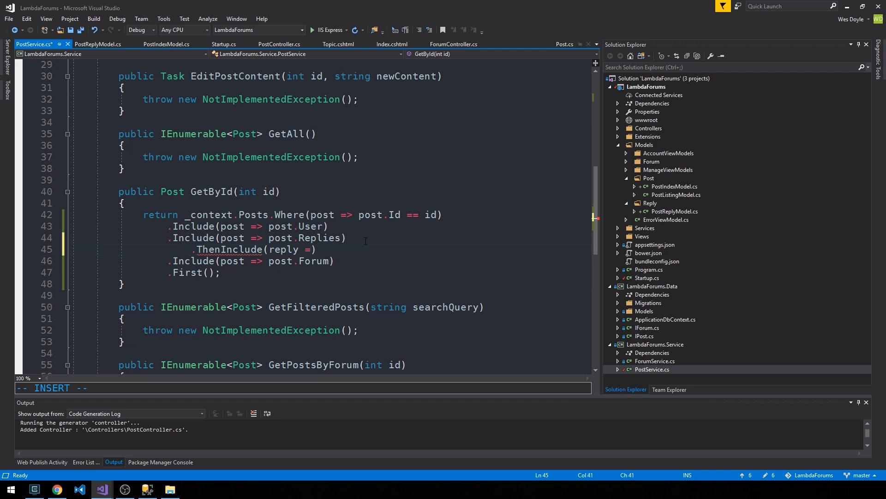
type("reply.User")
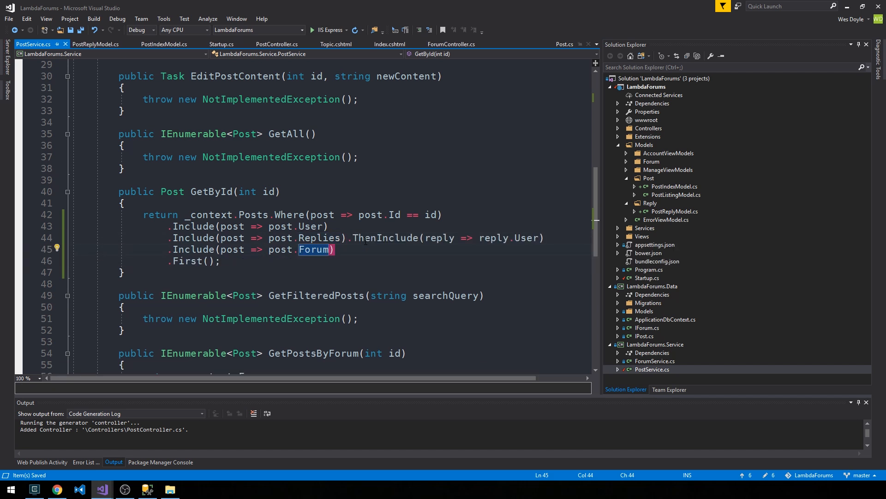
key("V")
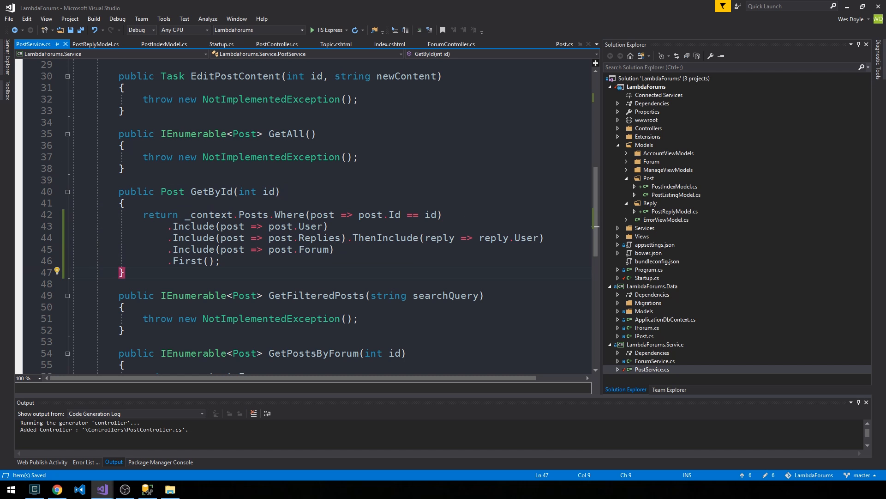
left_click(86, 44)
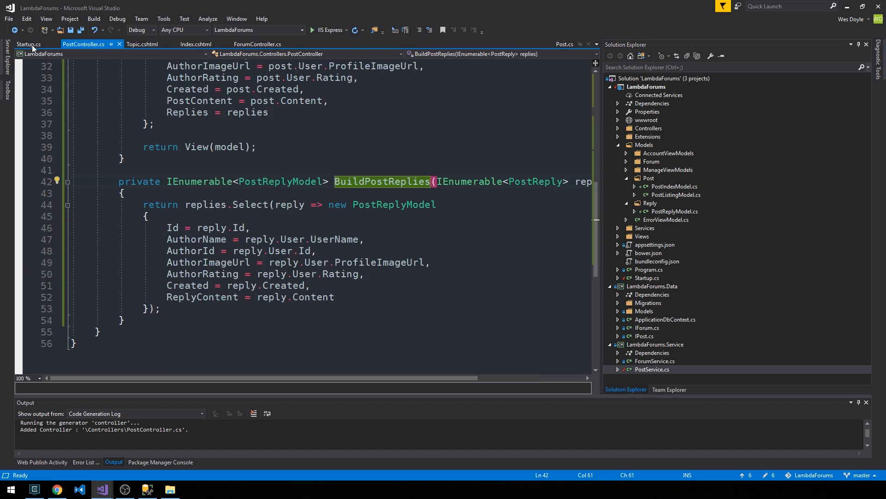
right_click(83, 45)
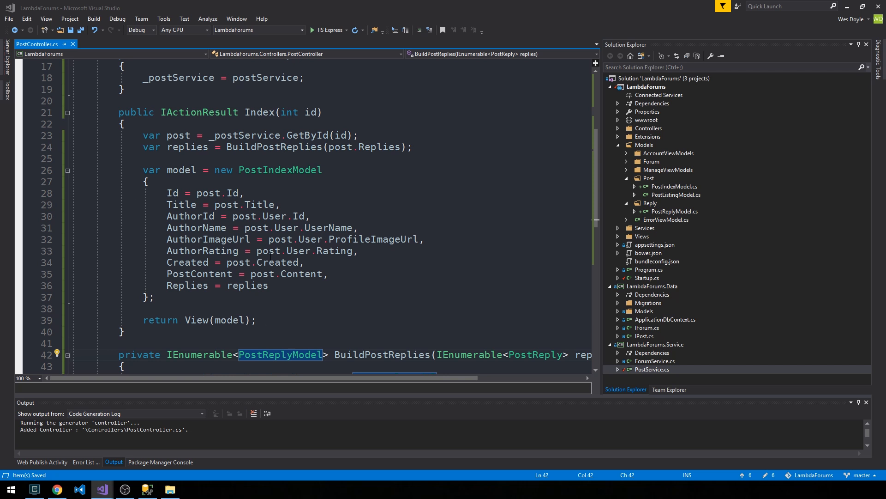
Step: Add a Post folder under Views and create a new Index.cshtml item inside it
left_click(627, 178)
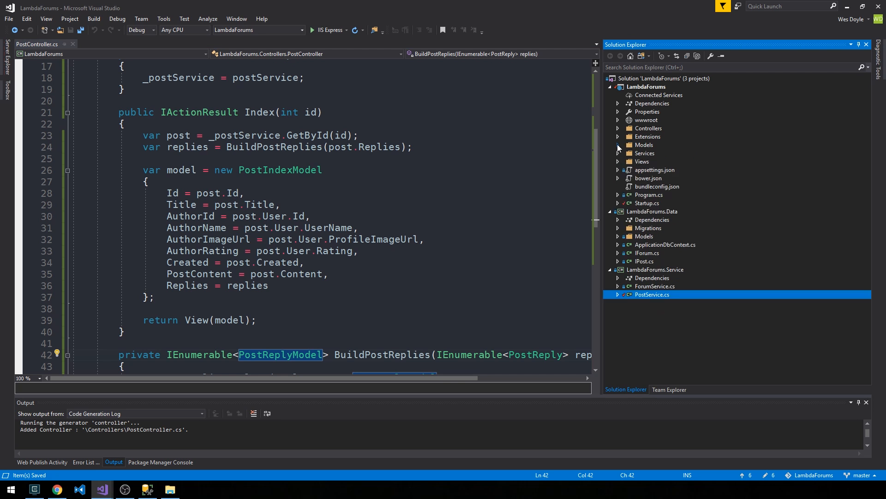
left_click(618, 161)
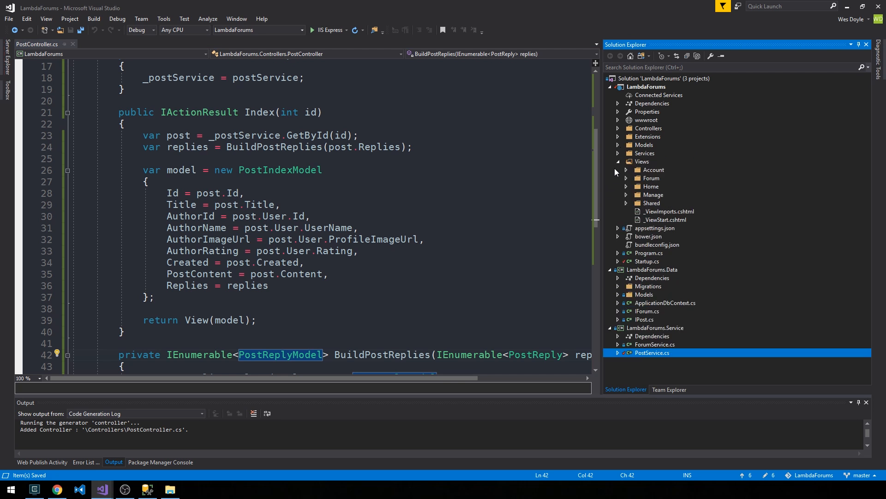
right_click(642, 161)
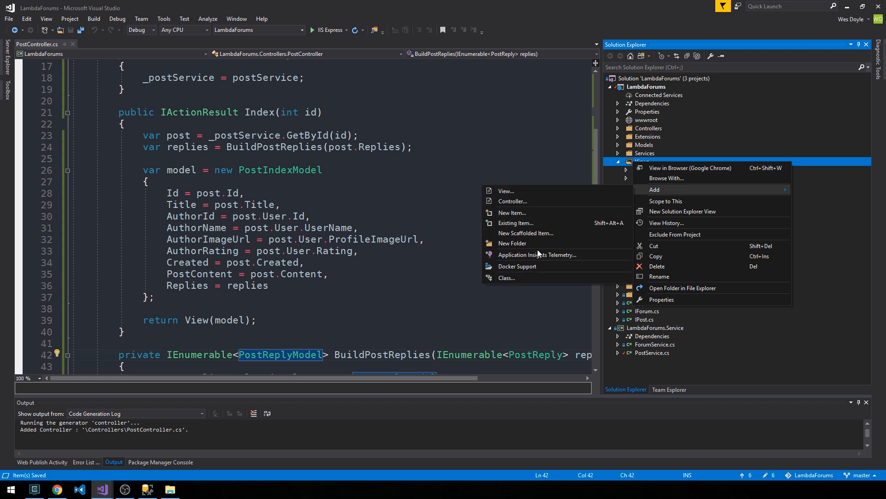
left_click(512, 243)
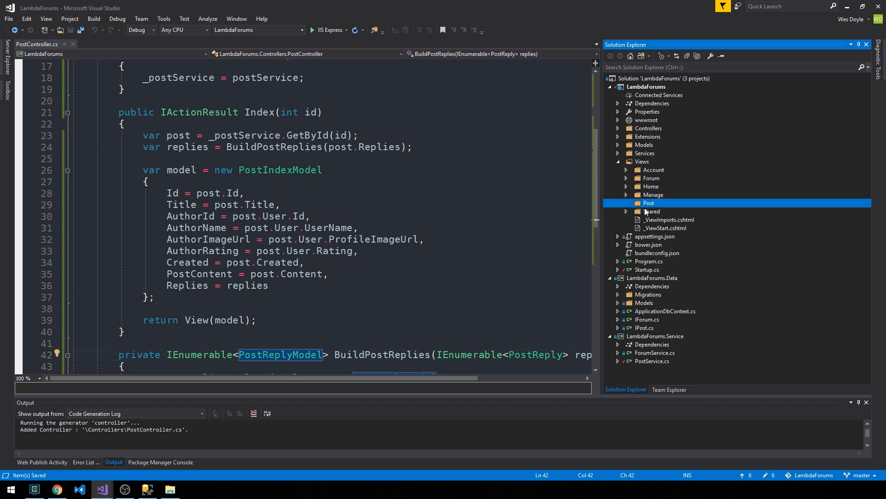
right_click(648, 203)
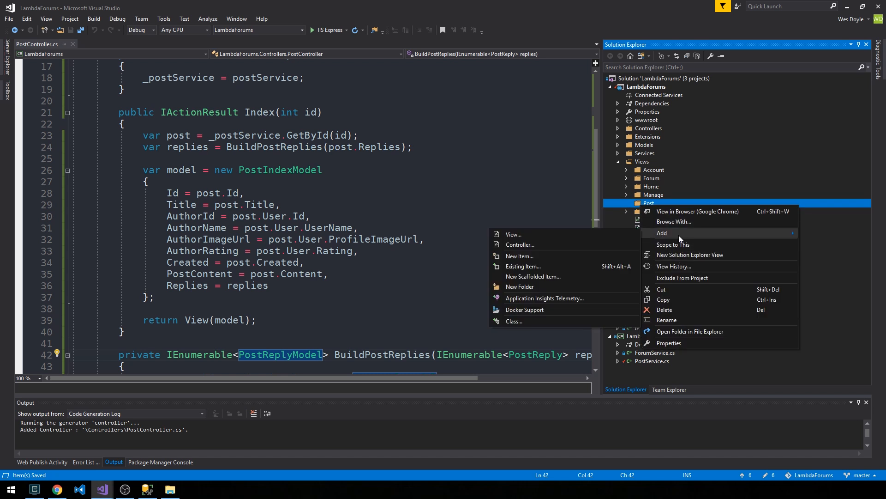
mouse_move(543, 256)
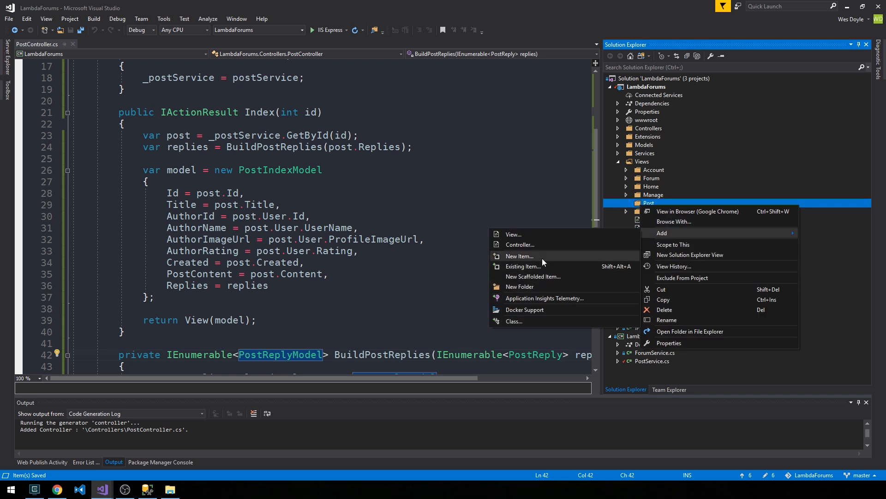
left_click(520, 256)
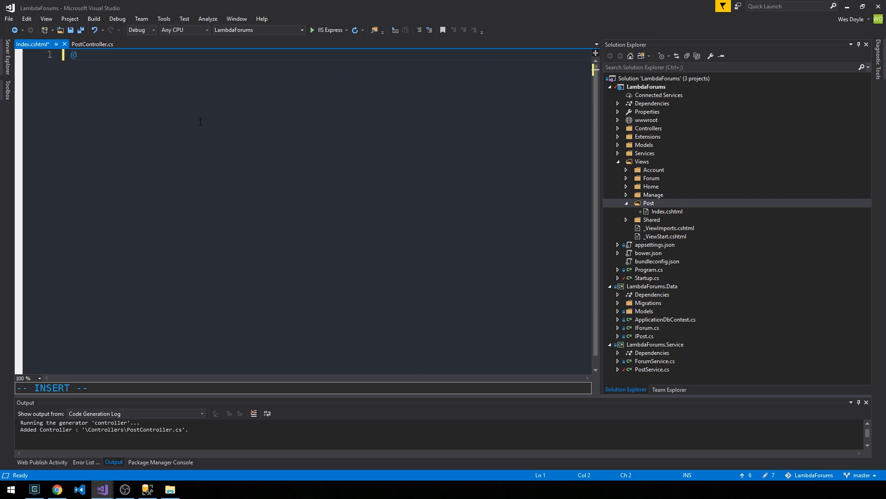
type("model")
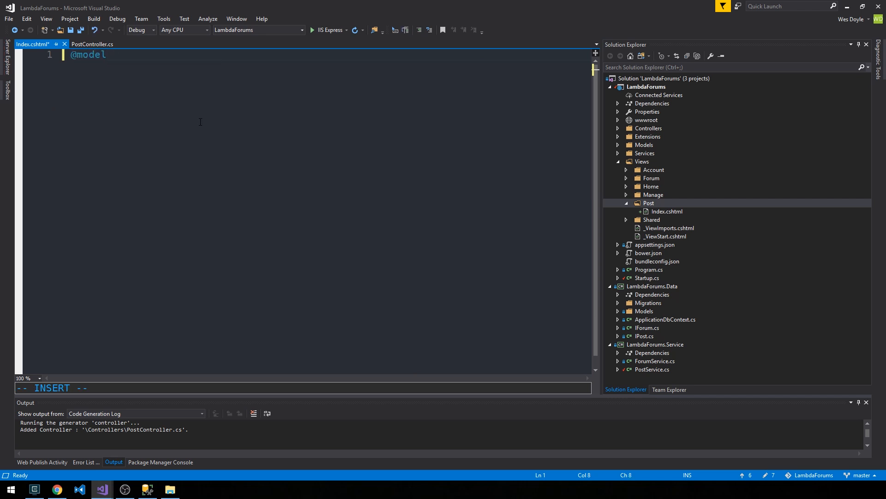
type("LambdaForums")
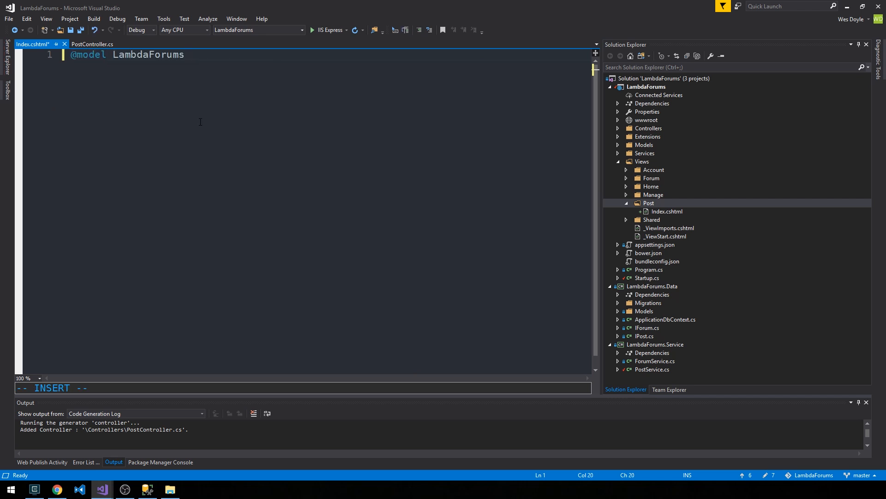
type(".Models")
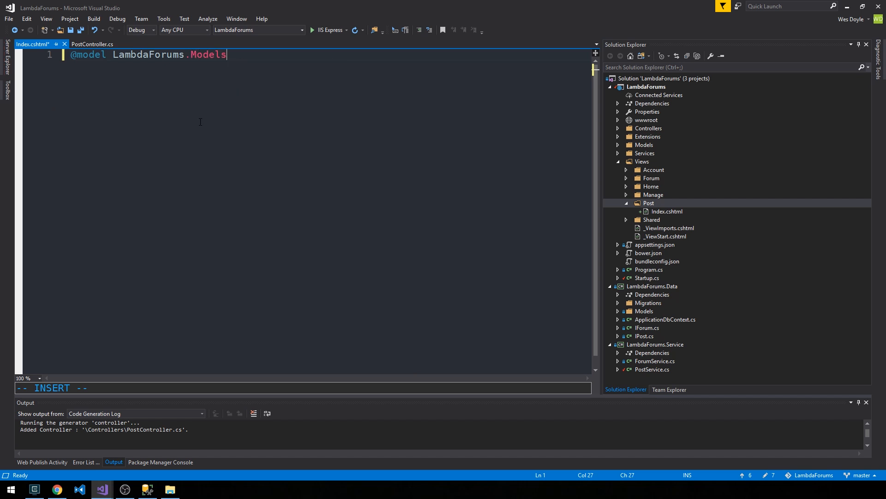
type(".Post")
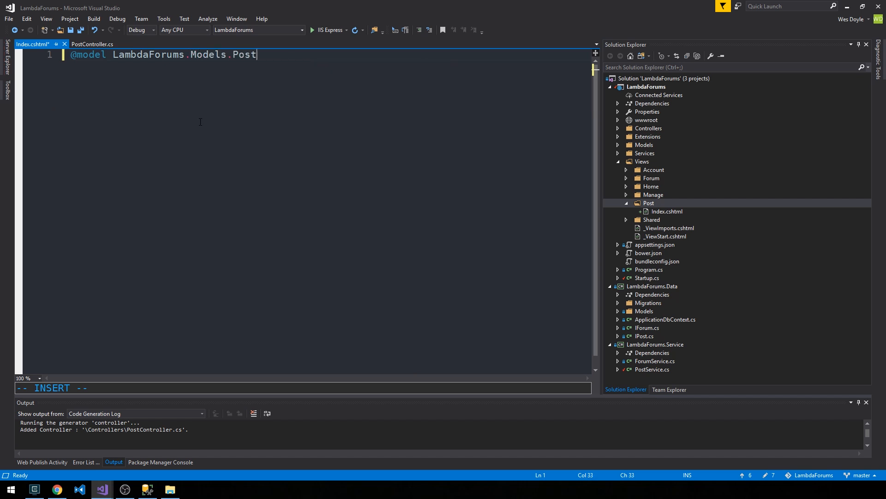
type("PostIndexModel")
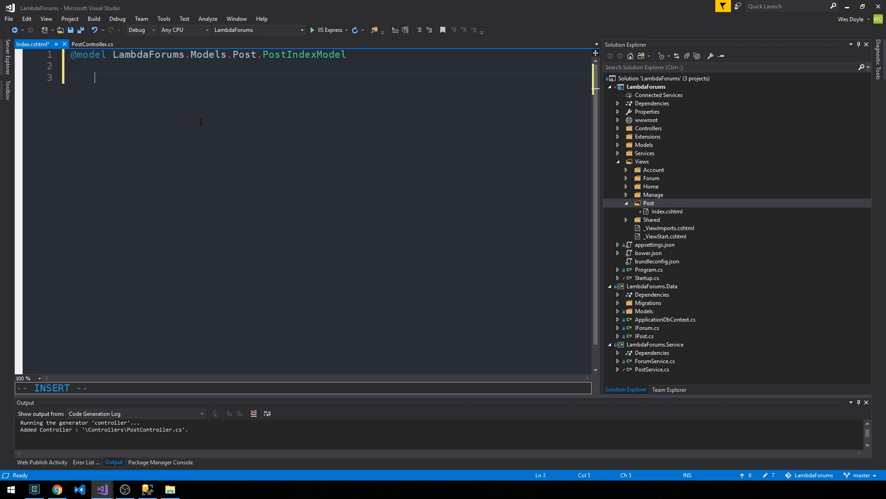
type("<h1></h1>")
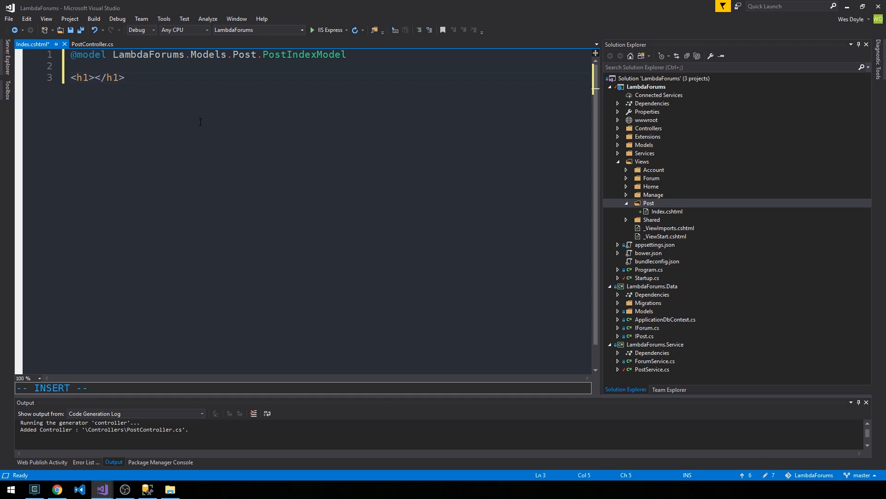
type("@")
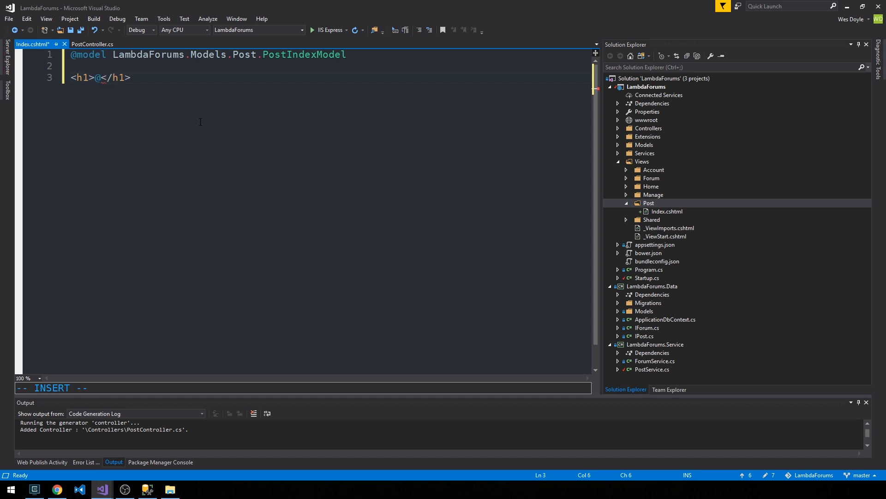
type("Model.Title")
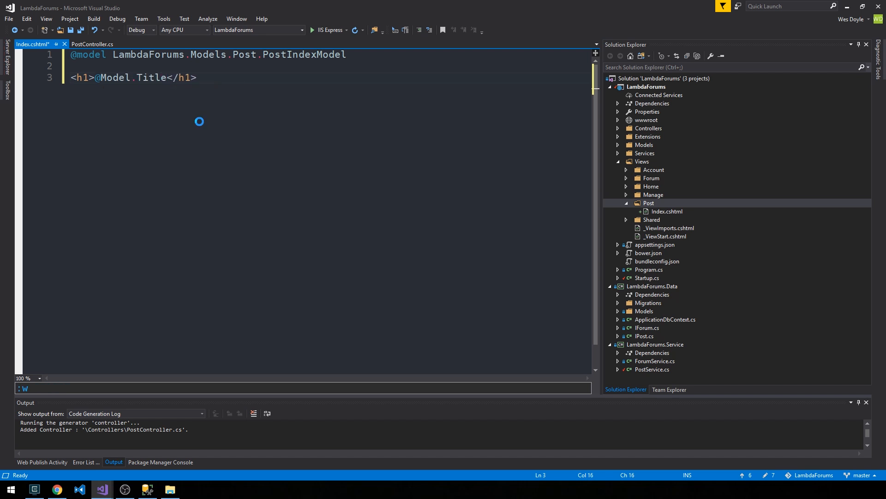
left_click(198, 77)
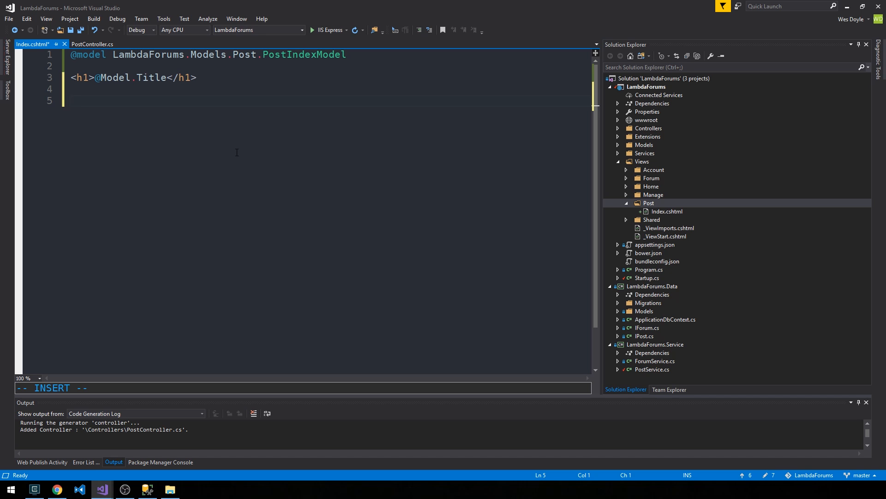
type("<div>")
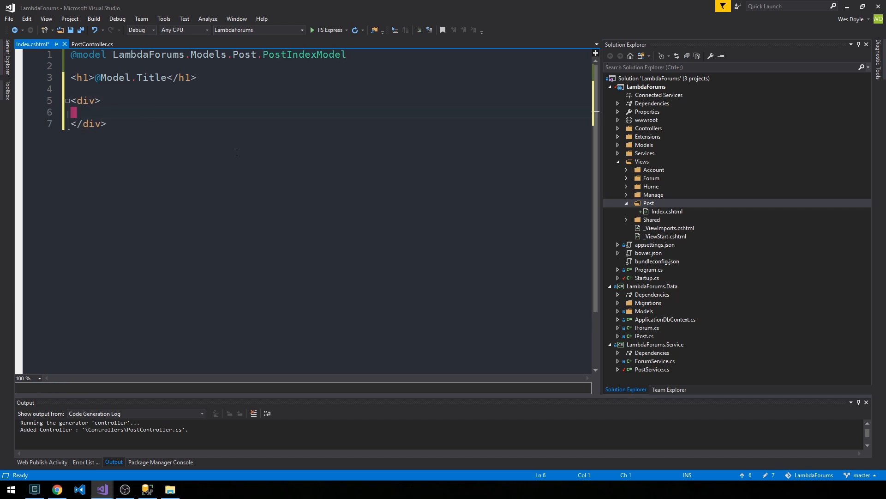
key("Backspace")
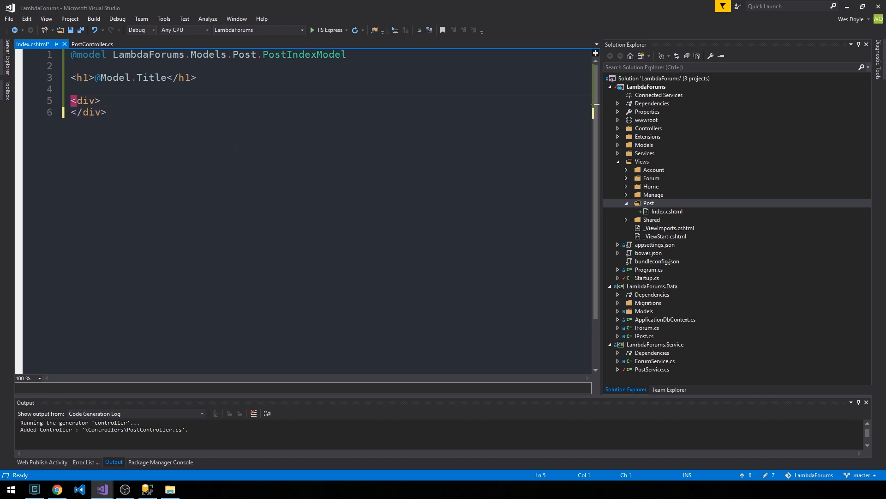
type("@")
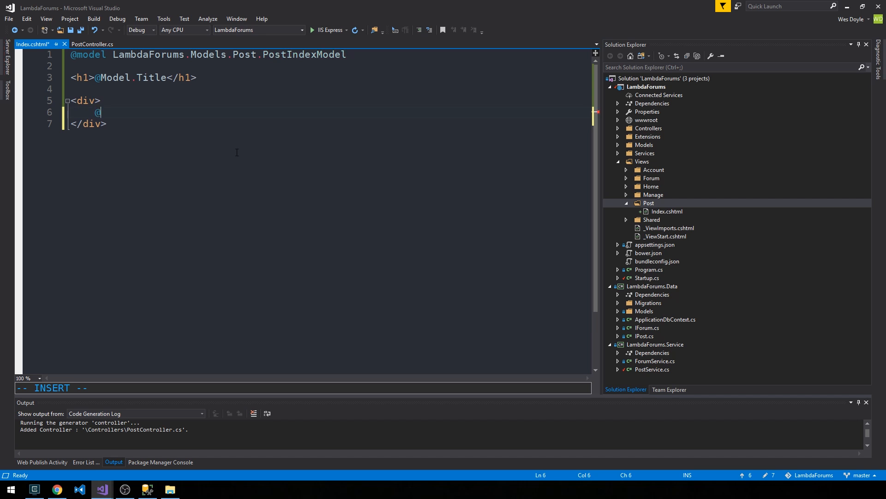
type("Model")
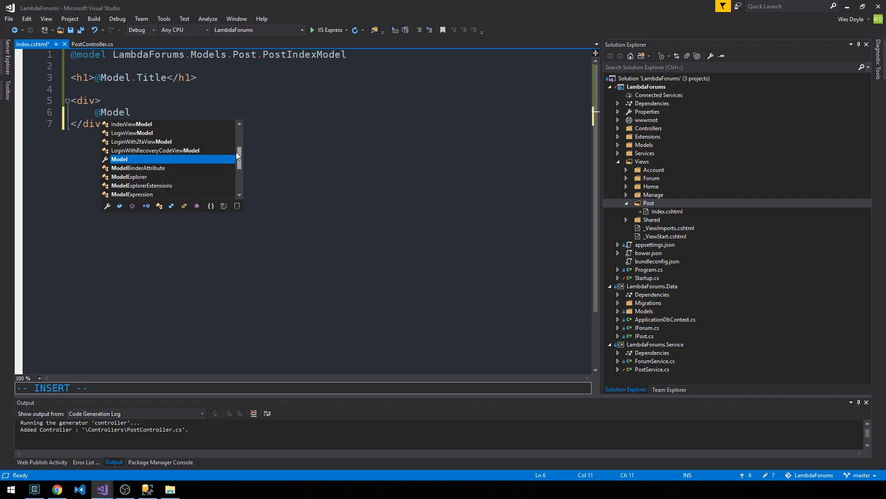
type(".AuthorName")
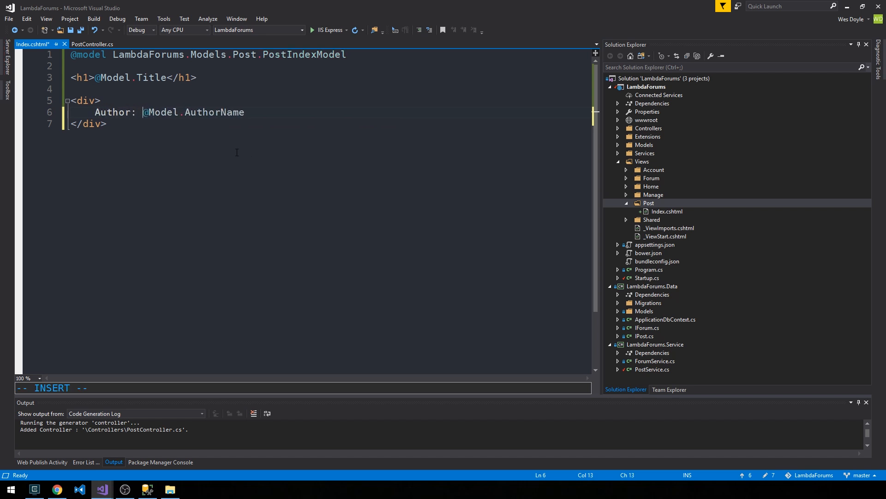
type("Author: @Model.AuthorName")
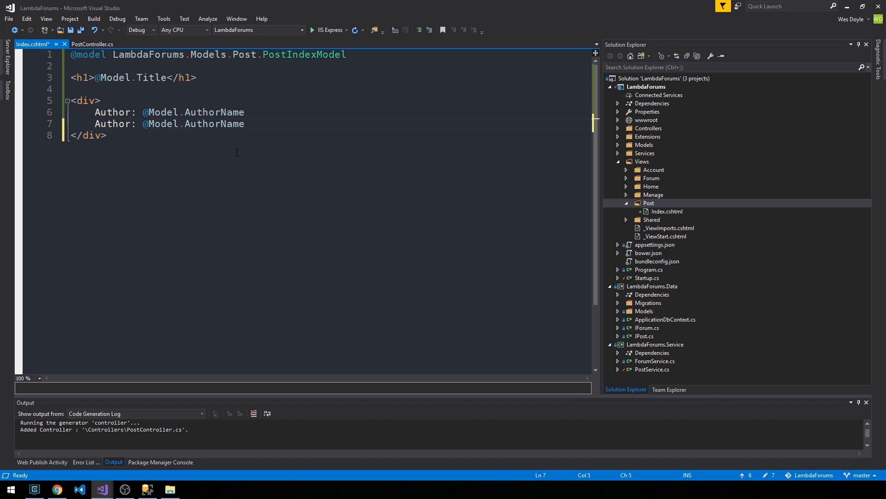
type("Created: @ModelA.")
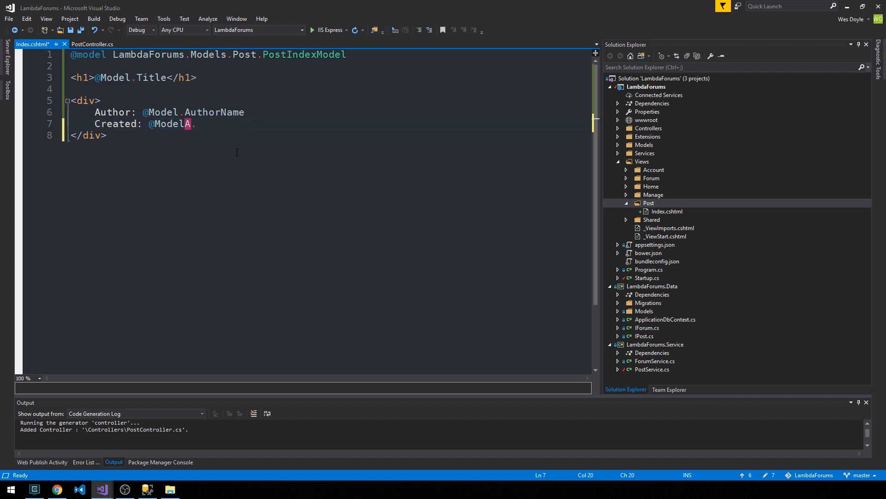
type("Created")
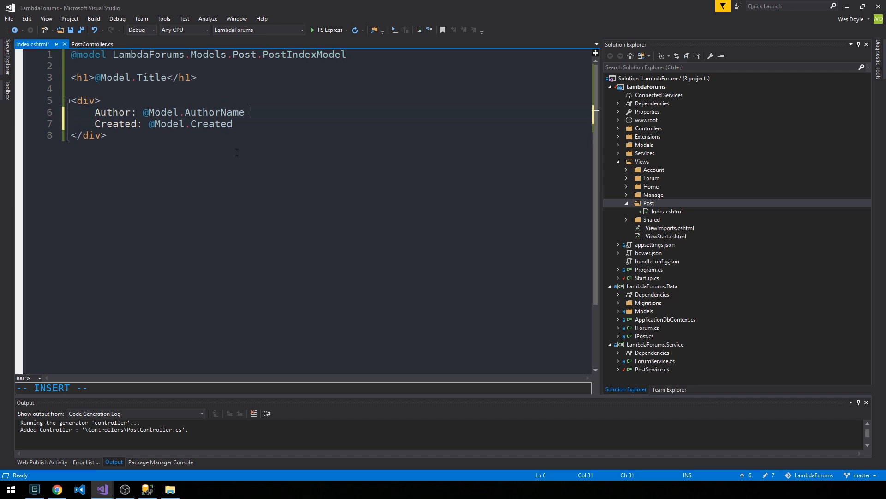
type("(@")
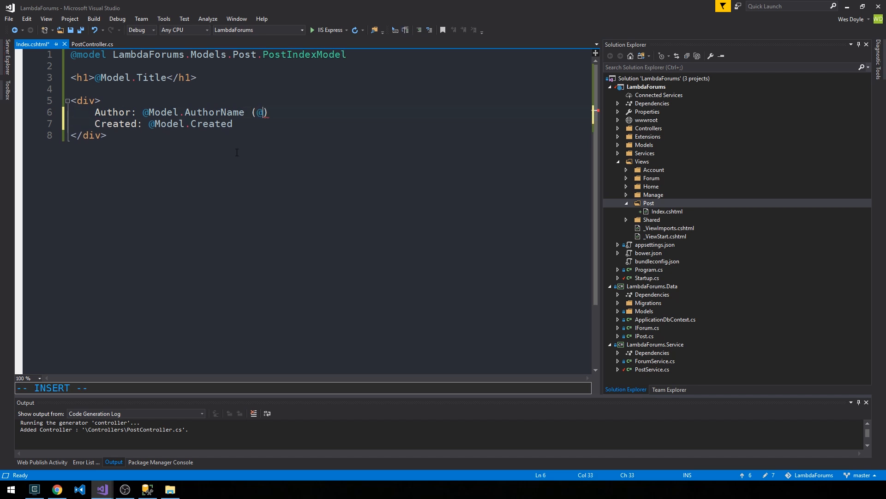
type("Model.AuthoRating")
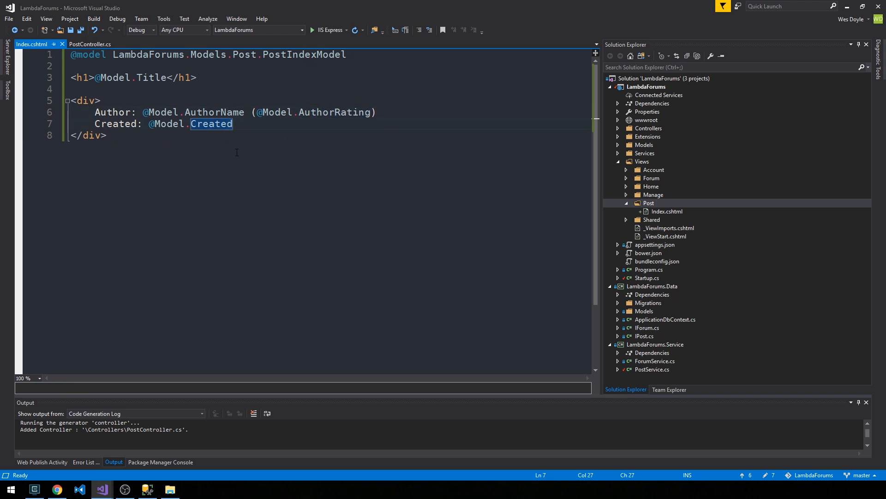
type("<div>")
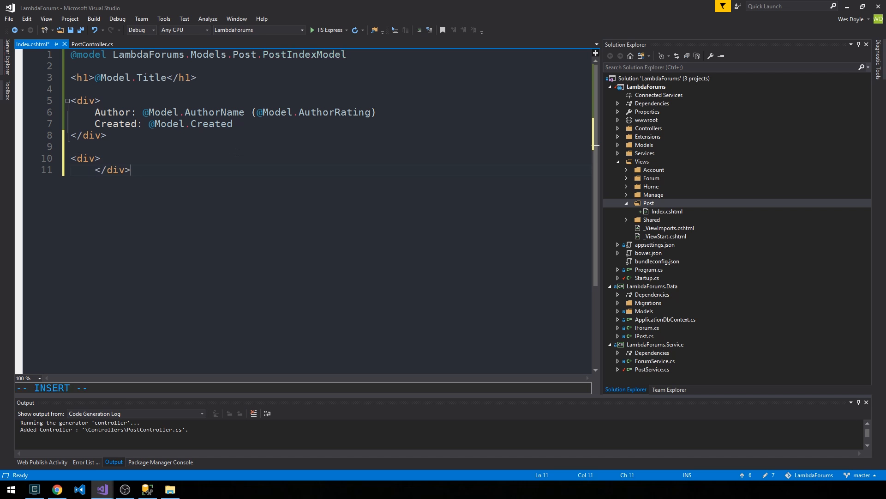
key("Enter")
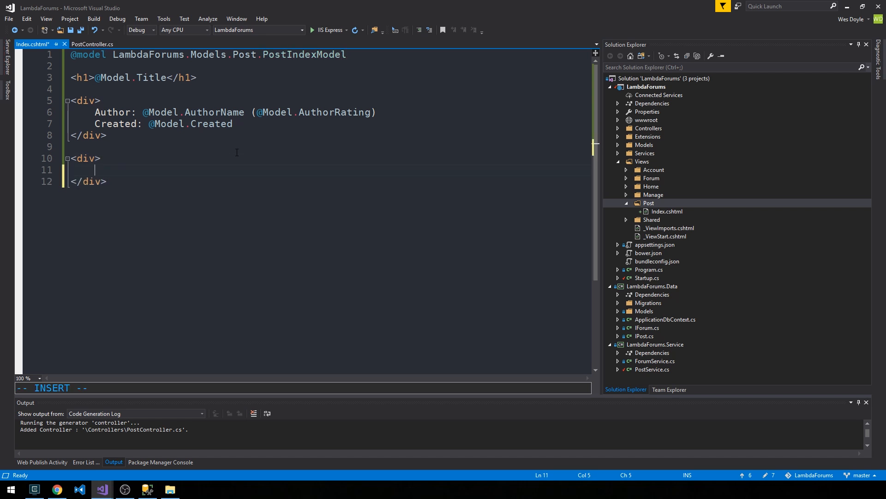
type("@Model.PostContent")
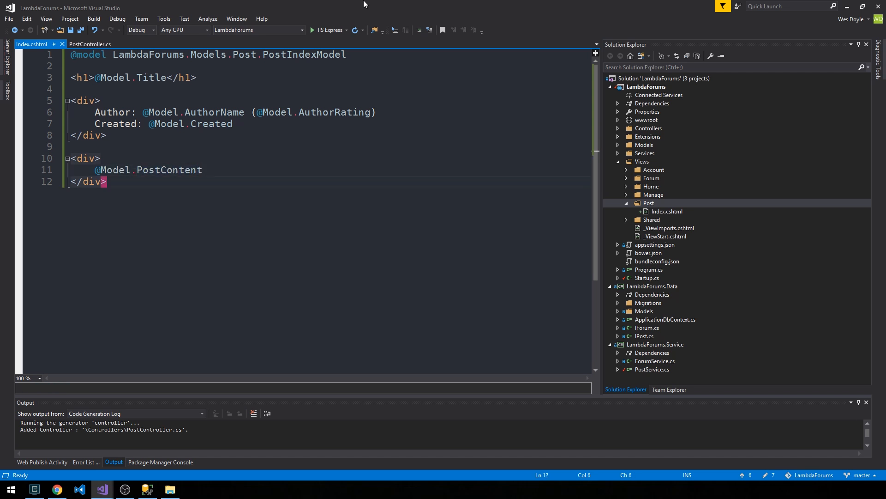
type("@")
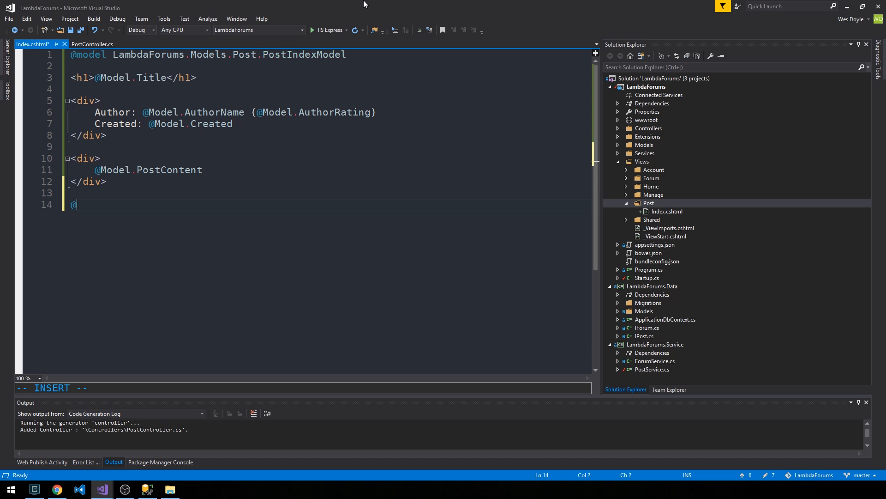
type("if(")
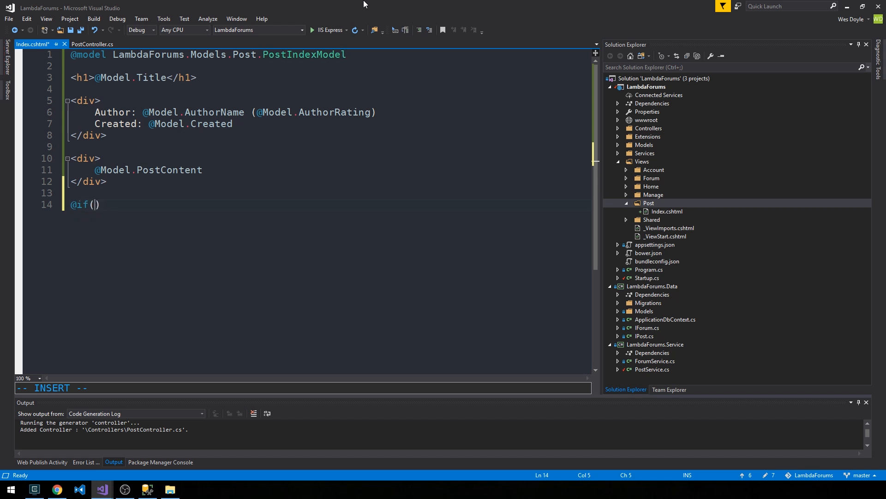
type("Model.RE")
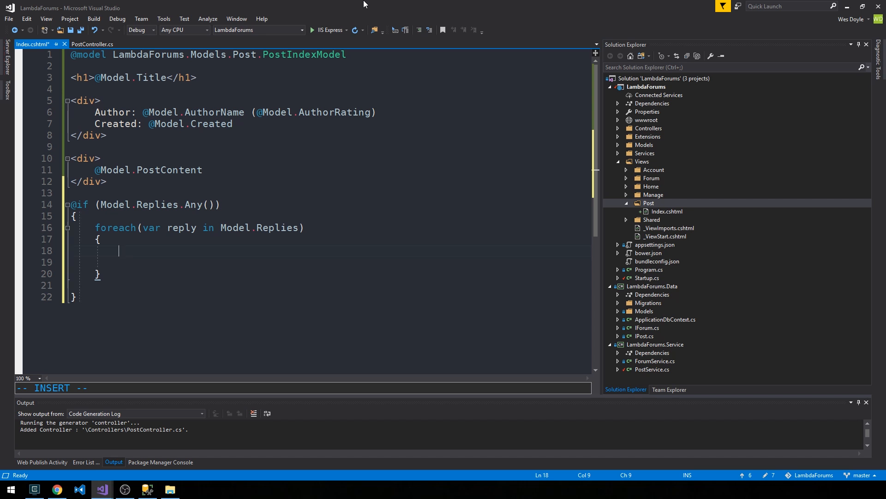
type("<div>\\n\\n</div>")
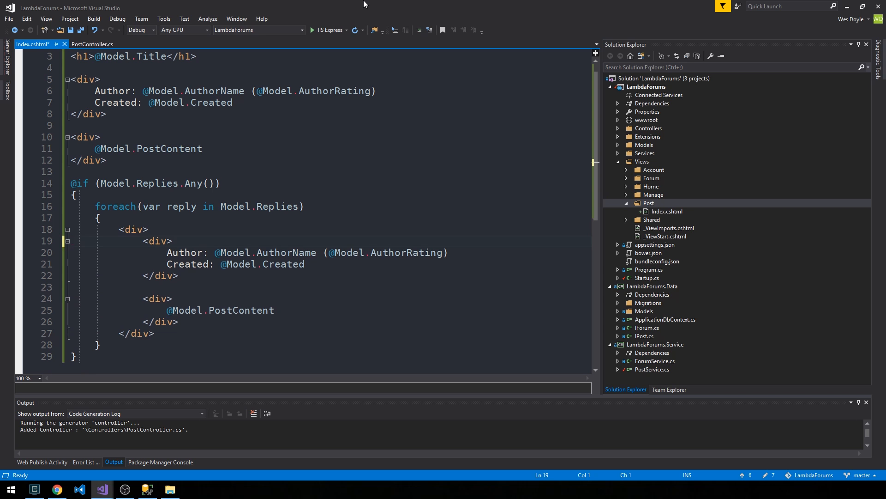
type("P")
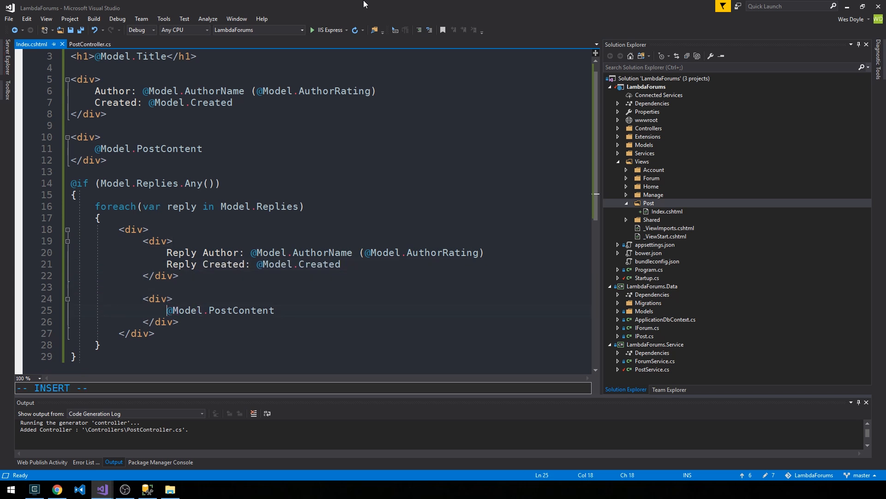
type("Reply:")
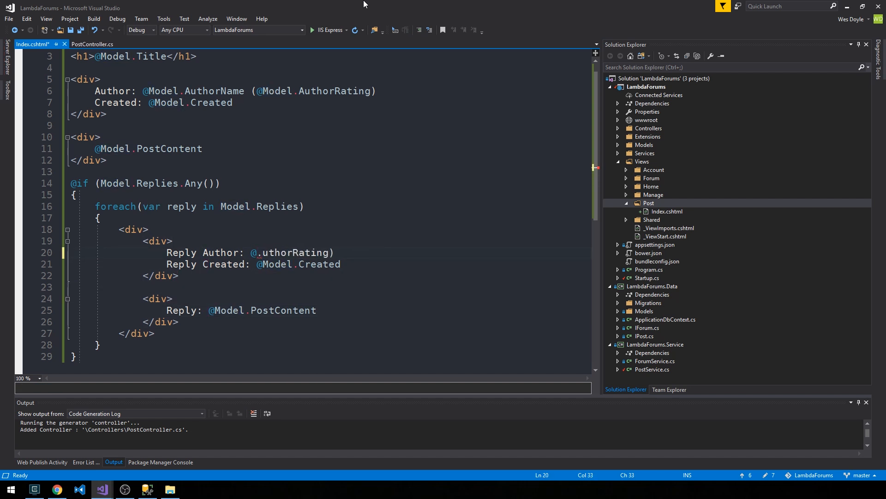
type("repl")
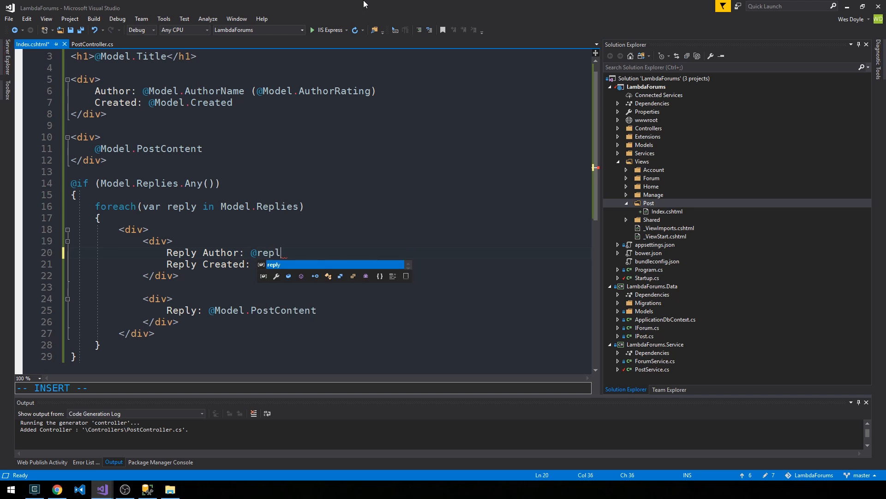
type("y.AuthorName")
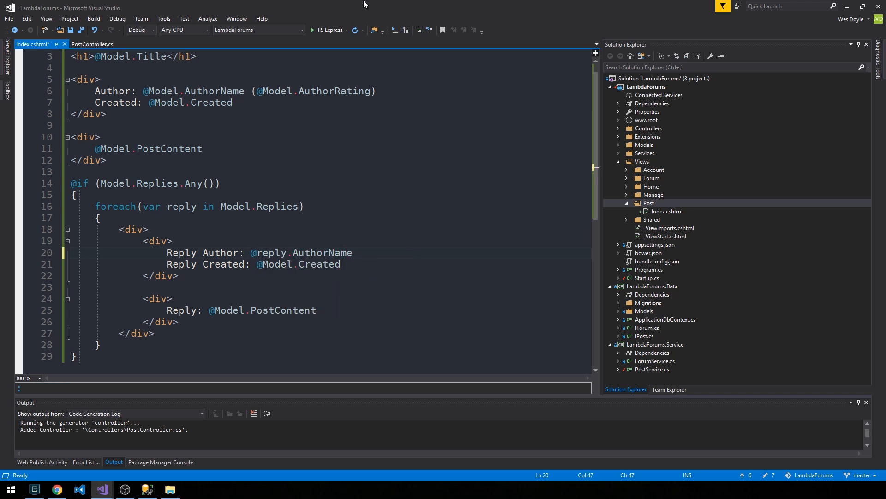
type("reeodel")
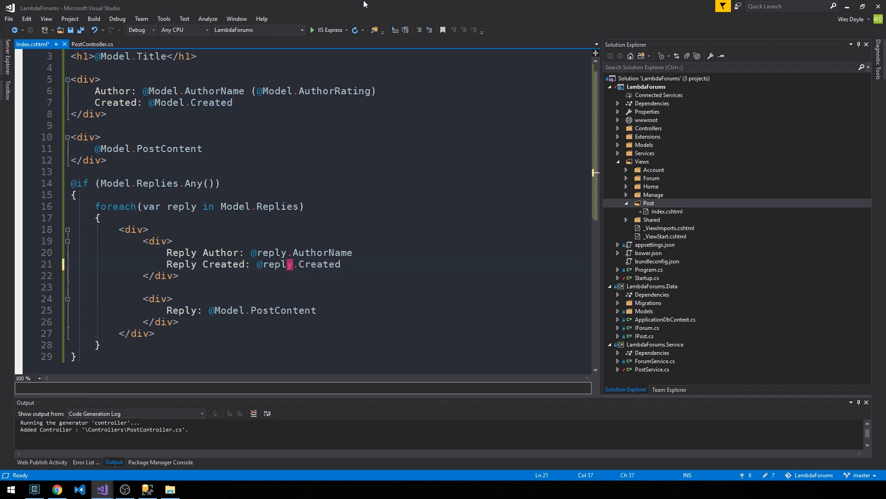
left_click(255, 310)
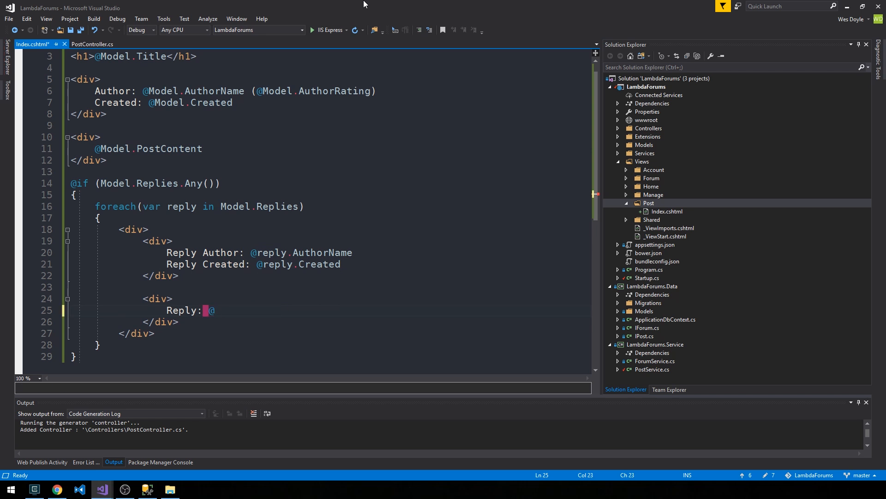
type("reply.")
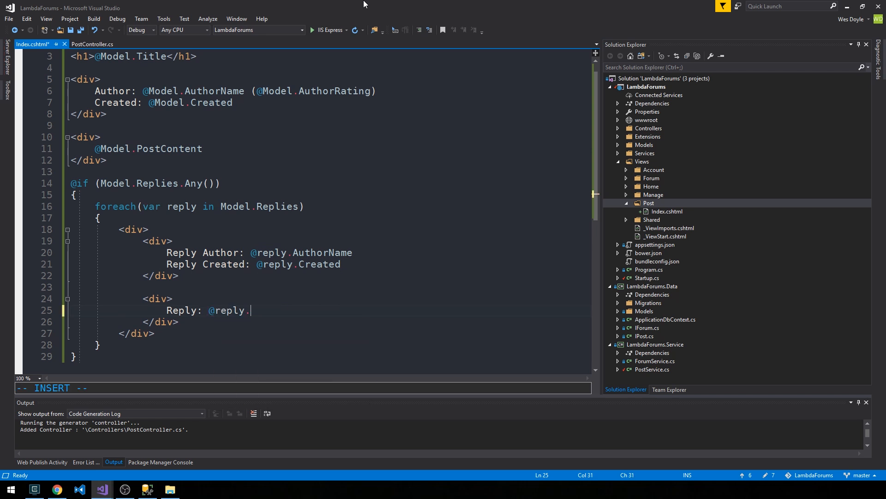
type("Content")
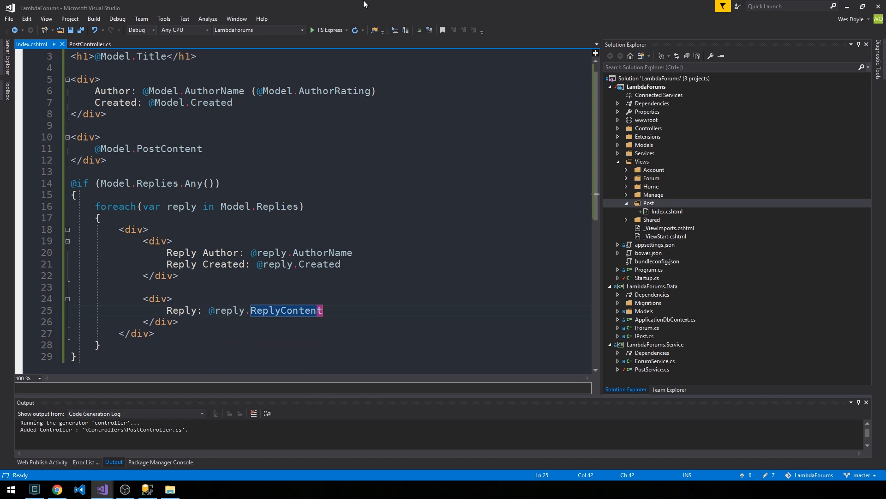
key("Ctrl+S")
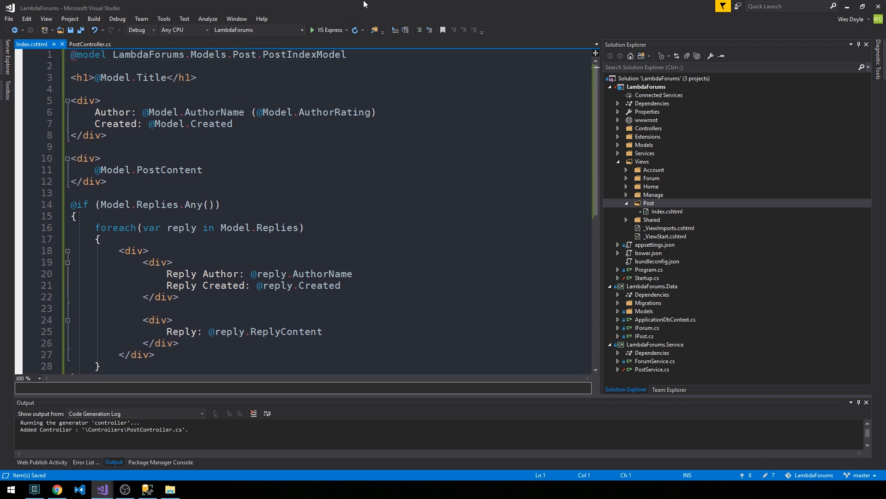
mouse_move(295, 214)
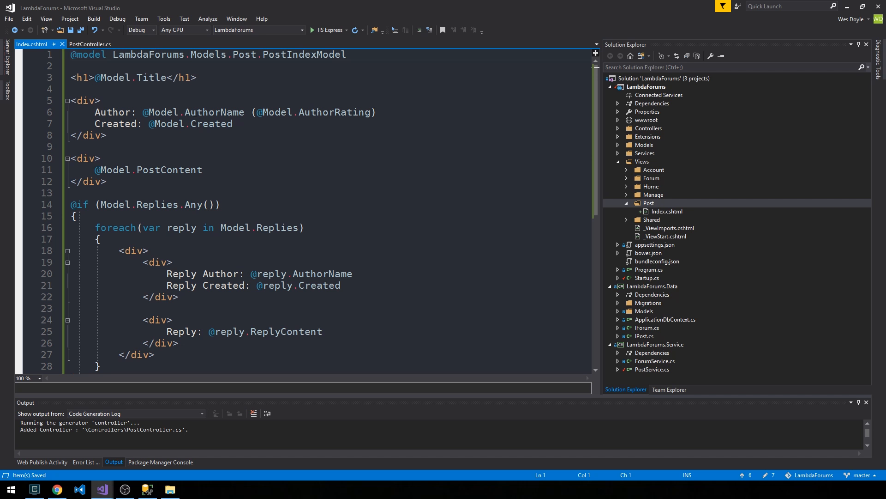
mouse_move(383, 88)
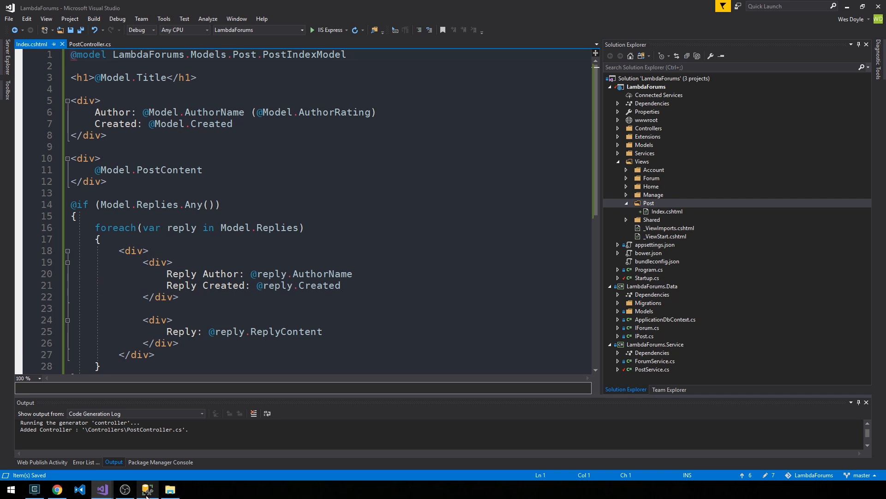
Step: In cmd, run git status and commit all changes as "Add Post Controller, service method"
left_click(203, 170)
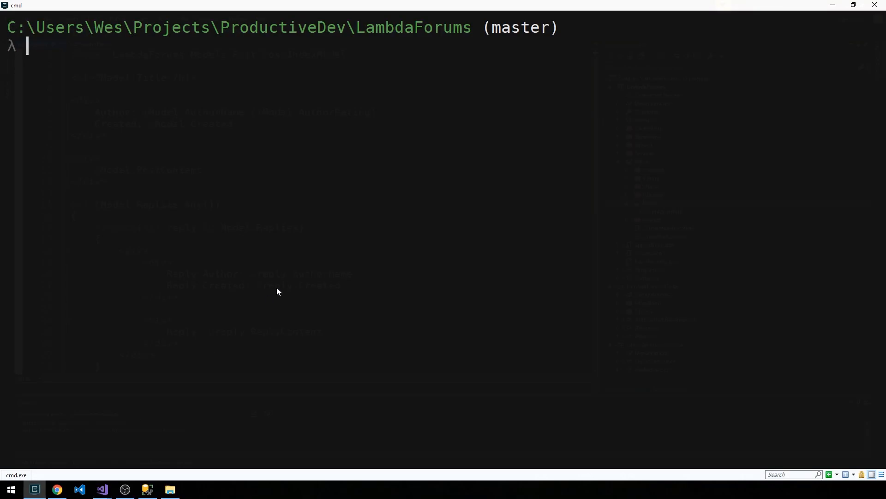
type("git")
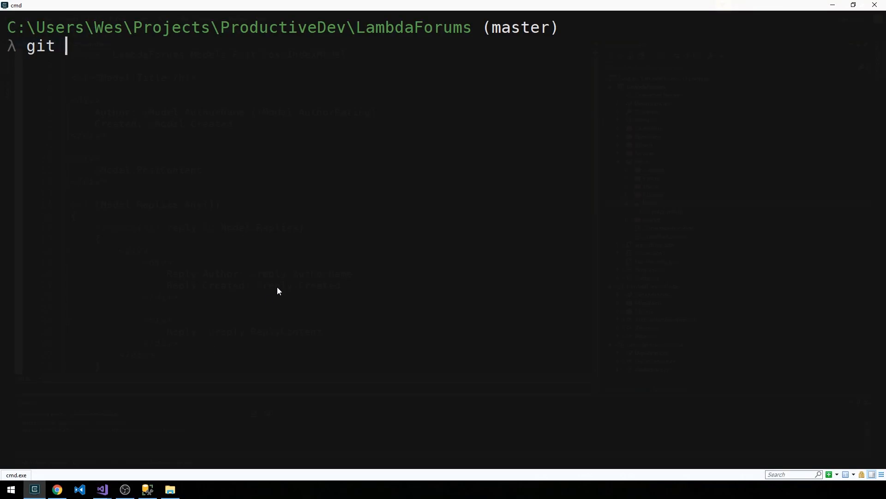
type("status")
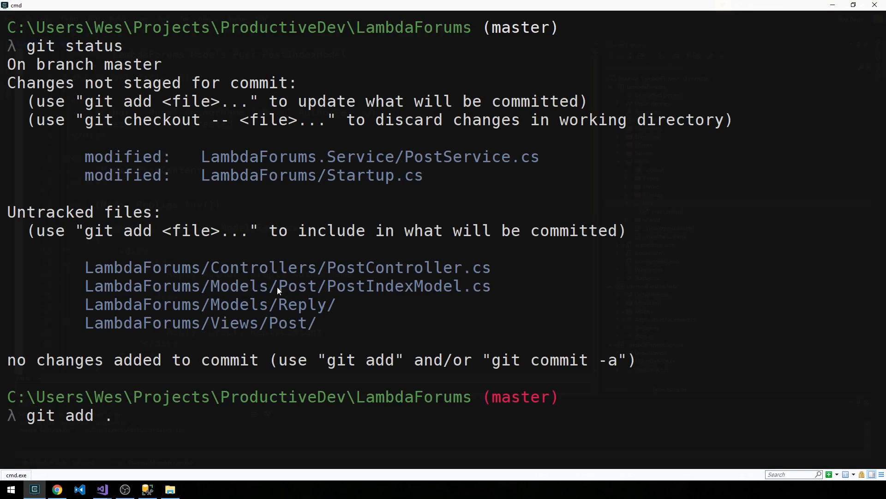
type("git commit")
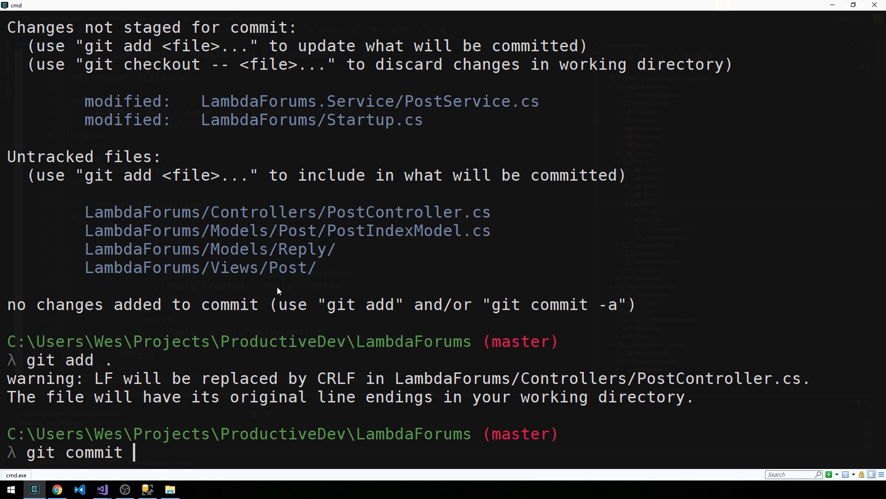
type("-m \"Add Post")
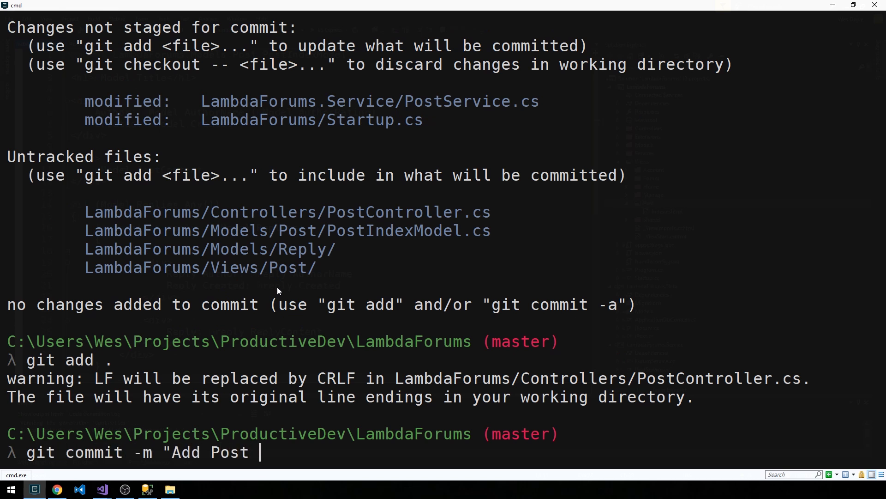
type("Controller, service method")
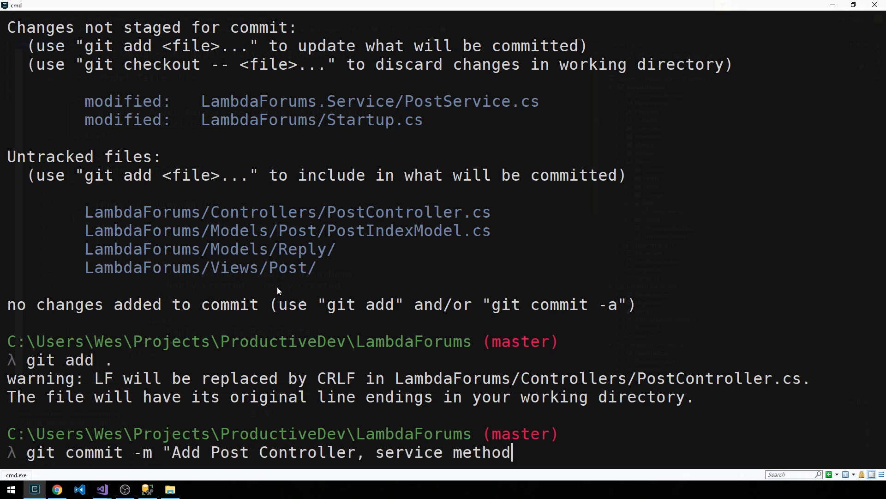
type("\"")
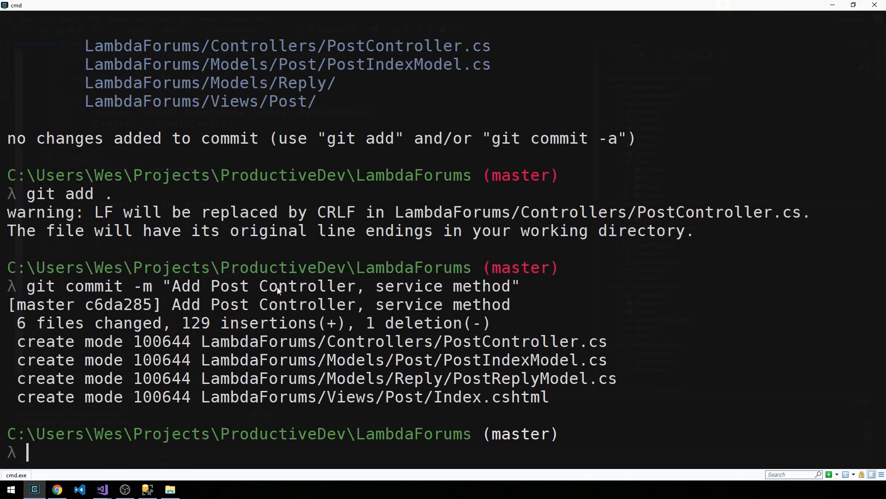
Step: In SSMS, open a new query and run SELECT * FROM Posts
left_click(81, 489)
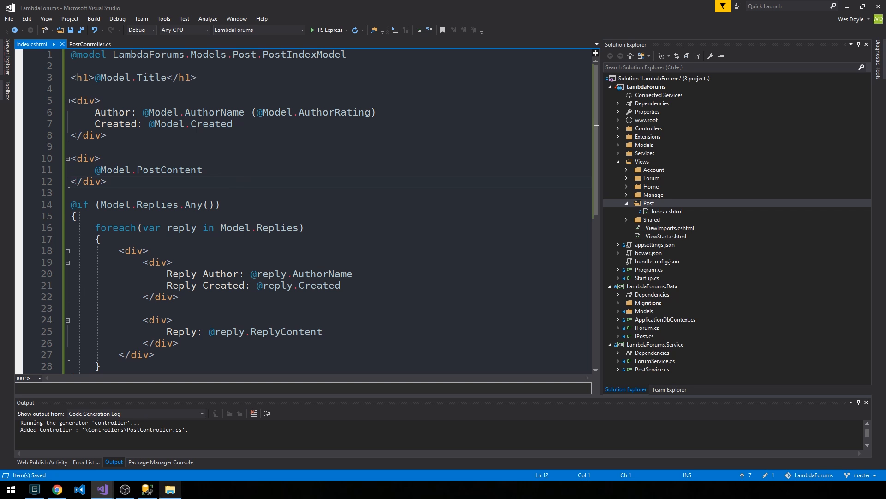
left_click(148, 489)
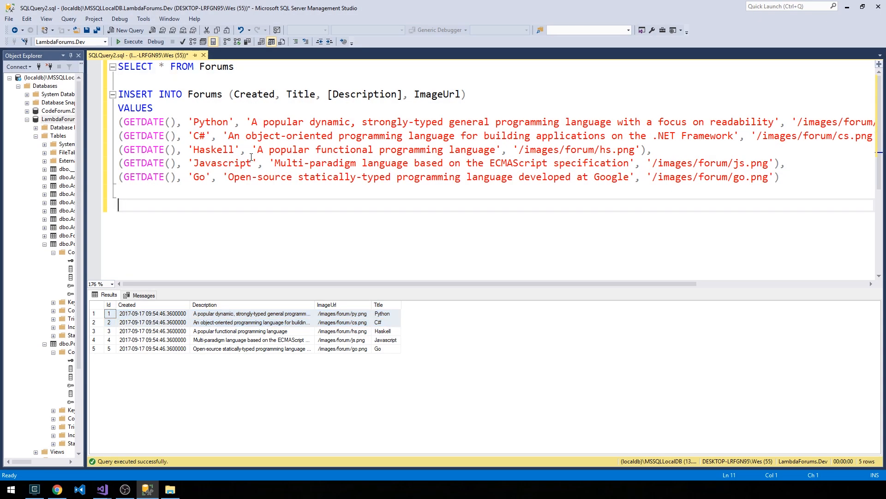
left_click(125, 31)
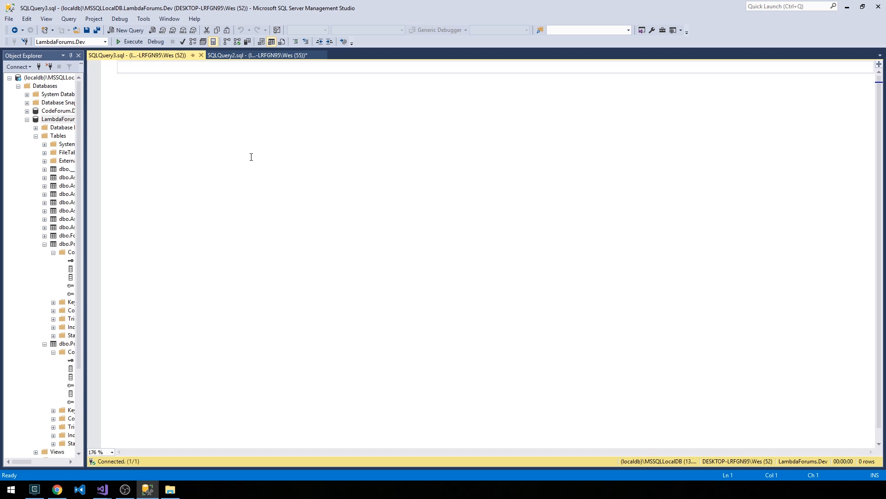
type("SELECT *")
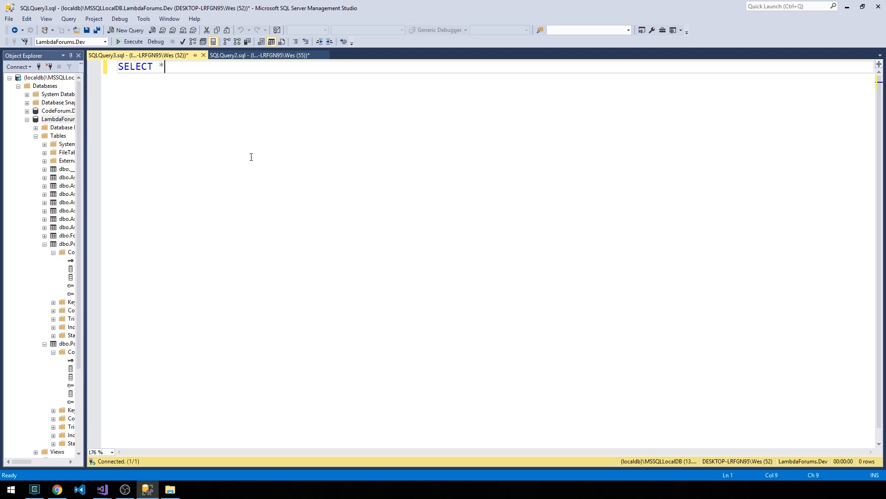
type("FROM Posts")
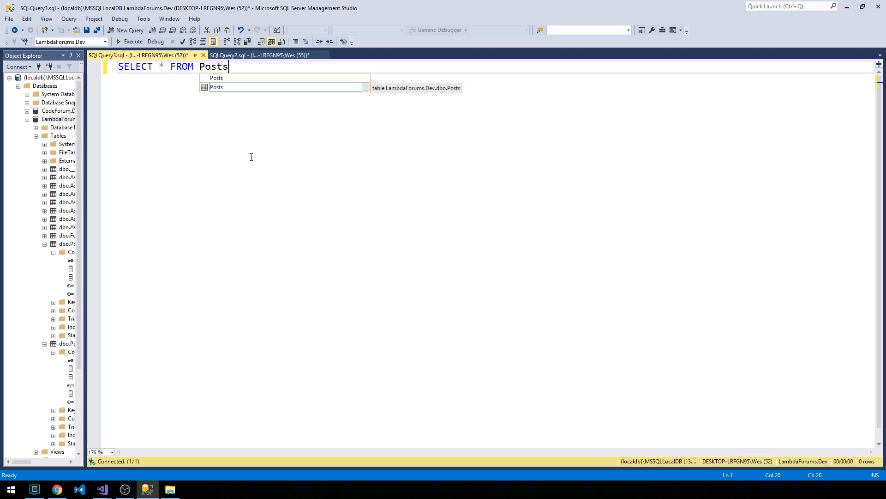
key("F5")
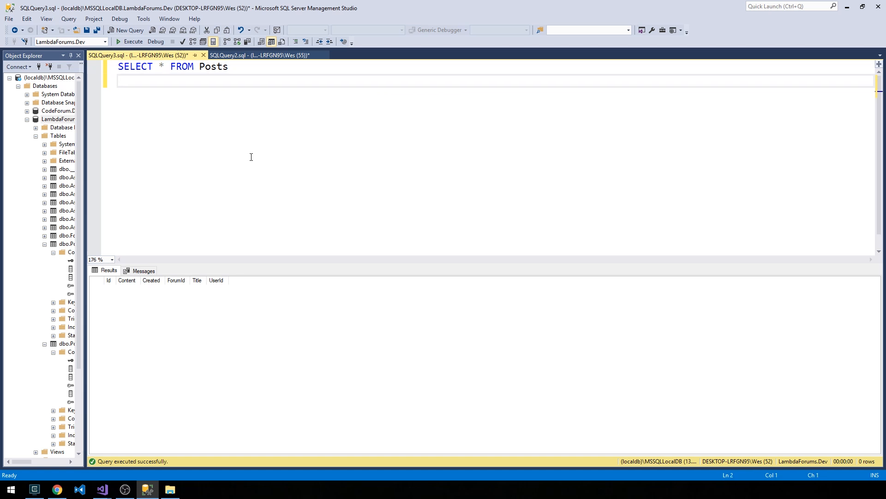
Step: Begin an INSERT INTO Posts with columns Content, Created, ForumId, Title and UserId
type("INSERT I")
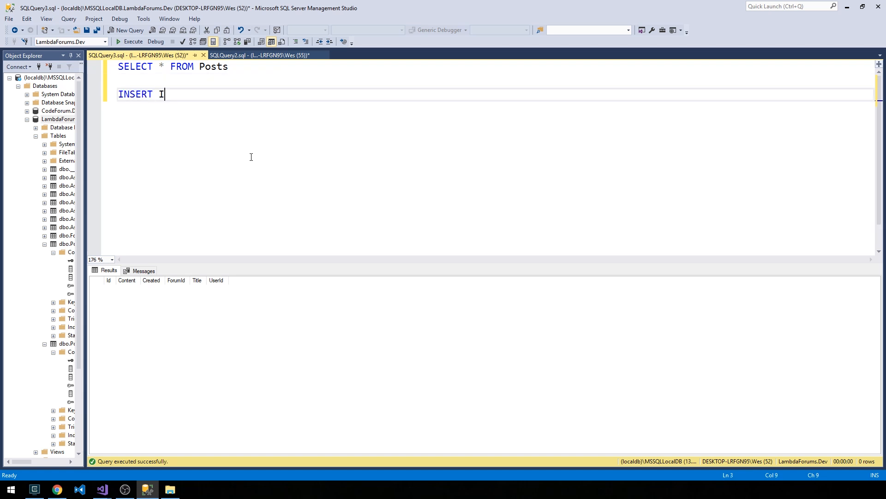
type("NTO Posts")
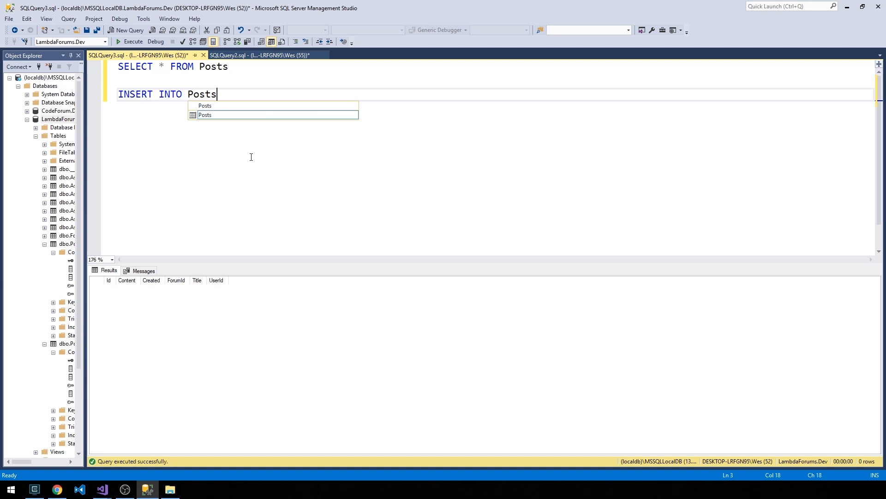
type("()")
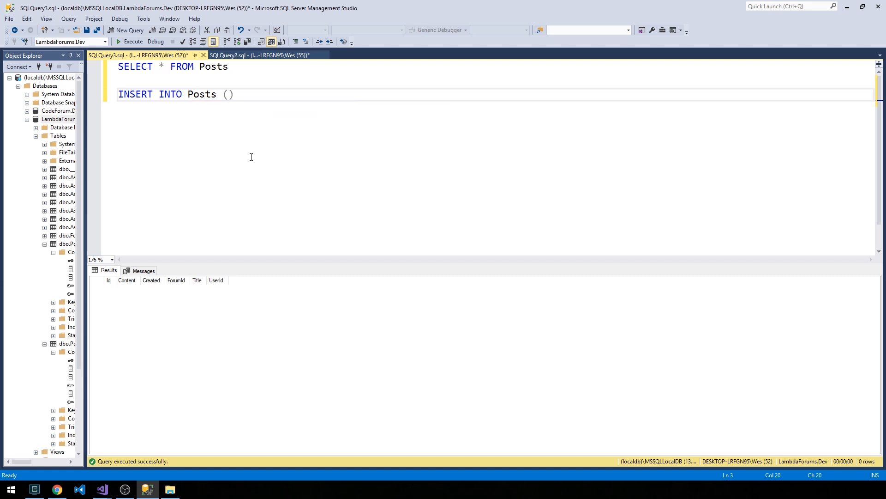
type("Content, Created, ForumId,")
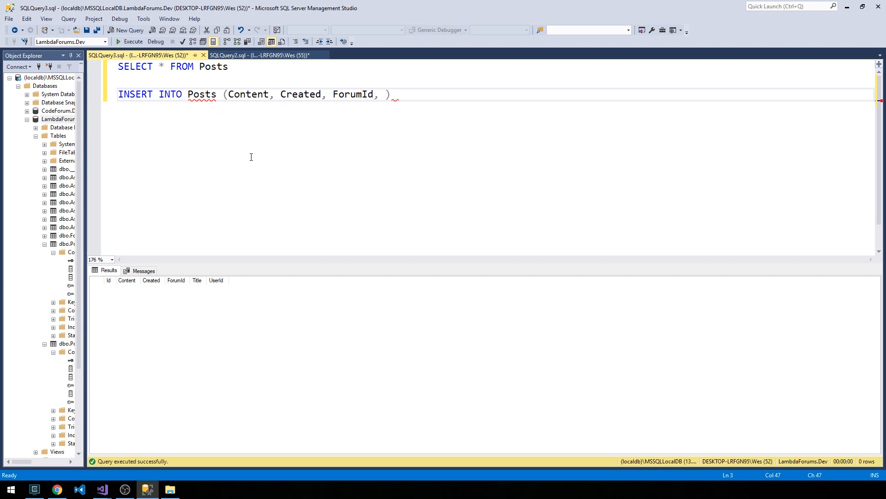
type("Title, UserId")
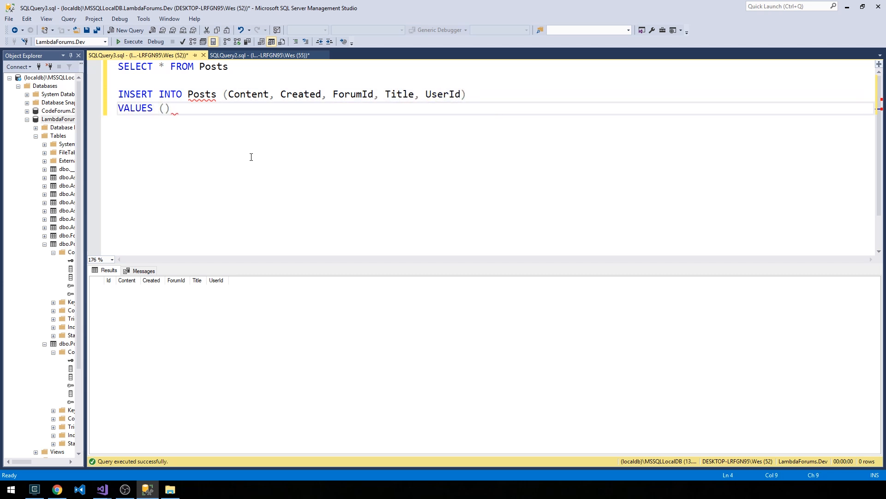
Step: Fill the VALUES with content, GETDATE(), forum 1, title 'First Python Post!' and an empty UserId
type("G")
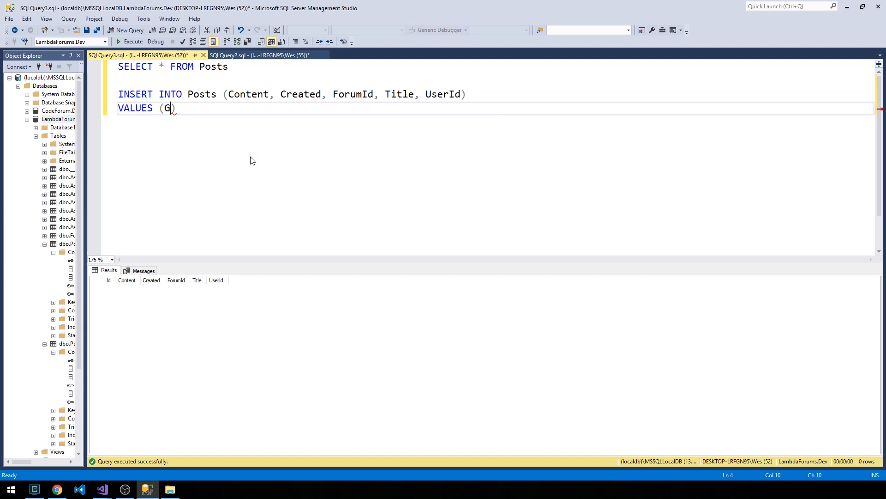
type("''")
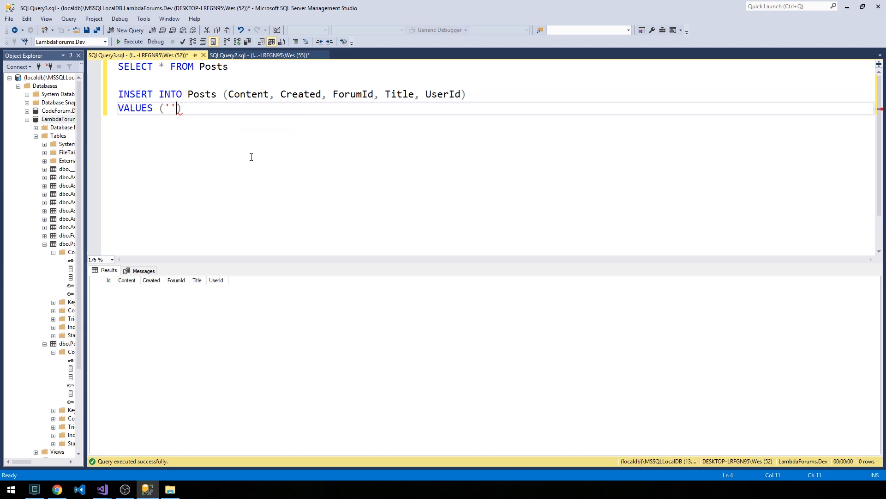
type("First Pytho")
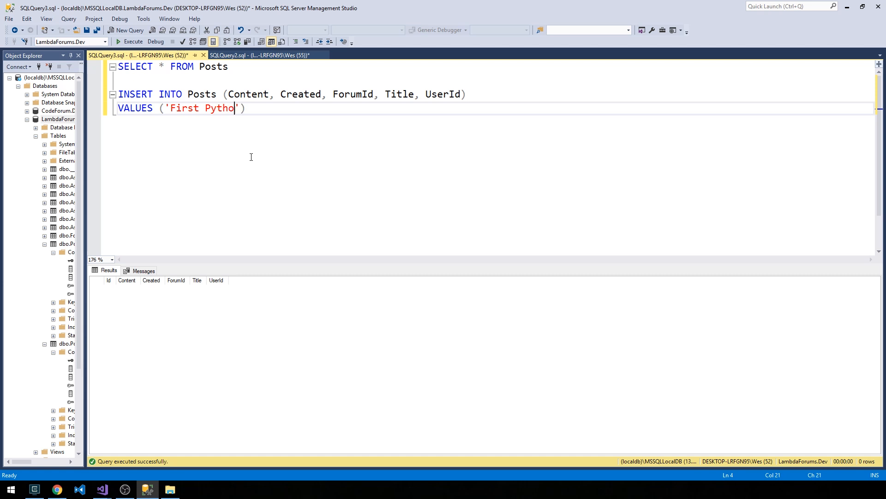
type("n Post!',")
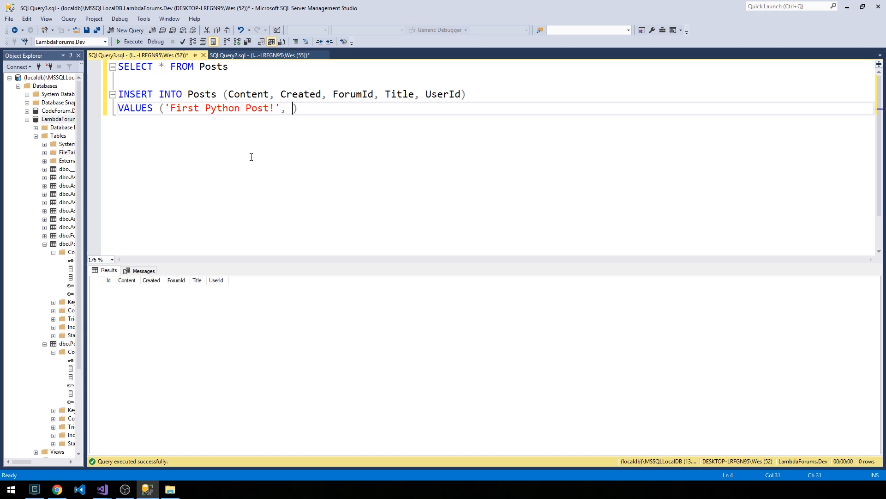
type("GETDATE(), )")
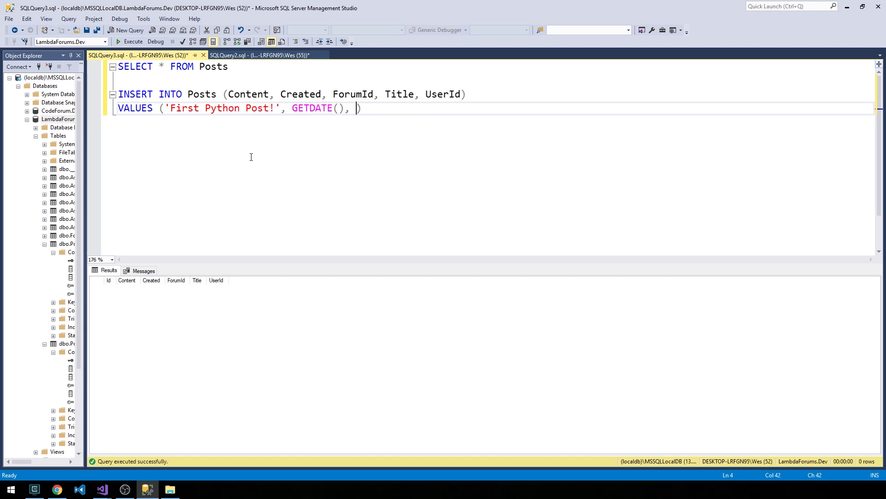
type("1")
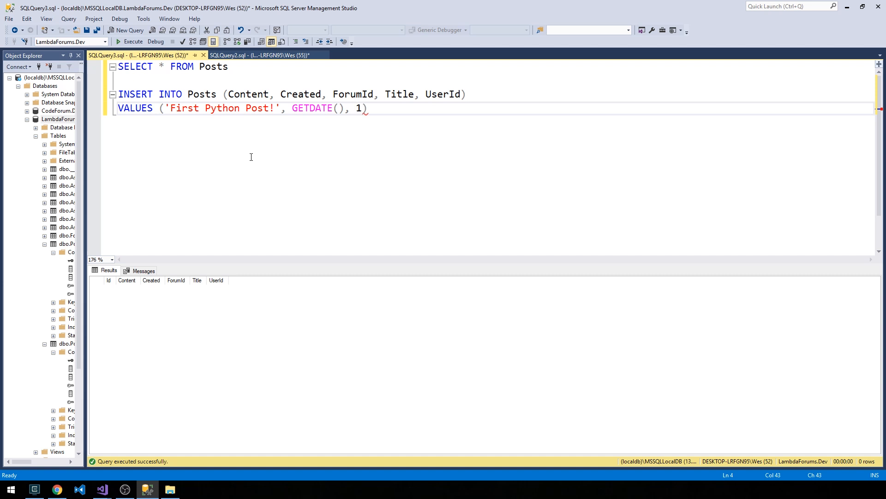
type("\", \"")
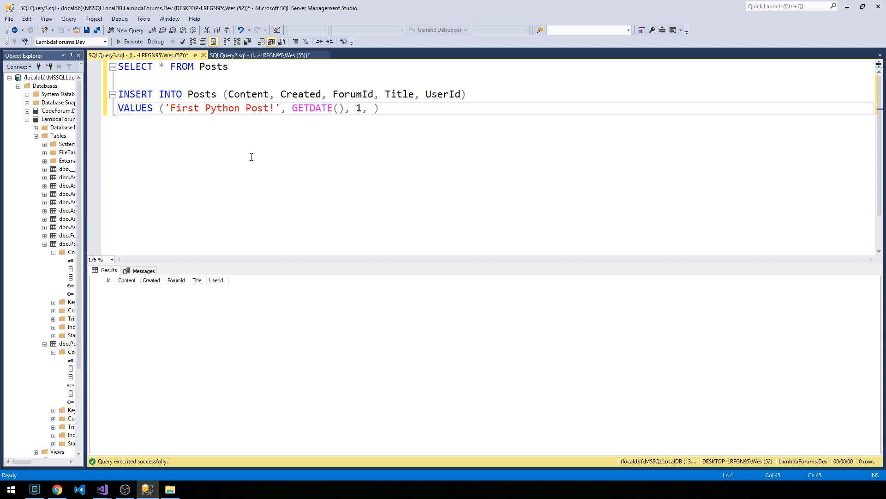
type("''")
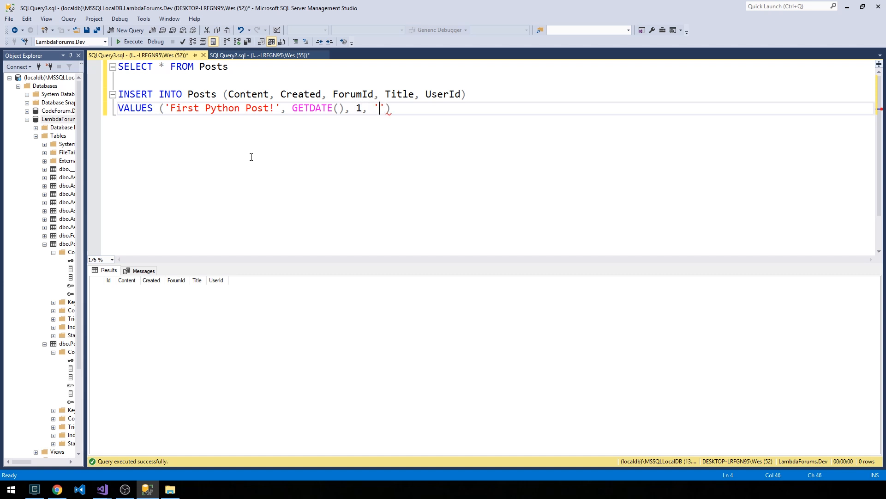
type("First")
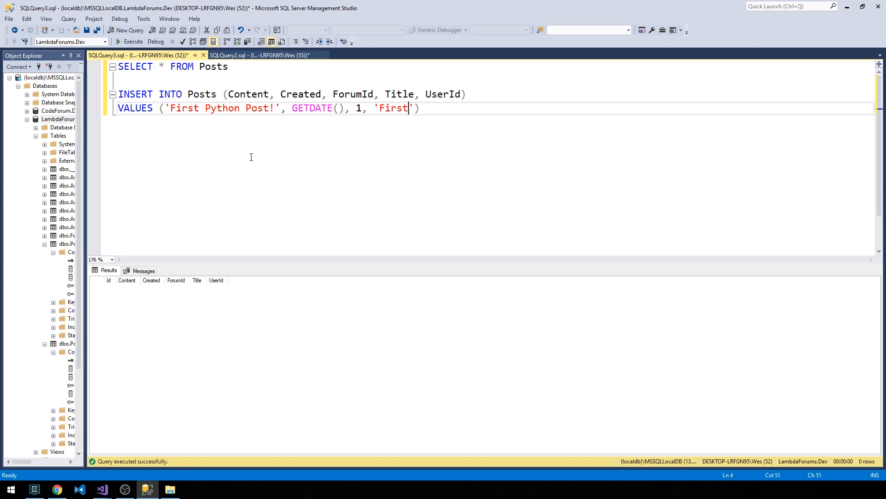
type("Python Post!")
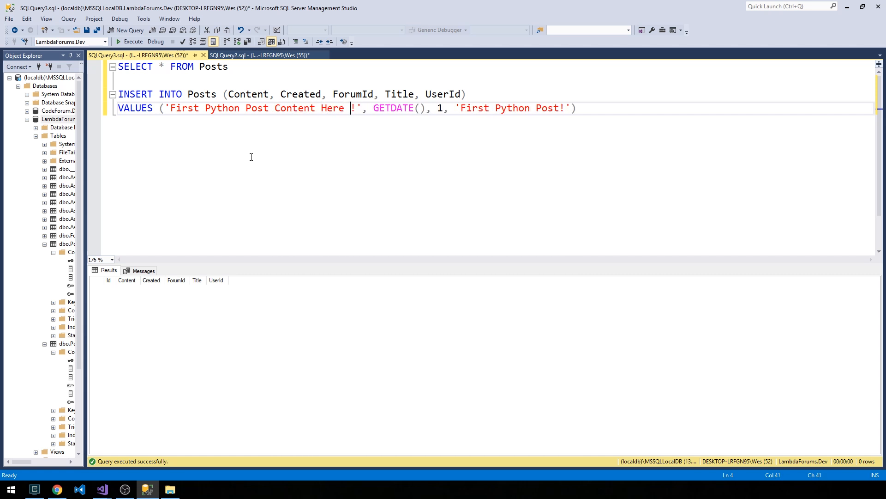
type("......")
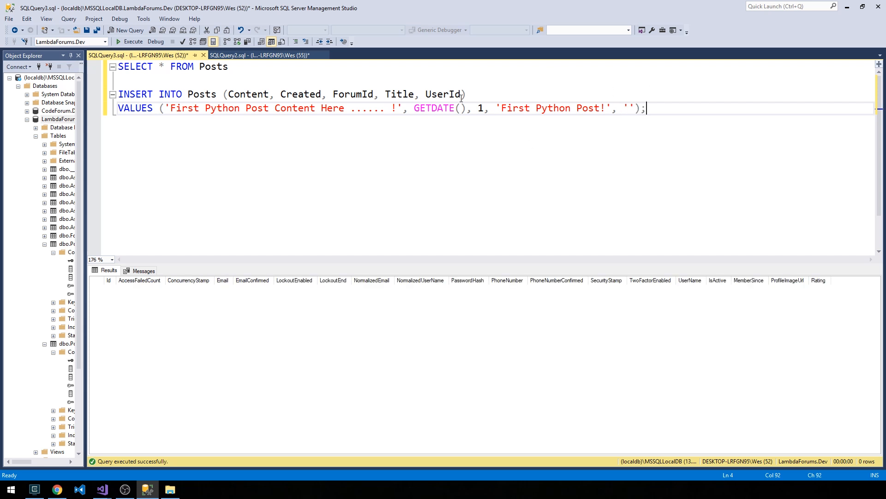
mouse_move(682, 20)
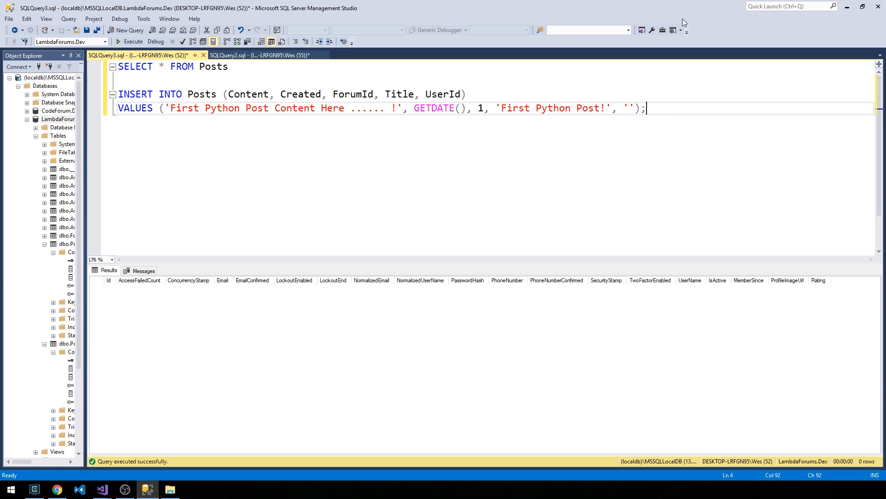
mouse_move(680, 99)
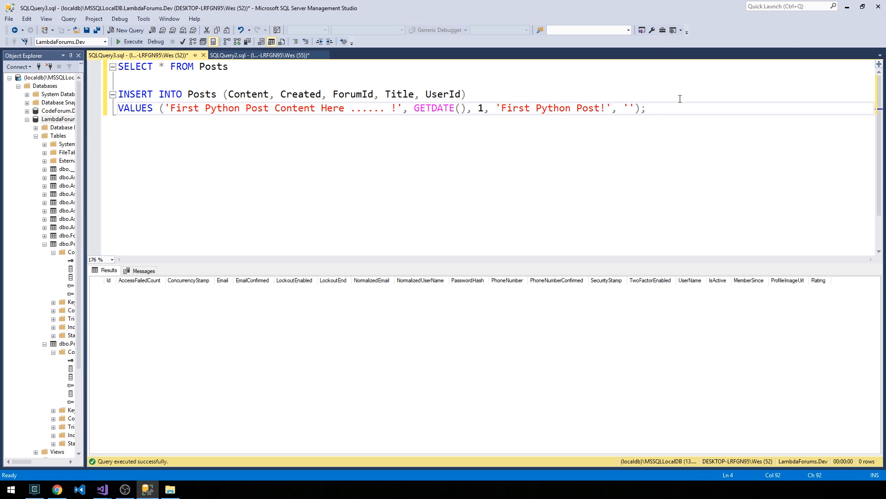
mouse_move(508, 155)
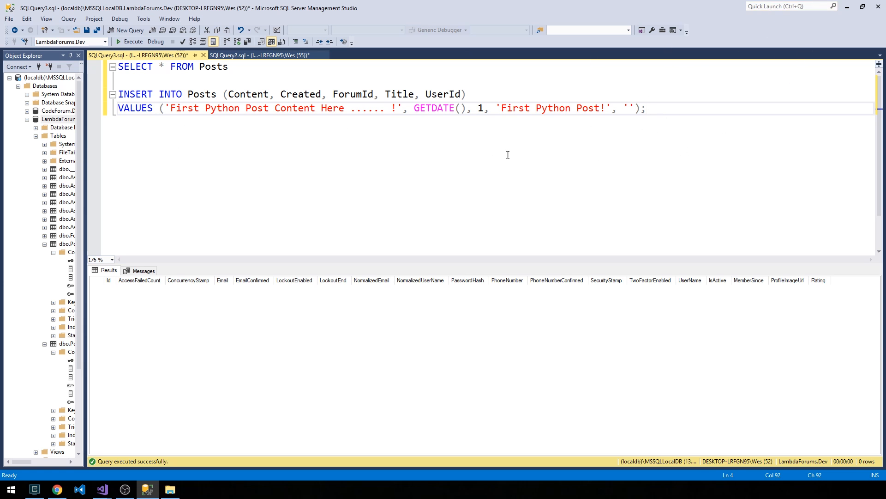
mouse_move(626, 120)
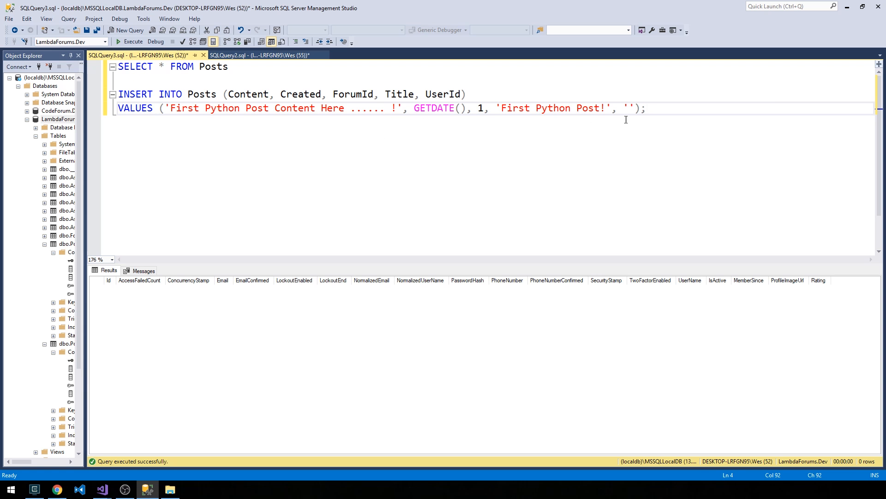
double_click(627, 108)
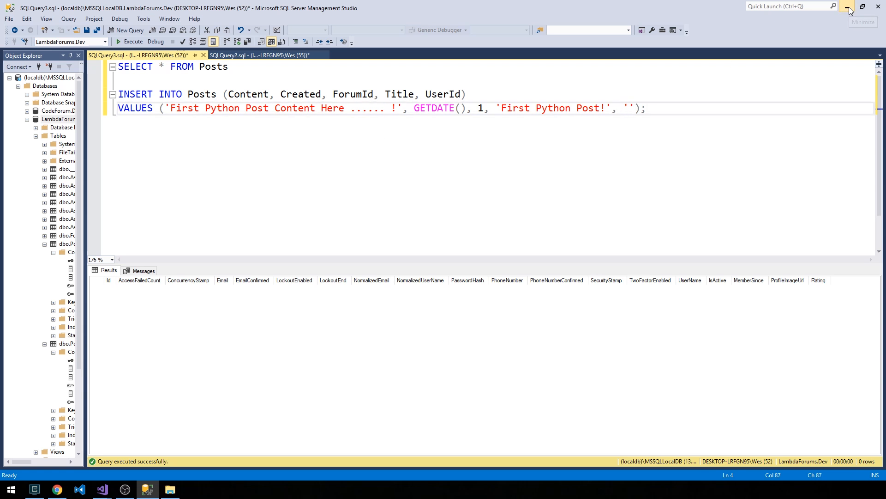
Step: Maximize Chrome on the LambdaForums localhost:44322 home page and head to Register
left_click(103, 489)
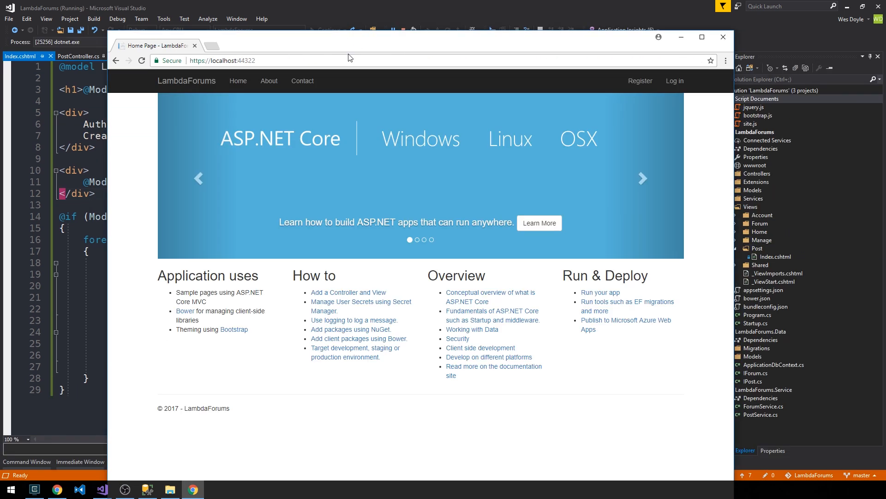
left_click(702, 37)
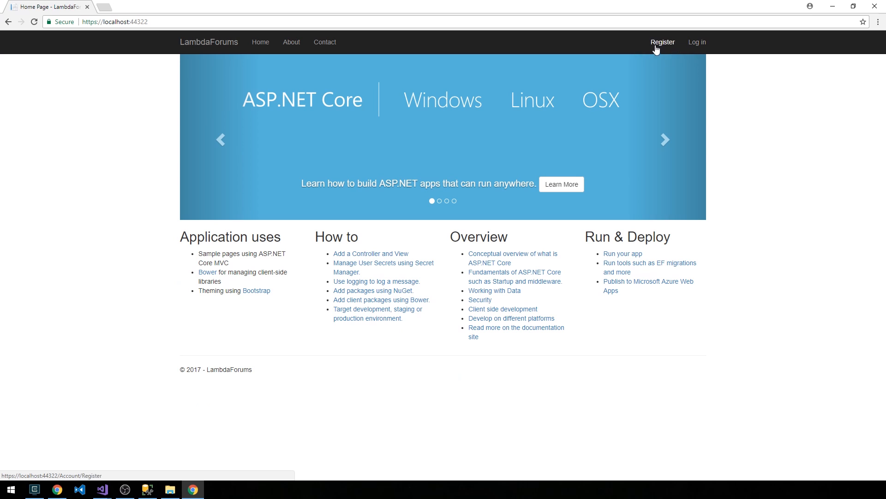
left_click(697, 42)
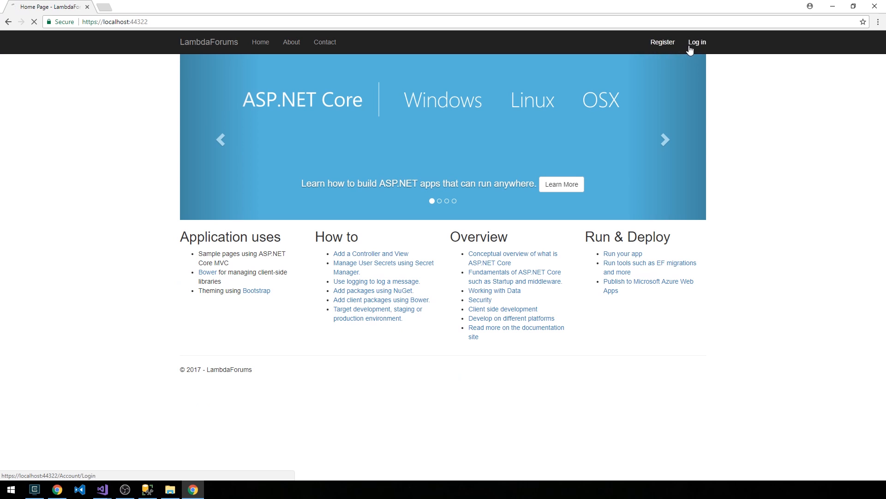
Step: Register an account with email 'wes@exam…', saving the password and declining Chrome sign-in
left_click(663, 42)
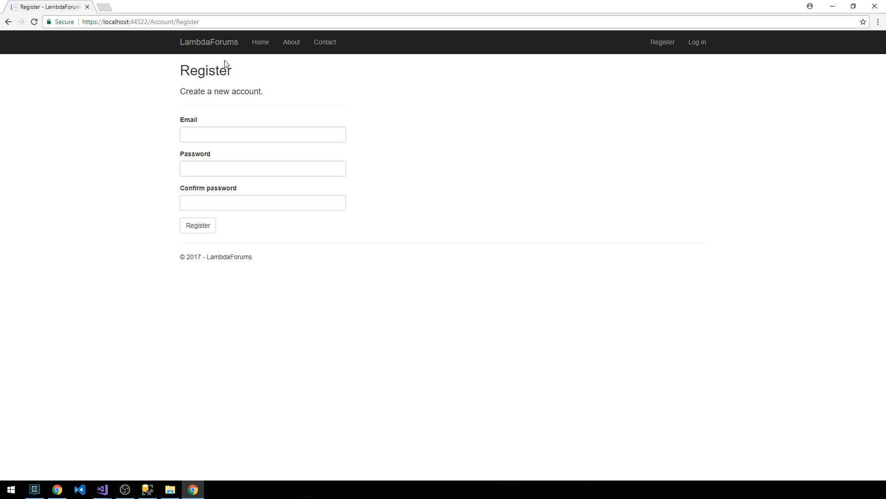
mouse_move(363, 213)
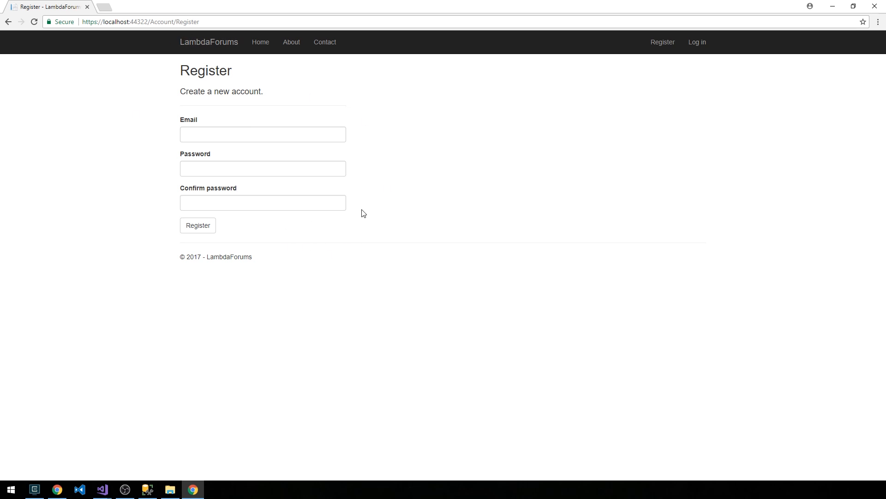
mouse_move(251, 184)
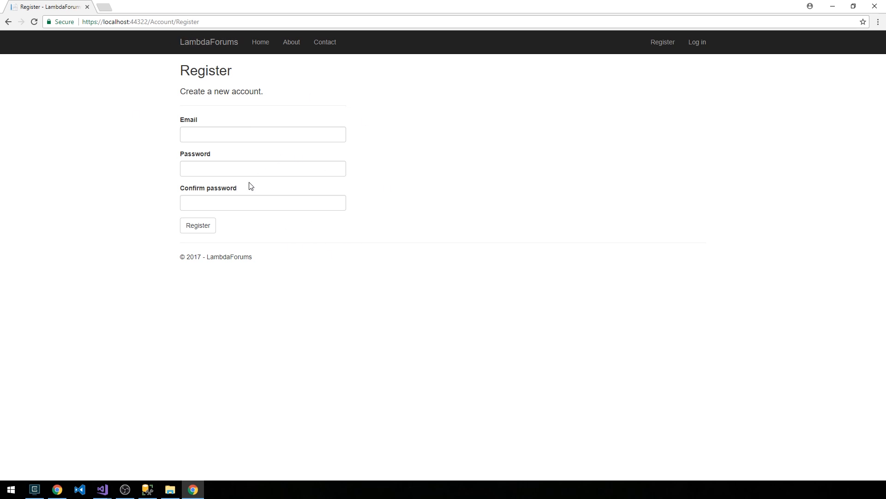
mouse_move(263, 185)
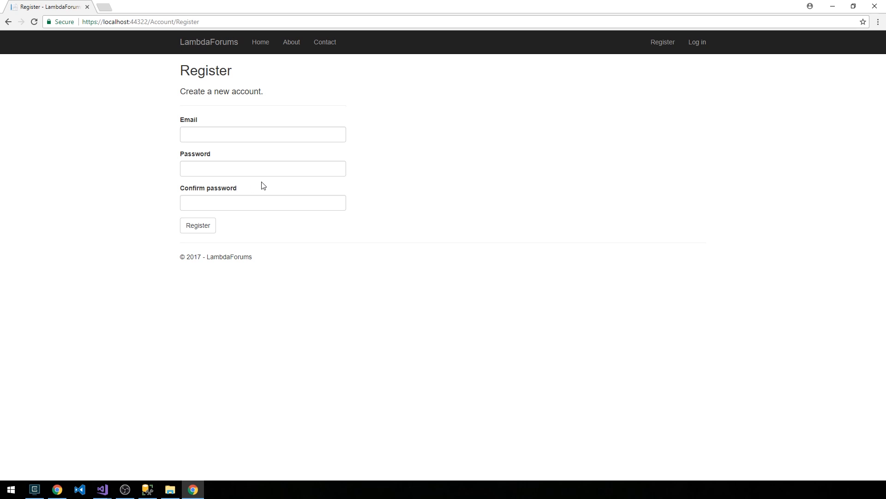
mouse_move(204, 219)
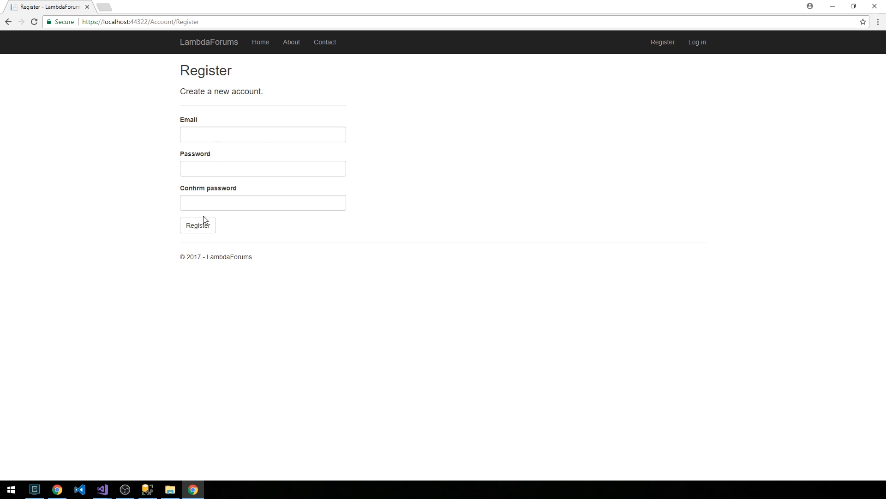
left_click(263, 134)
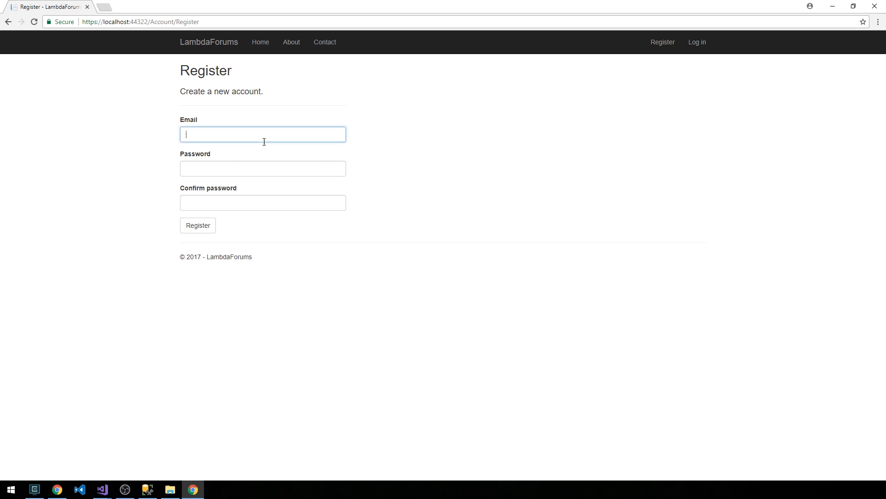
mouse_move(319, 151)
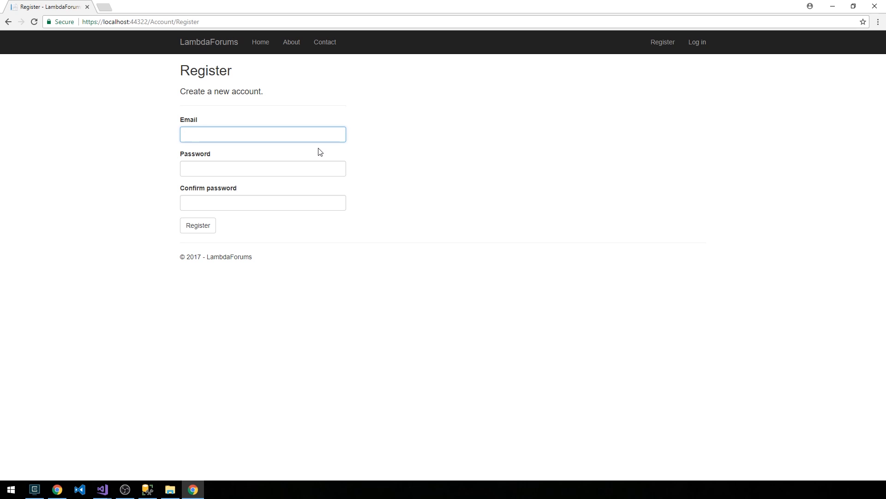
type("wes@exam")
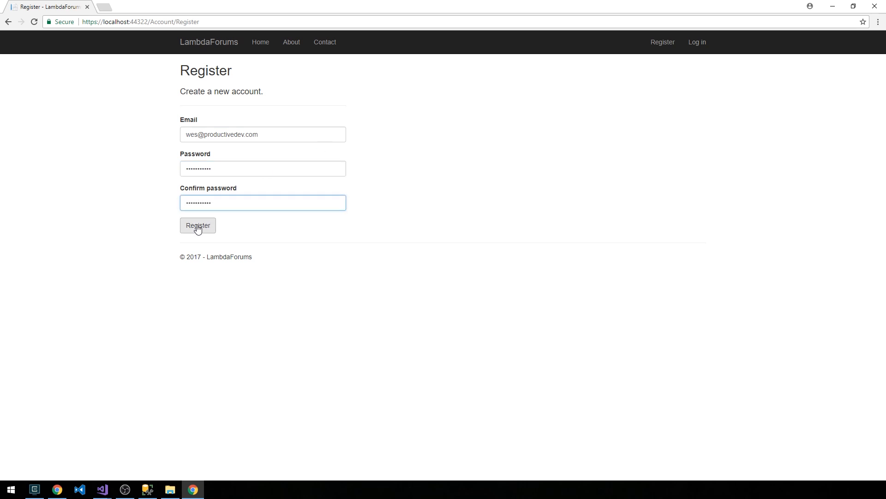
left_click(198, 225)
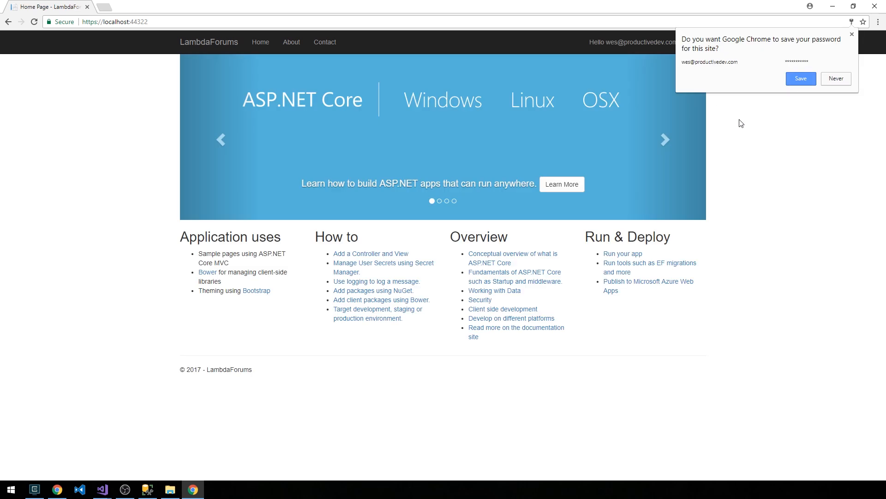
left_click(801, 79)
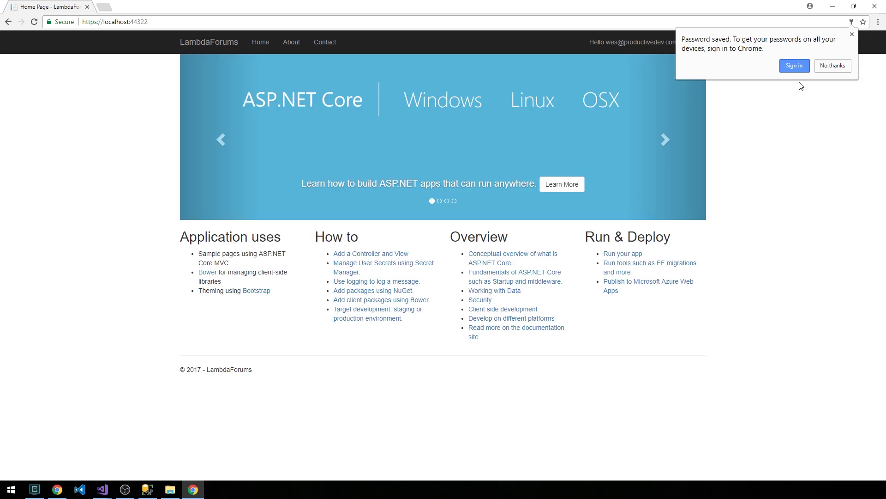
left_click(832, 65)
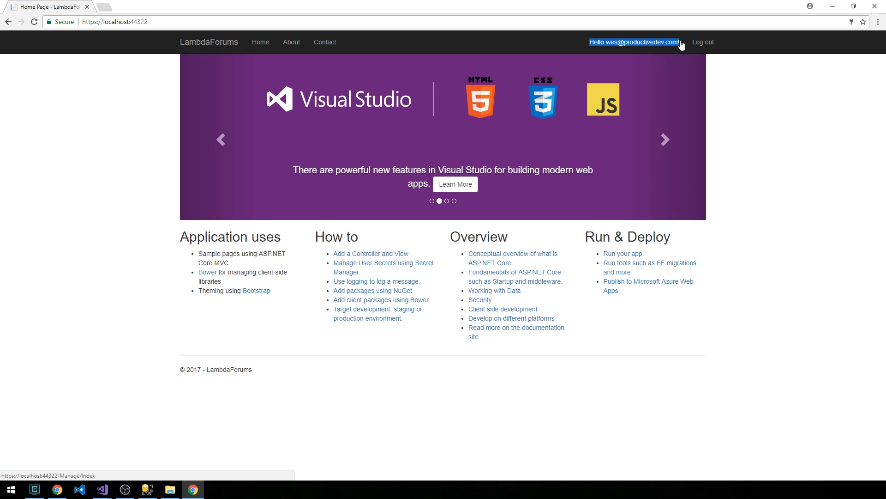
mouse_move(482, 57)
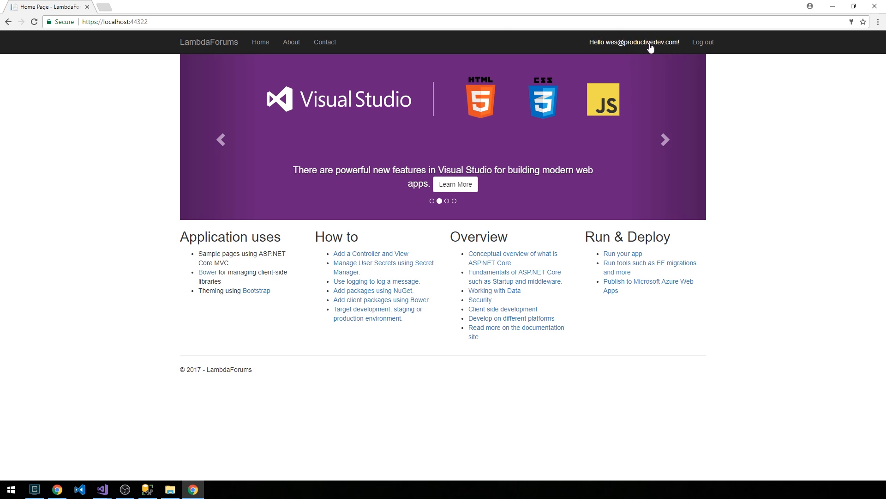
mouse_move(806, 37)
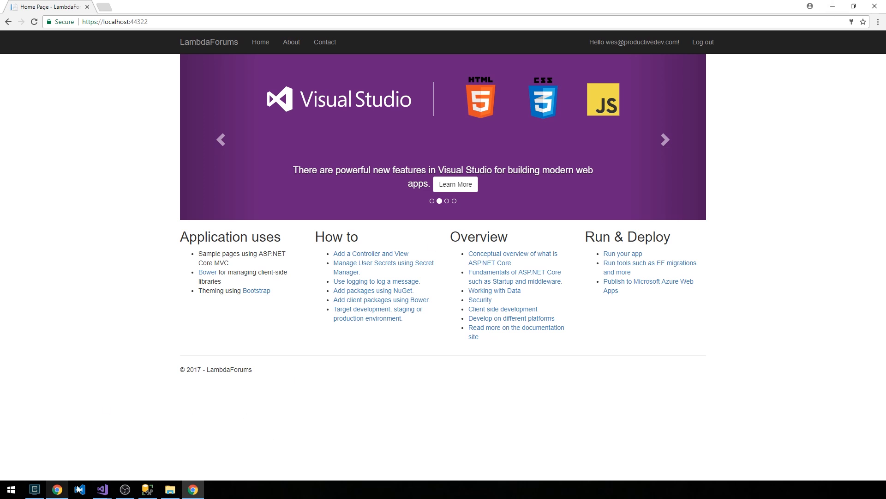
Step: Write the query SELECT * FROM AspNetUsers in the SSMS query window
left_click(148, 489)
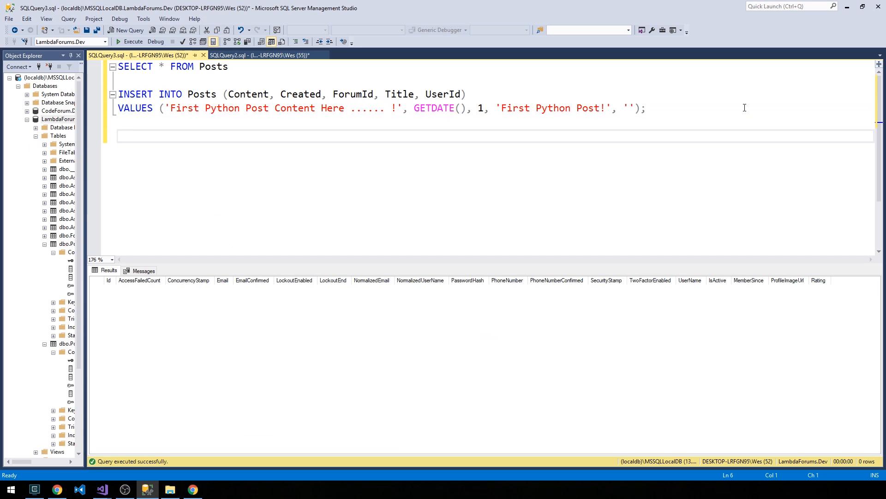
type("SELECT * FROM A")
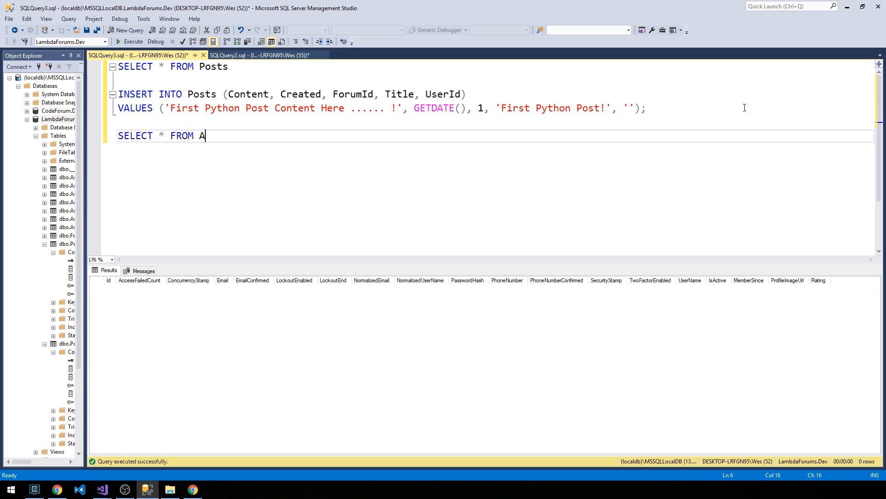
type("spNets")
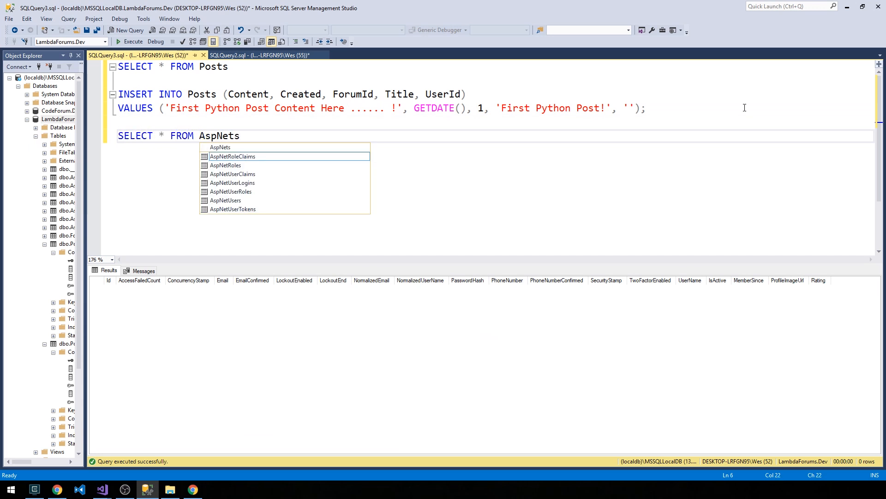
type("Users")
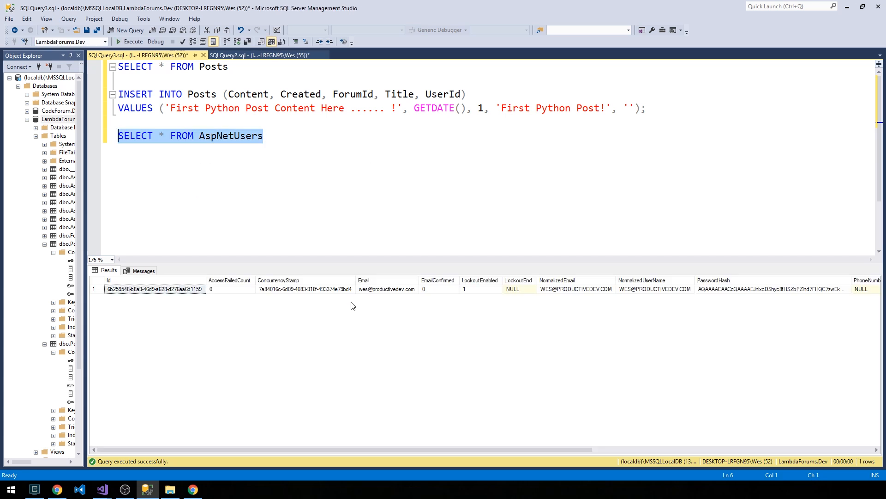
Step: Browse the user row's columns: normalized user name, normalized email, profile image URL
scroll("right", 3)
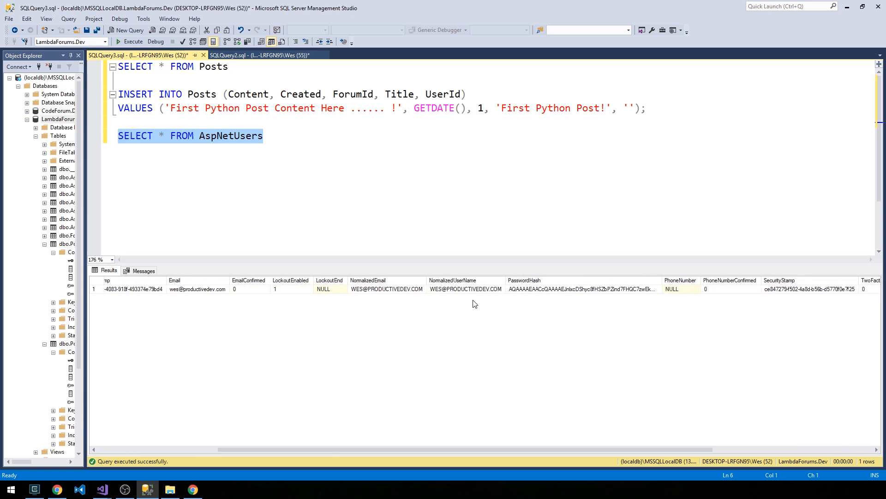
left_click(465, 288)
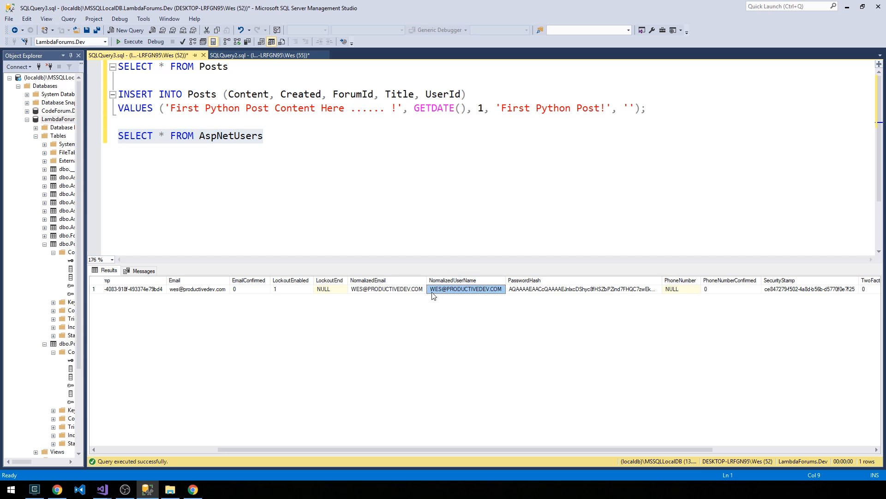
left_click(387, 289)
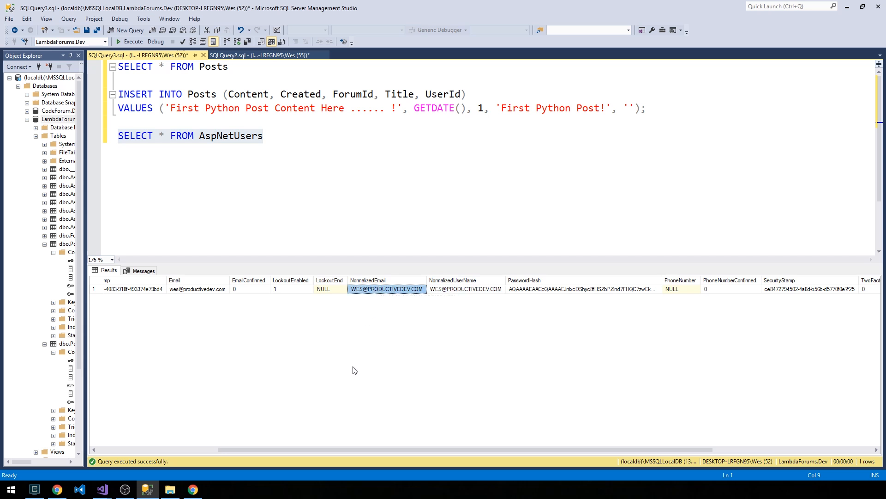
left_click(197, 289)
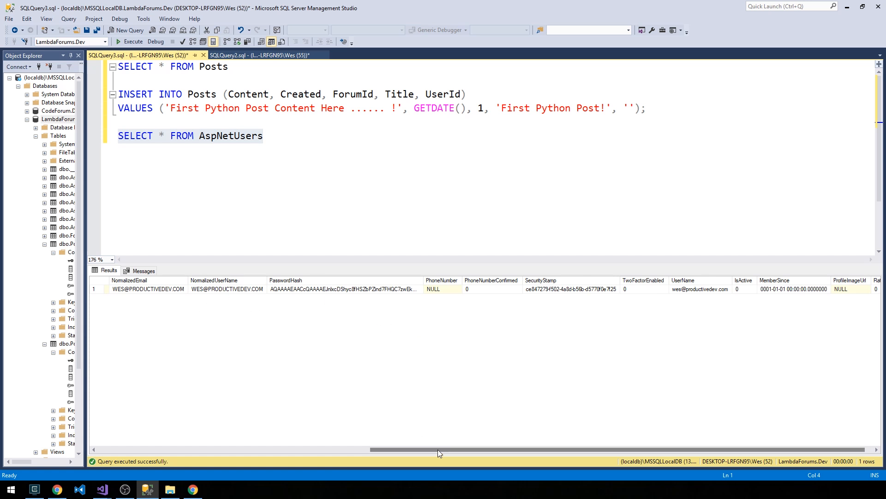
mouse_move(718, 275)
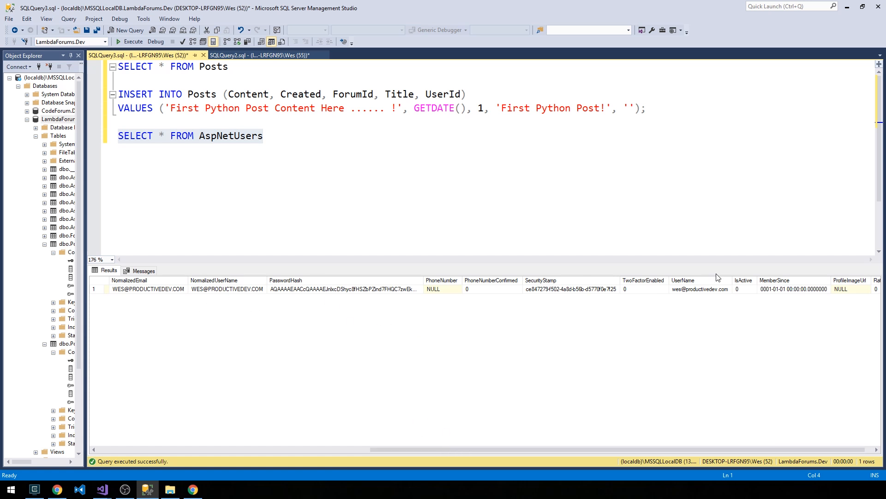
left_click(701, 289)
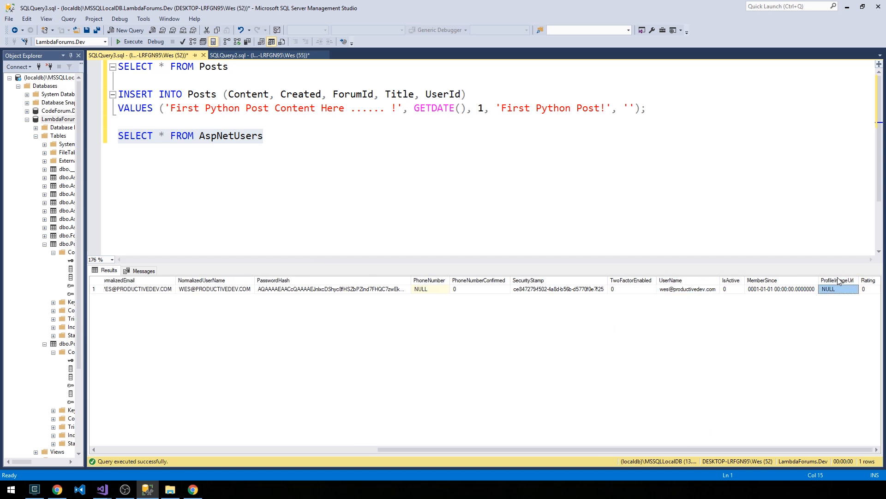
left_click(837, 289)
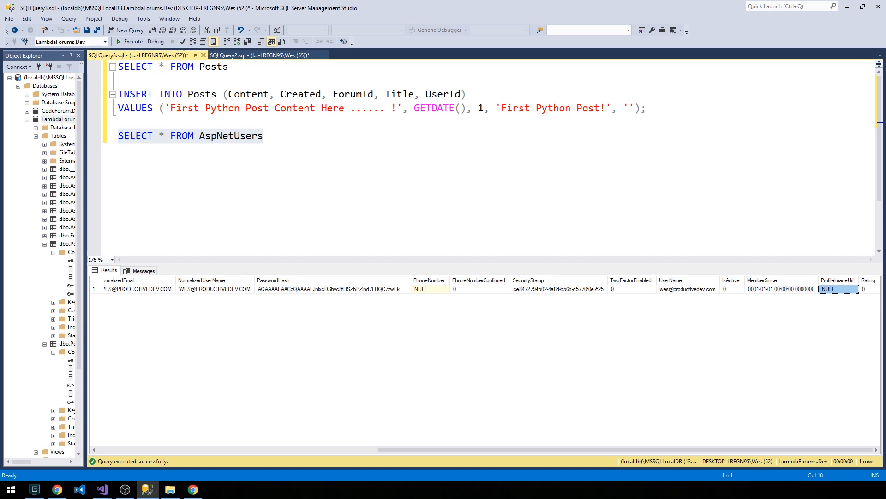
left_click(867, 289)
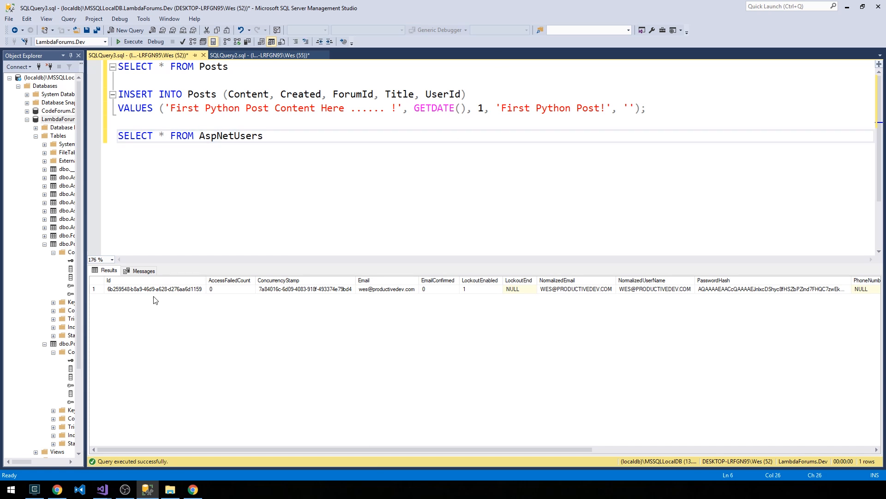
Step: Insert the first post using user Id 6b259548-b8a9-46d9-a628-d276aa6d1159 as UserId
left_click(147, 289)
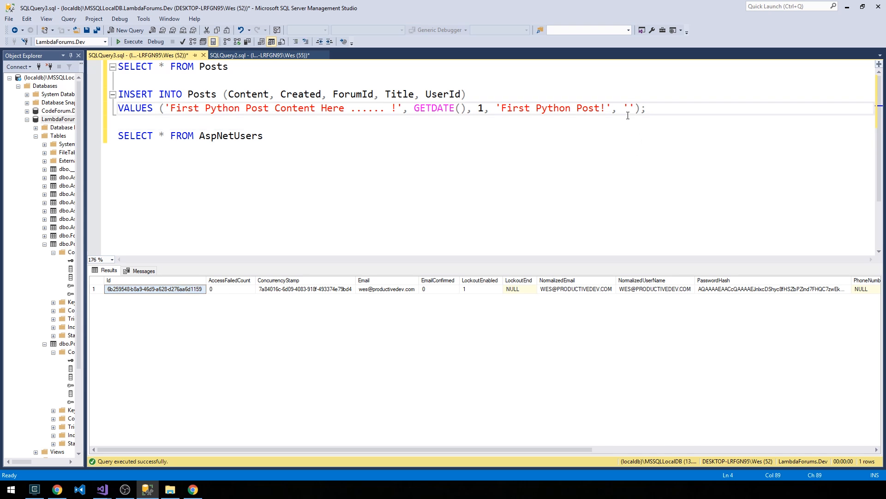
type("6b259548-b8a9-46d9-a628-d276aa6d1159")
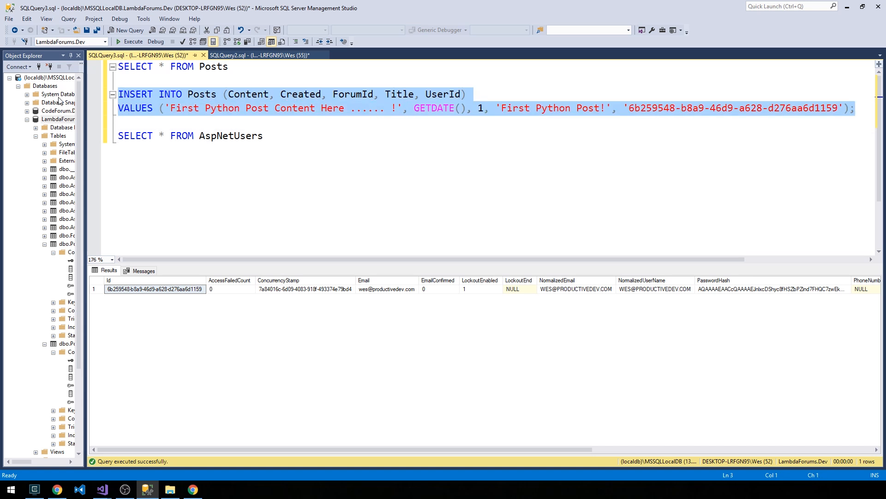
left_click(109, 42)
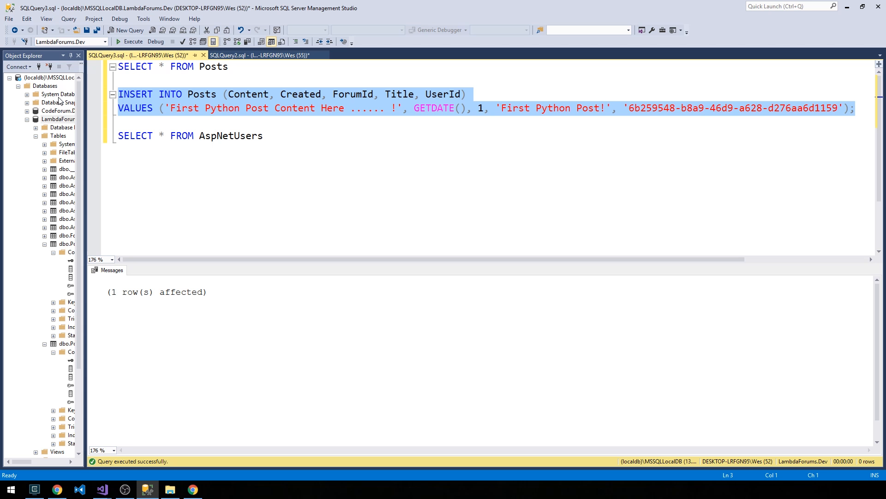
Step: Run SELECT * FROM Posts and check the new row's Created and ForumId values
left_click(242, 71)
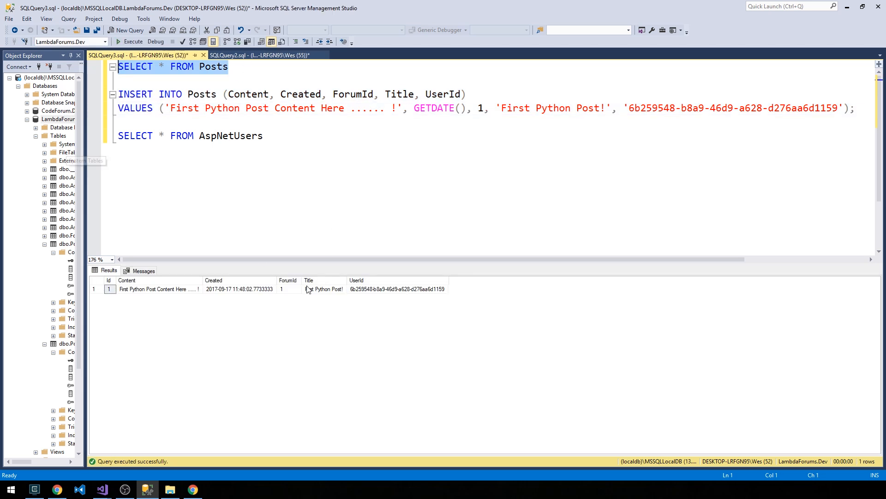
left_click(240, 289)
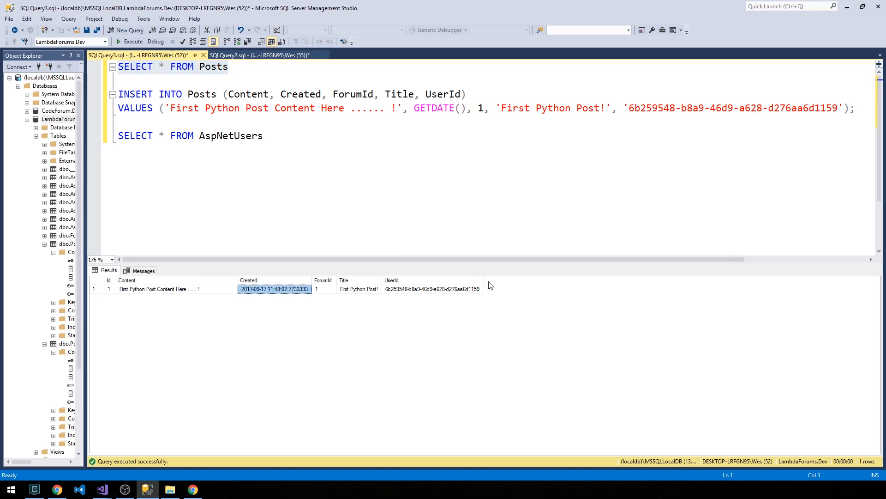
left_click(433, 289)
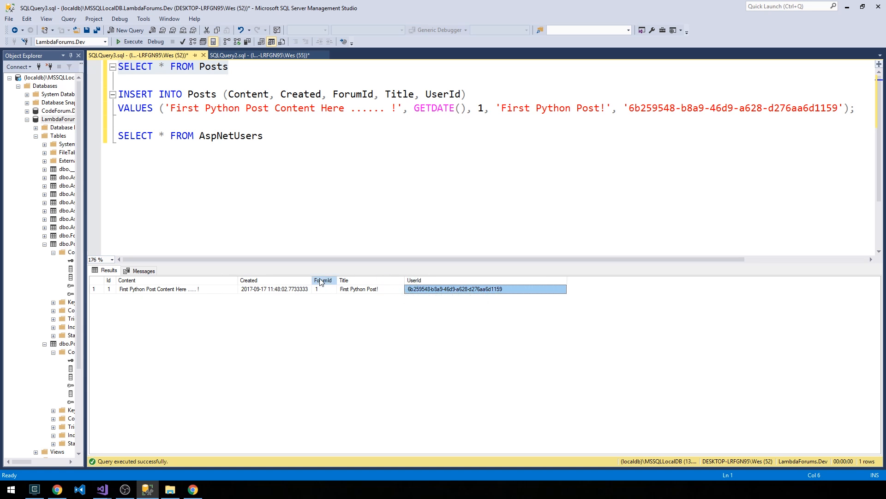
left_click(324, 289)
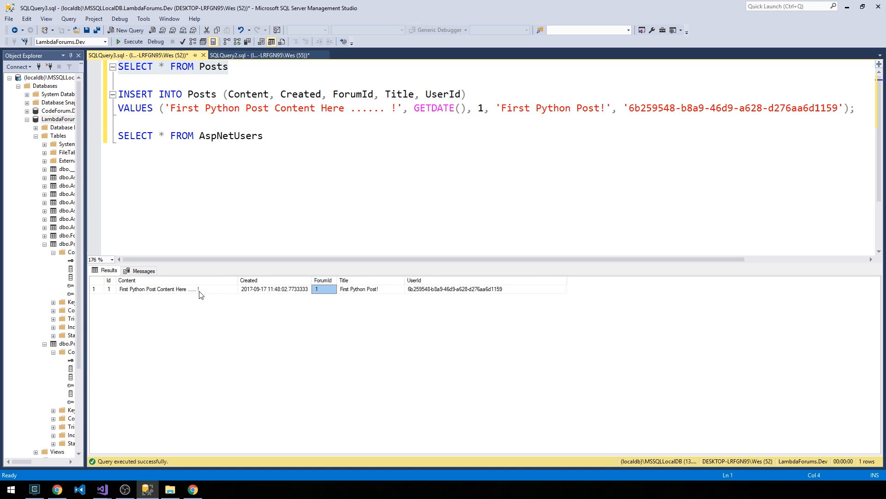
left_click(267, 136)
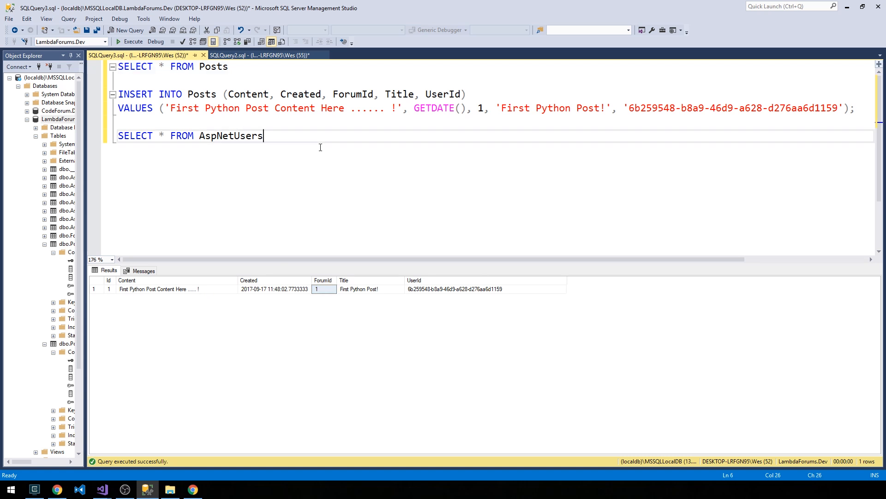
Step: Query Posts joined to Forums on ForumId, filtered to post Id 1
type("SE")
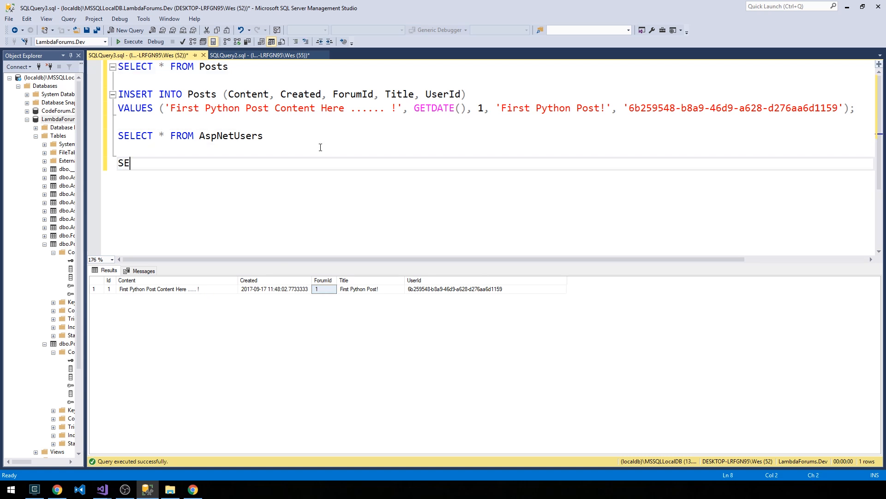
type("LECT * F")
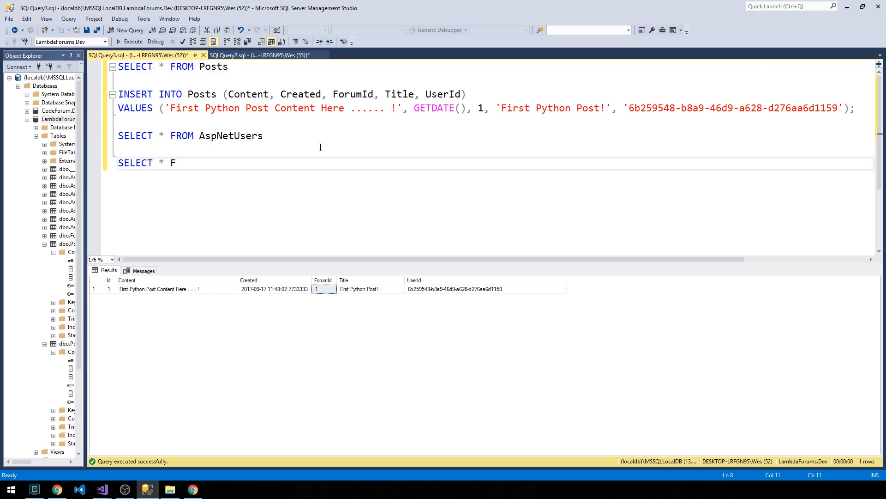
key("Backspace")
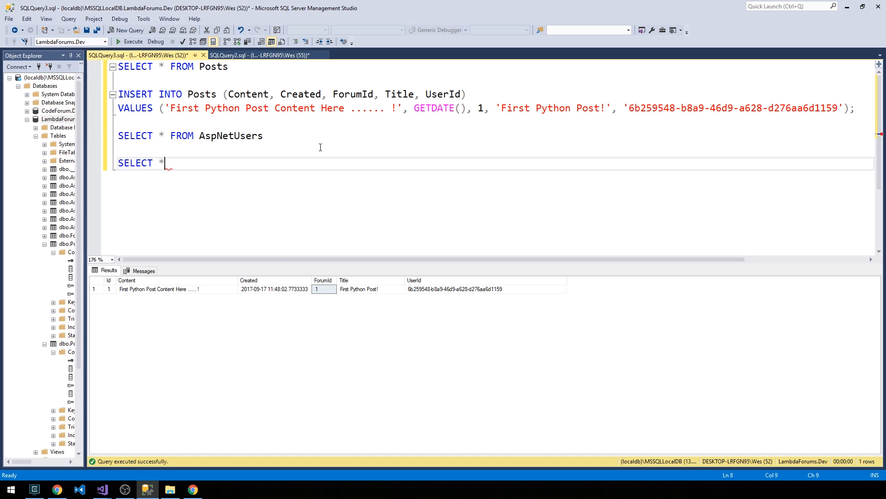
type("FROM Posts p")
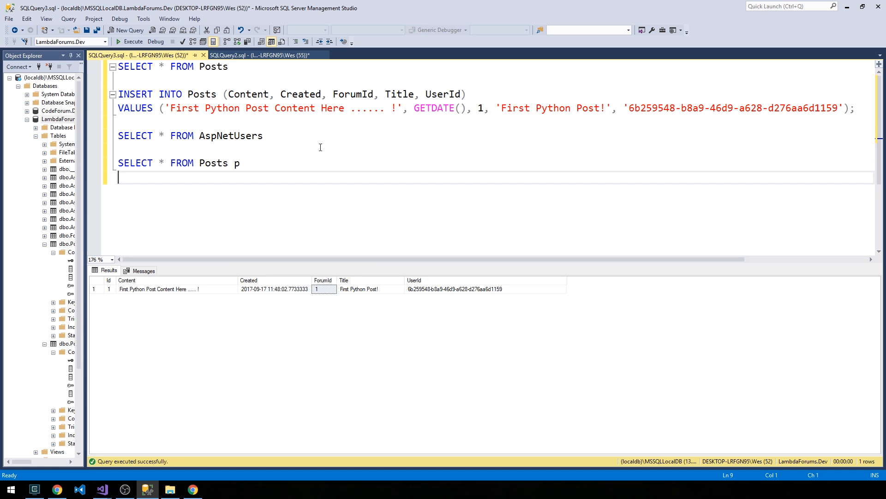
type("INNER JOIN Forums")
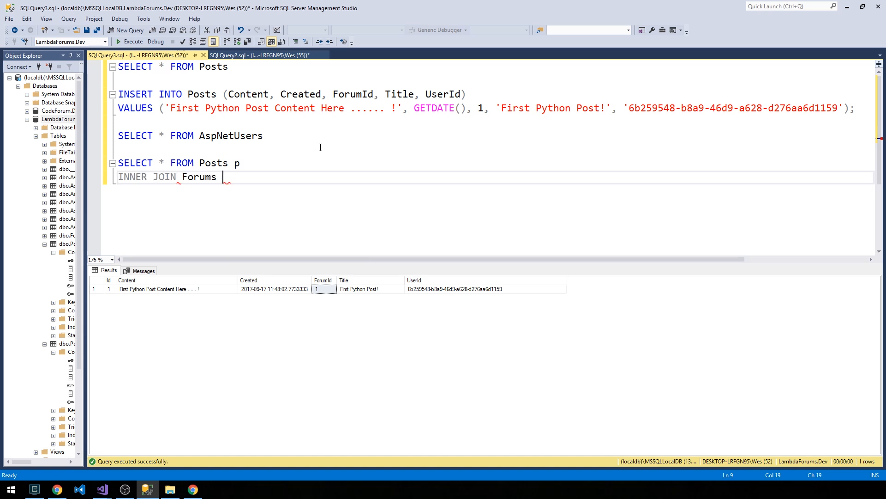
type("f ON p.")
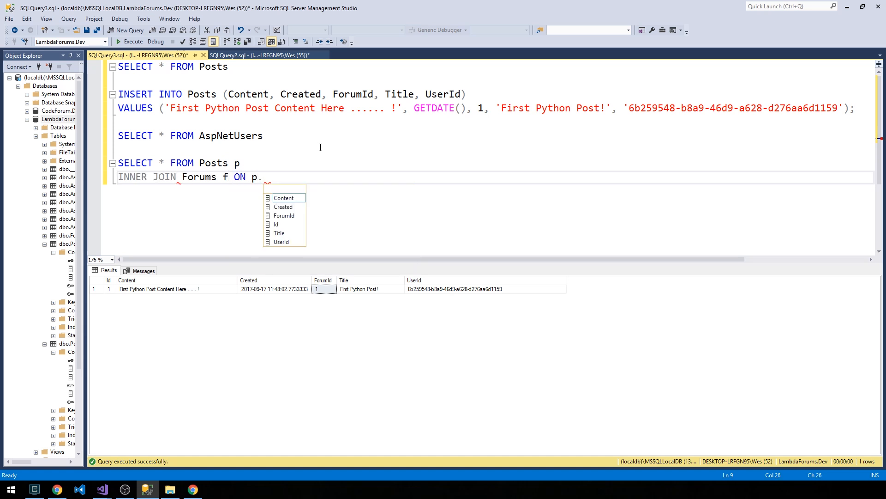
type("ForumId")
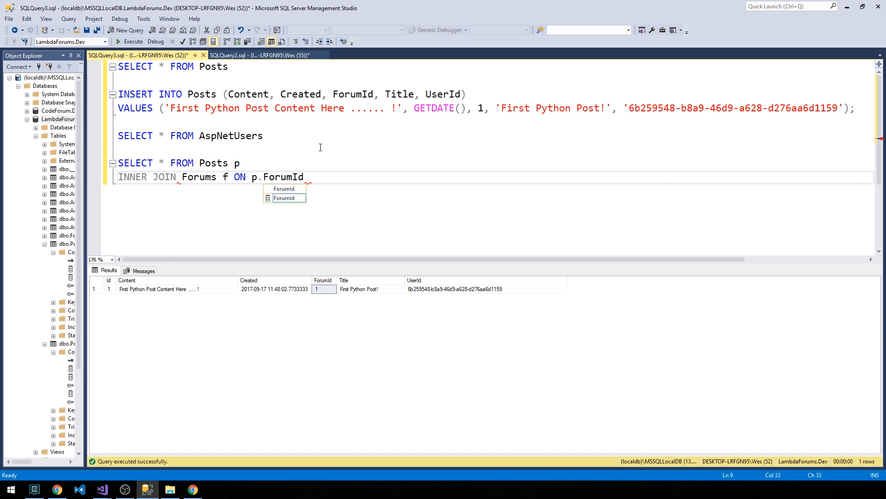
type("= f.Id")
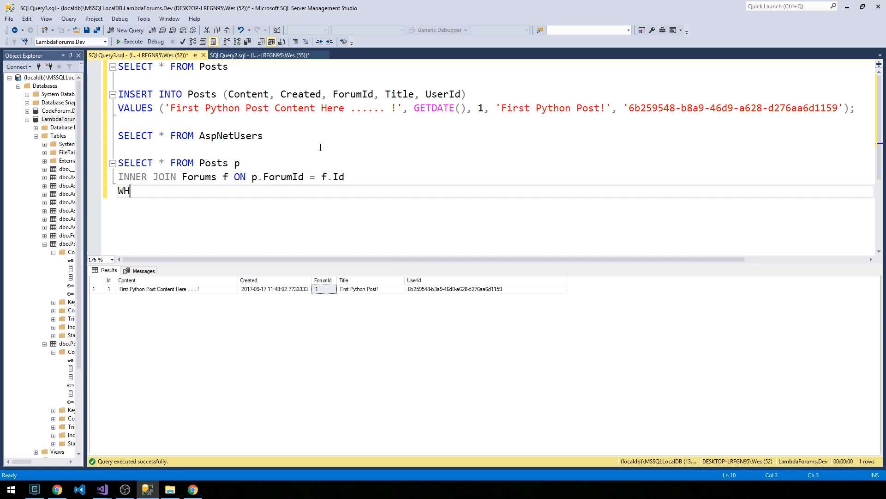
type("ERE p.Id =")
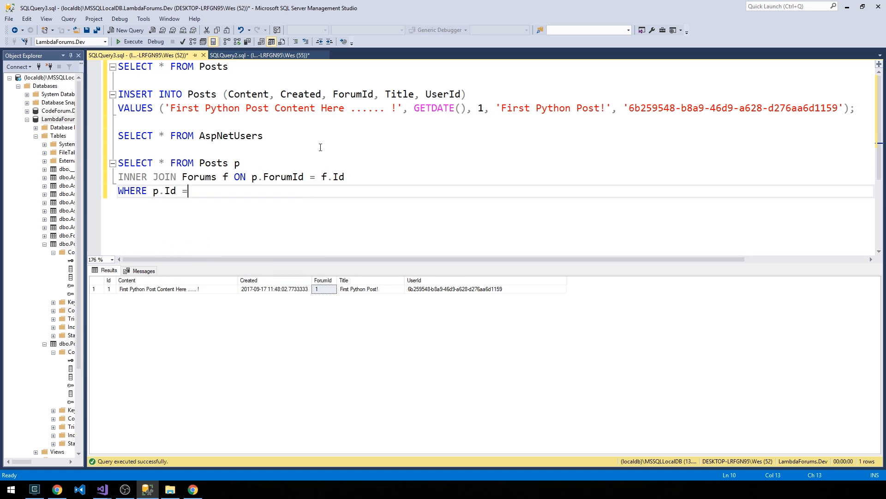
type("1")
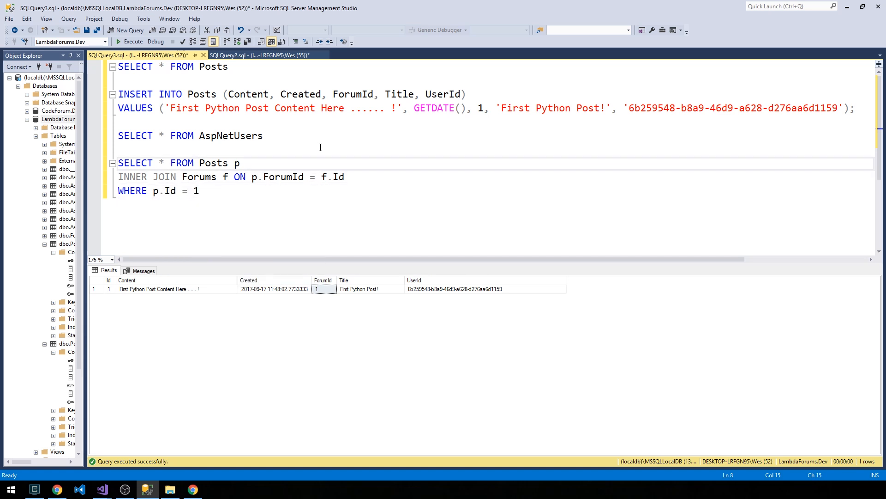
Step: Select p.Title and f.Title with aliases ForumName and PostTitle
type("p")
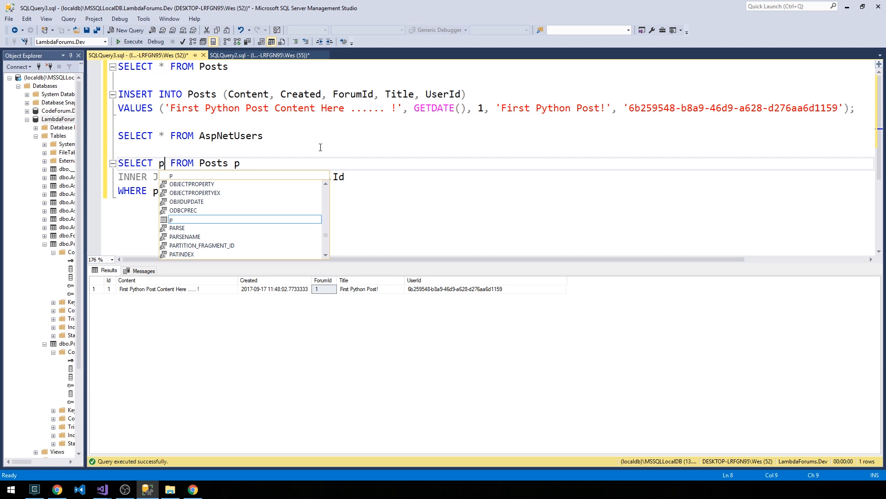
type(".Title,")
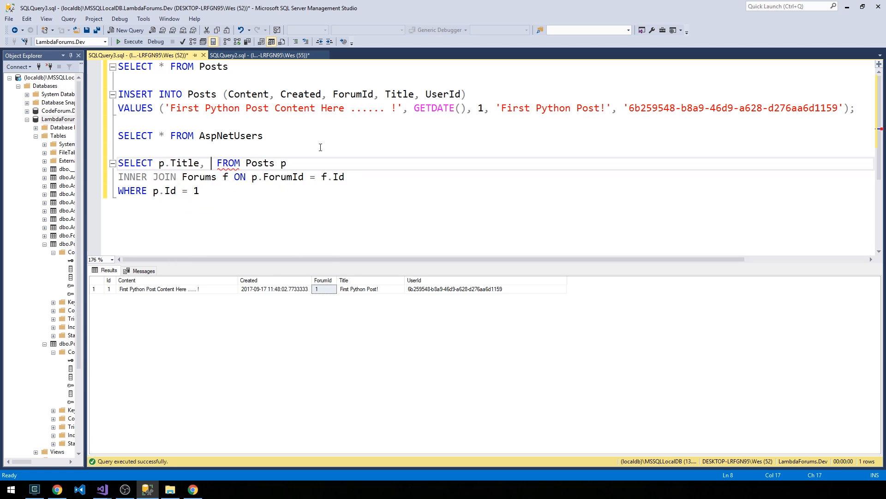
type("f.Title AS")
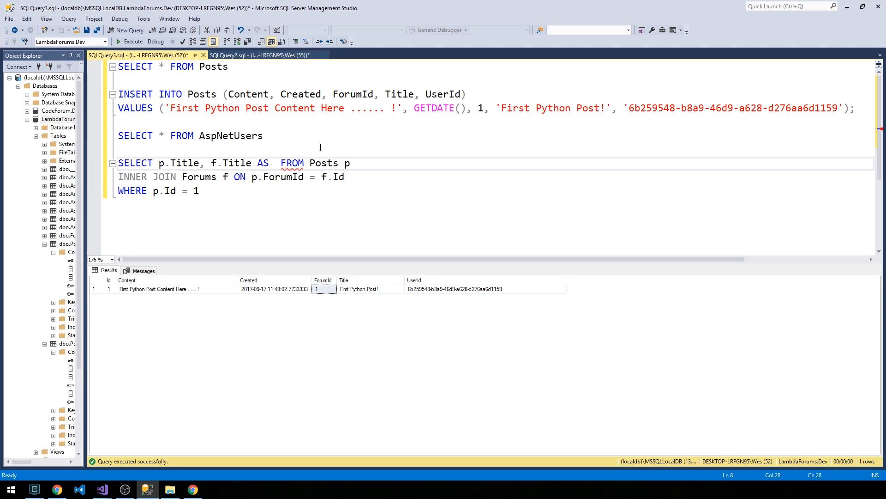
type("ForumName")
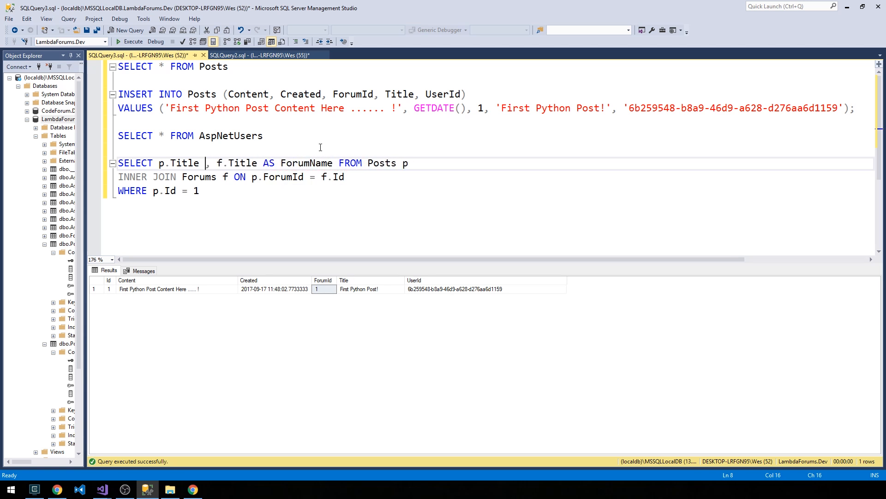
type("AS PostNa")
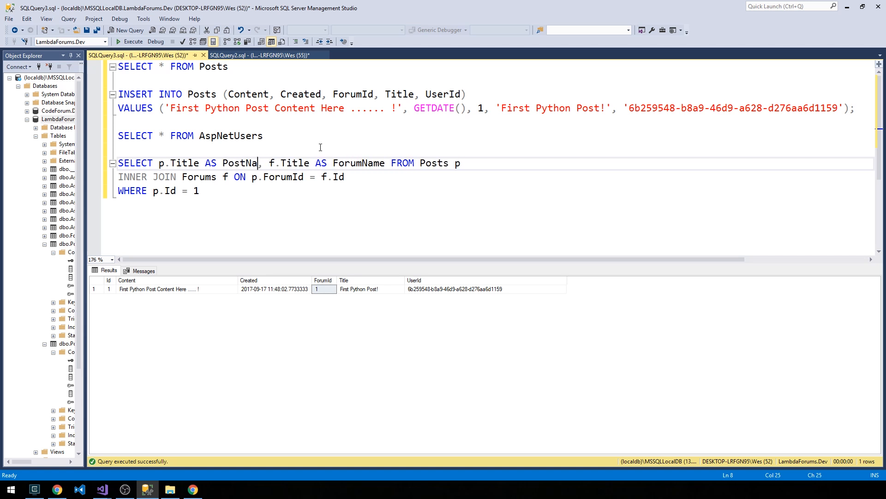
key("Backspace")
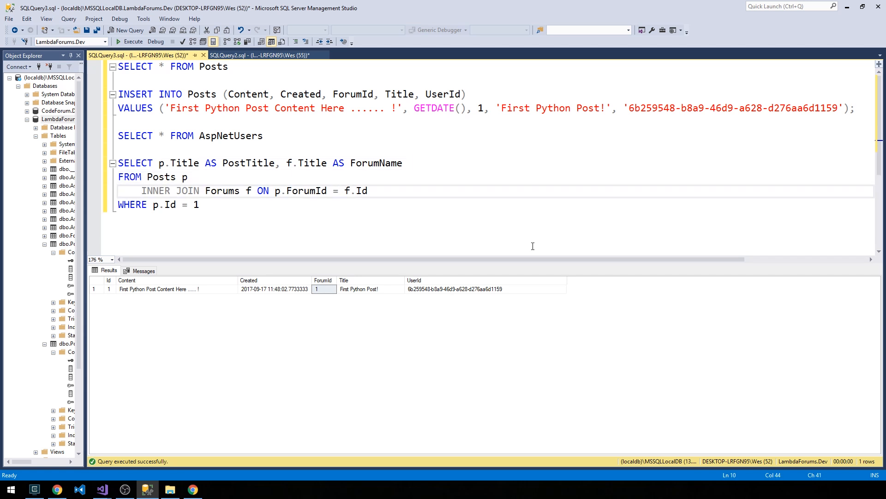
Step: Join AspNetUsers u ON u.Id = p.UserId, run it, and check forum name and email
type("INNER JOIN A")
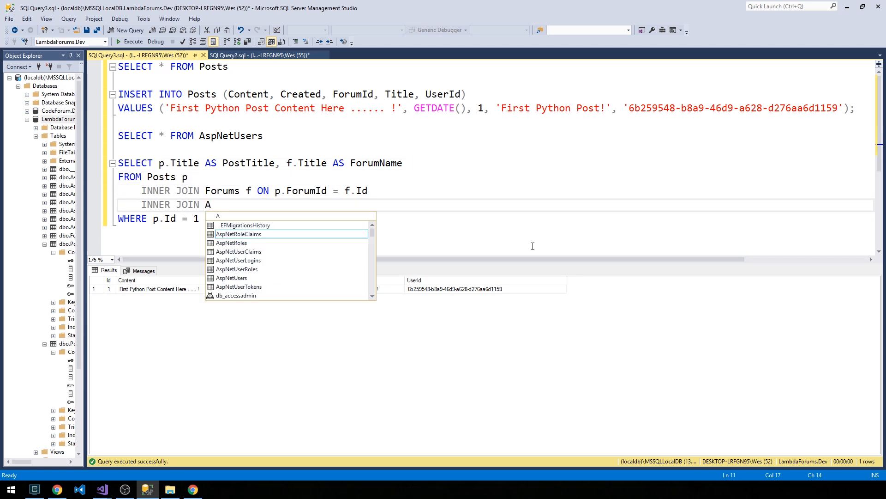
type("spNetUsers u")
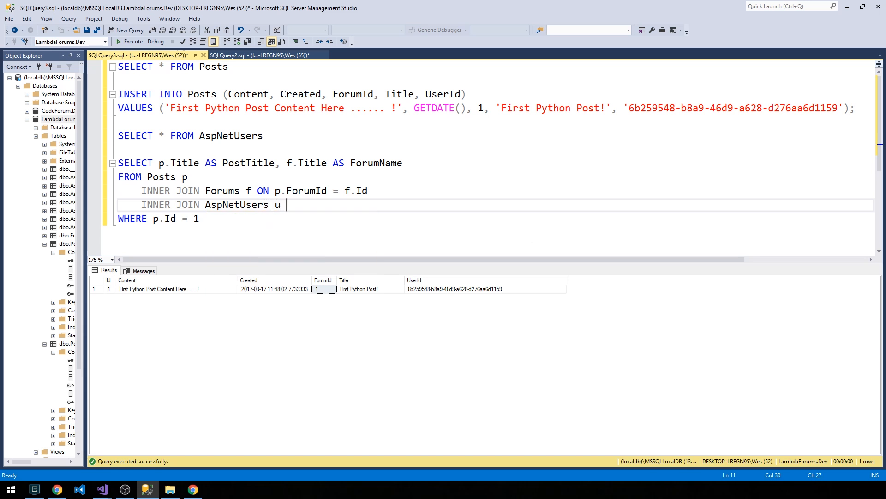
type("ON u.Id")
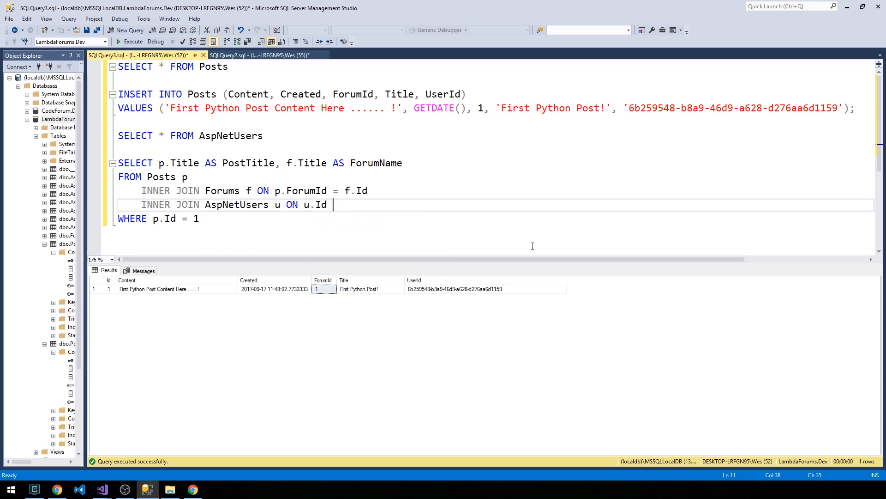
type("=")
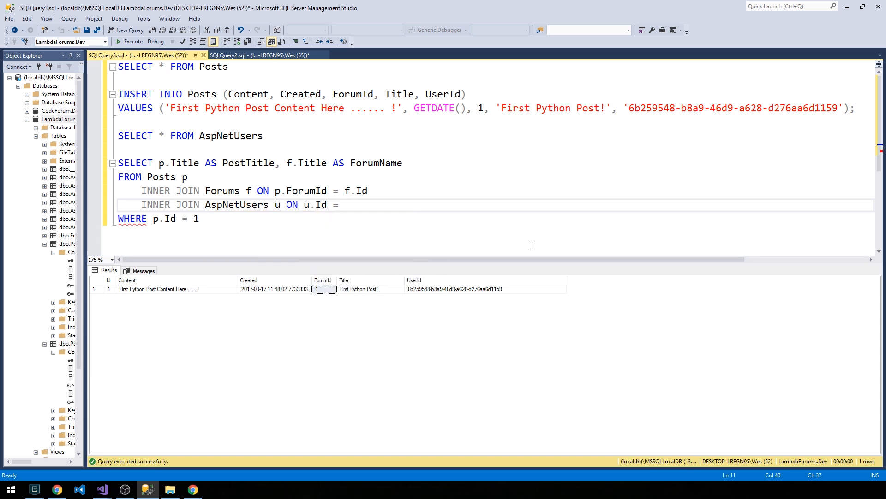
type("p.UserId")
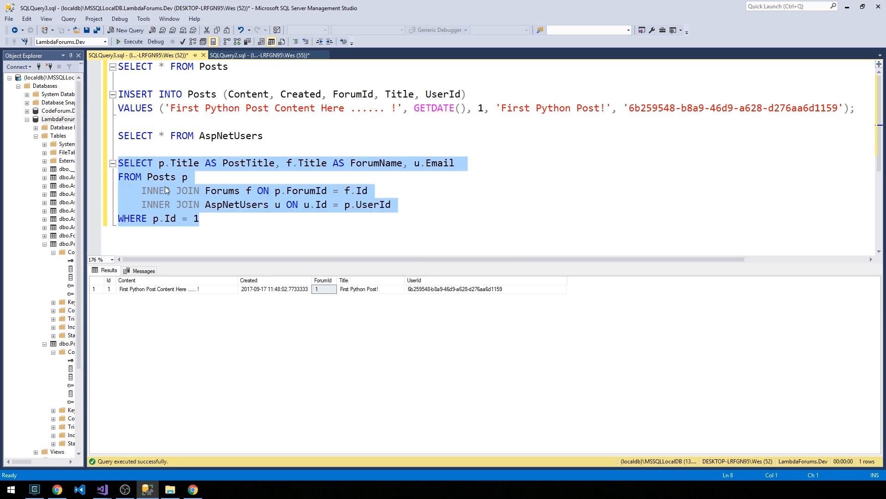
left_click(132, 42)
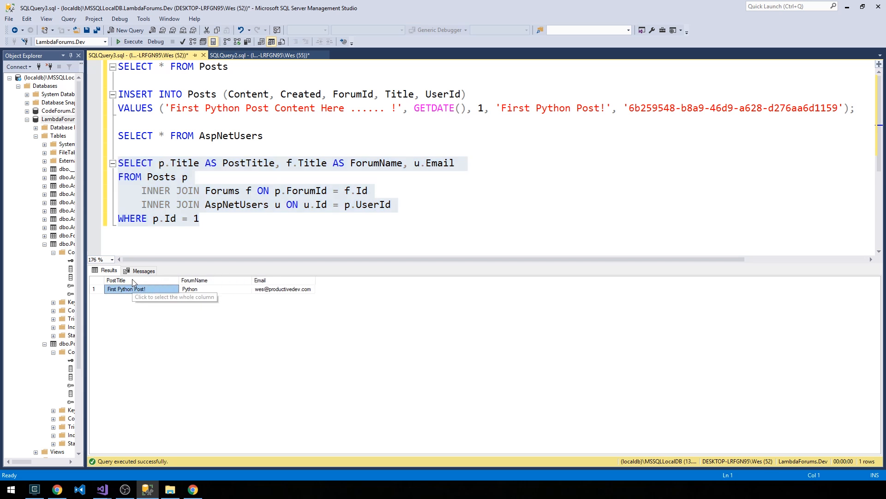
left_click(201, 289)
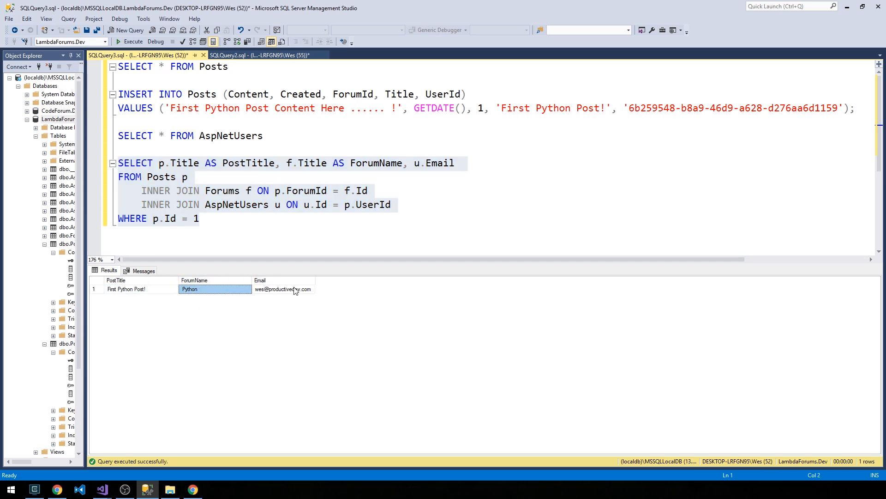
left_click(283, 289)
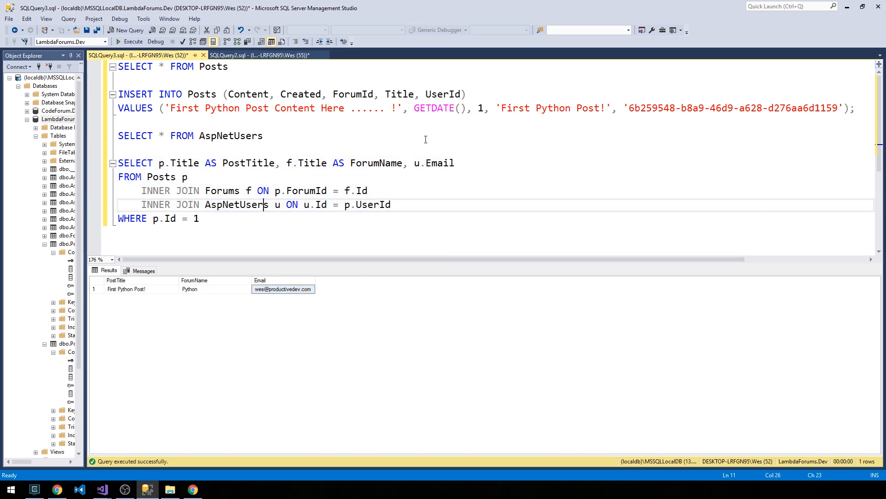
mouse_move(850, 8)
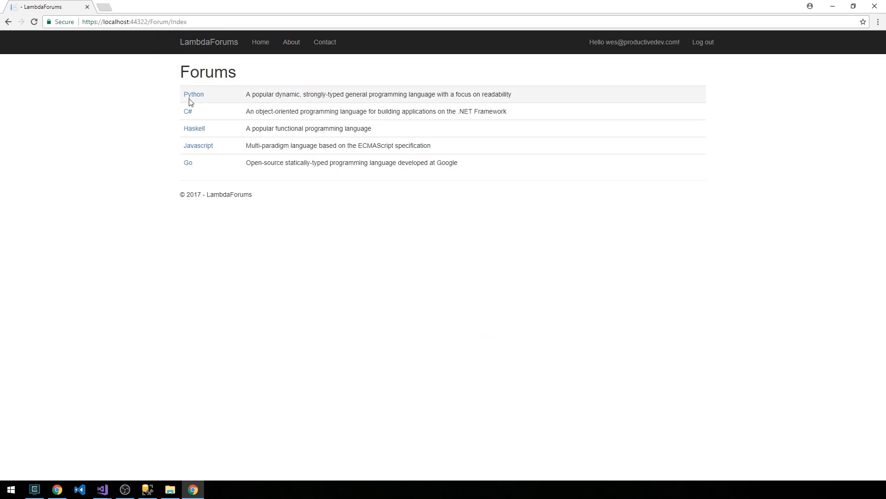
mouse_move(199, 97)
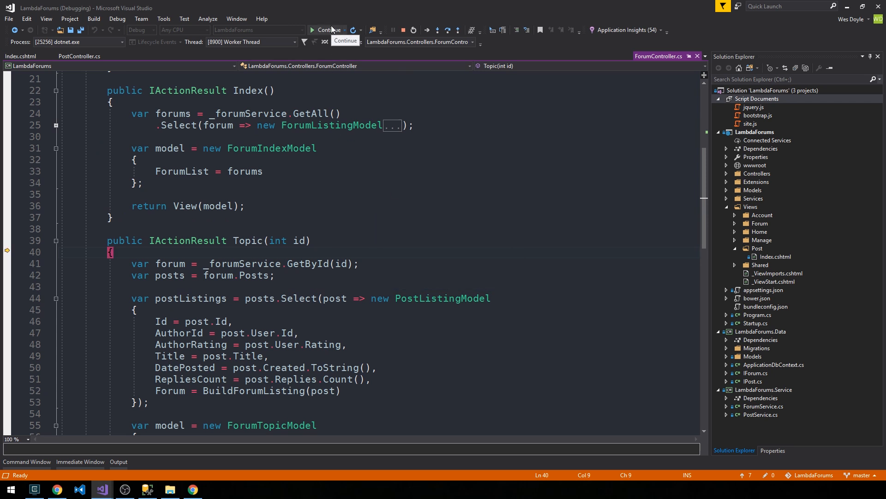
Step: Continue the paused debugger so the Python forum topic page loads
left_click(326, 30)
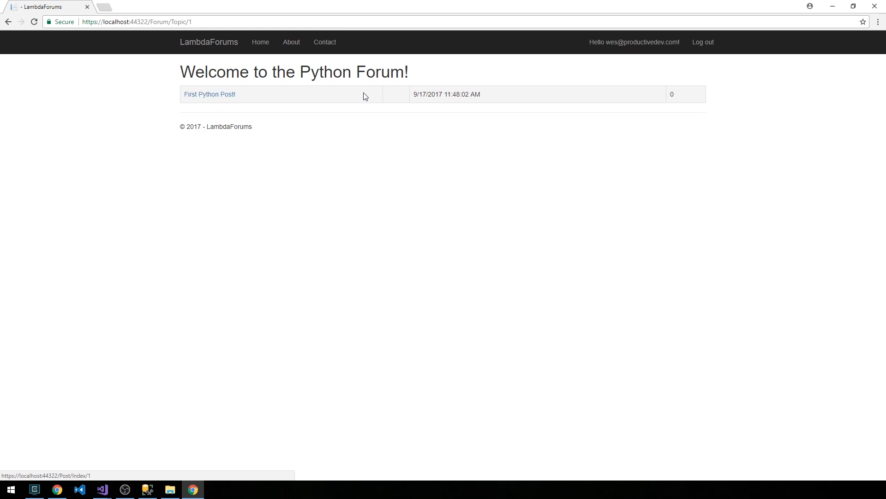
Step: Inspect the empty author cell, review Views > Forum > Topic.cshtml, then return to Chrome
right_click(395, 98)
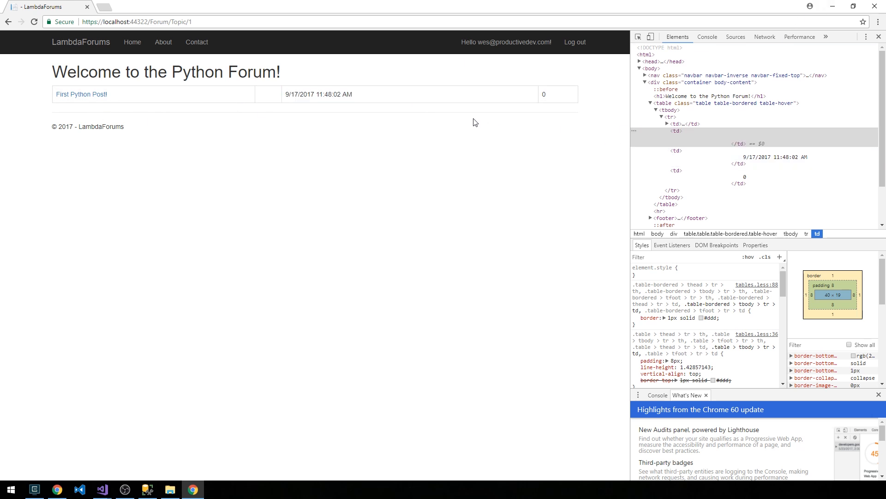
mouse_move(828, 6)
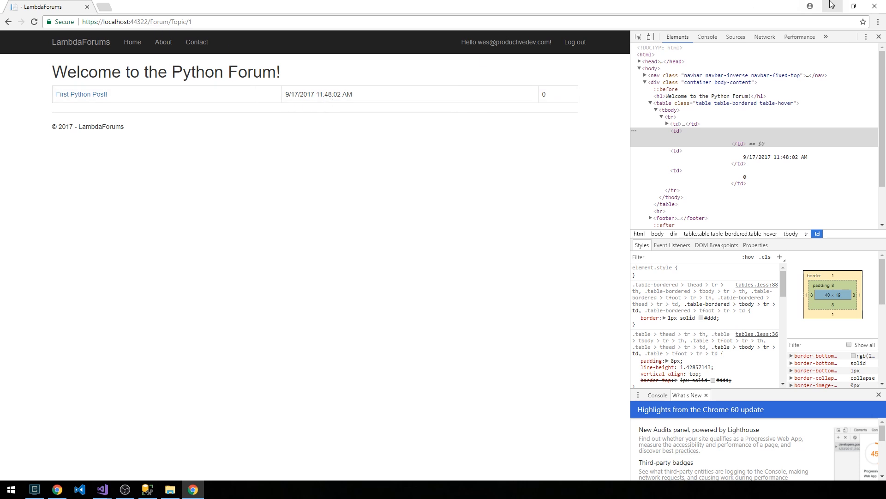
left_click(101, 489)
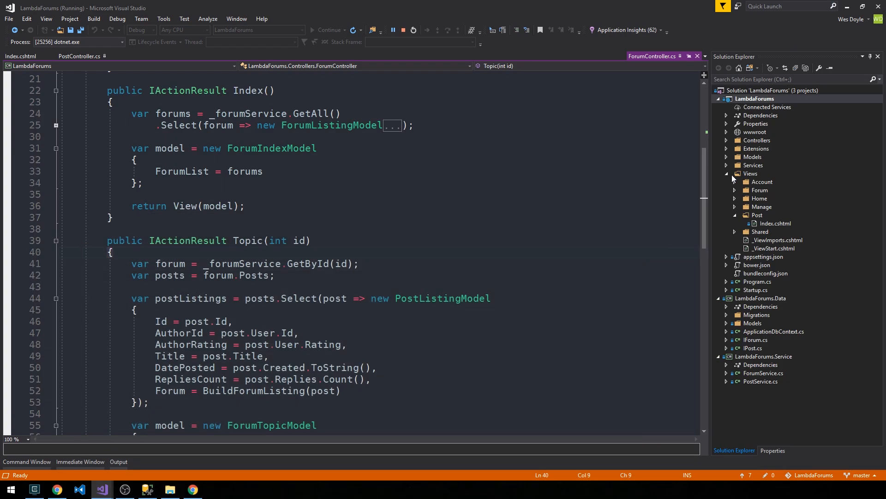
left_click(735, 189)
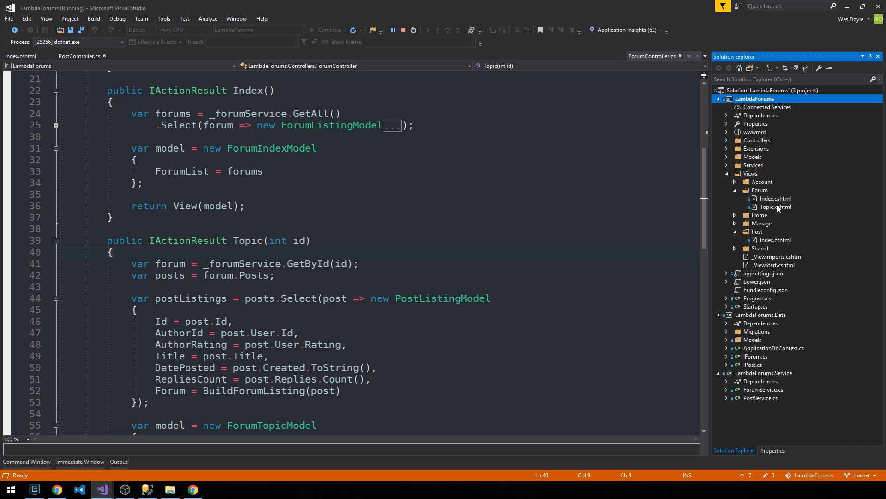
double_click(775, 206)
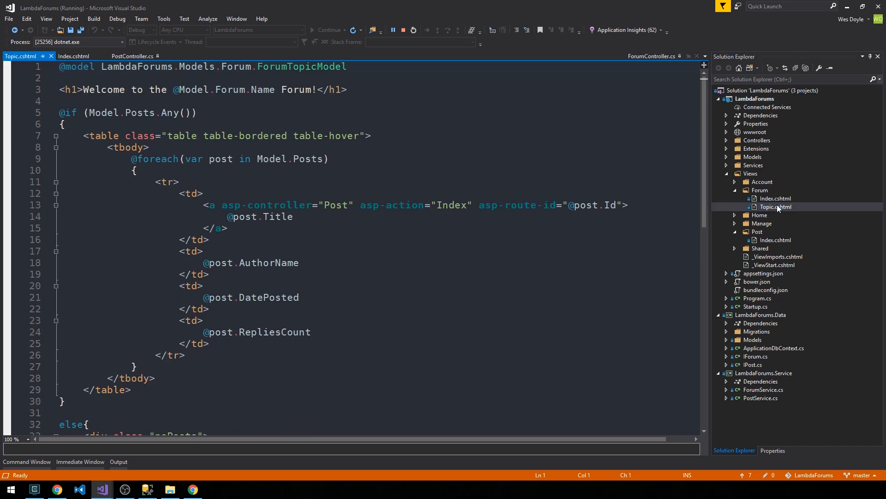
mouse_move(220, 263)
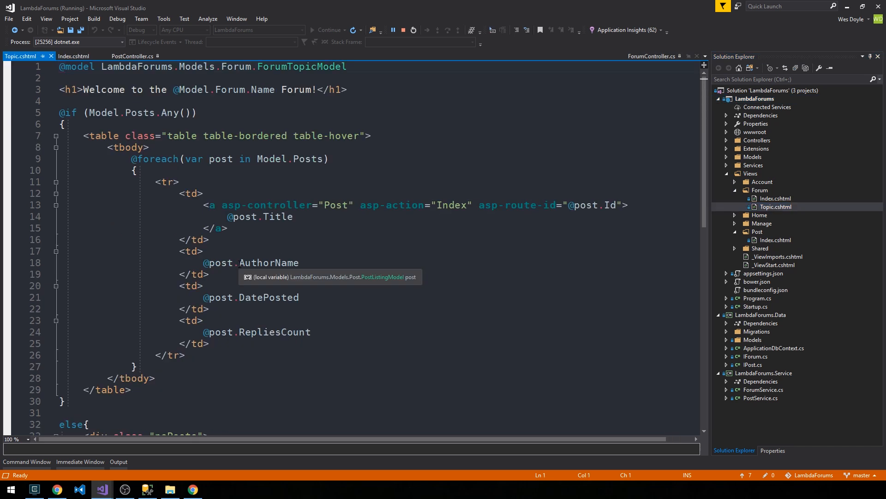
mouse_move(283, 269)
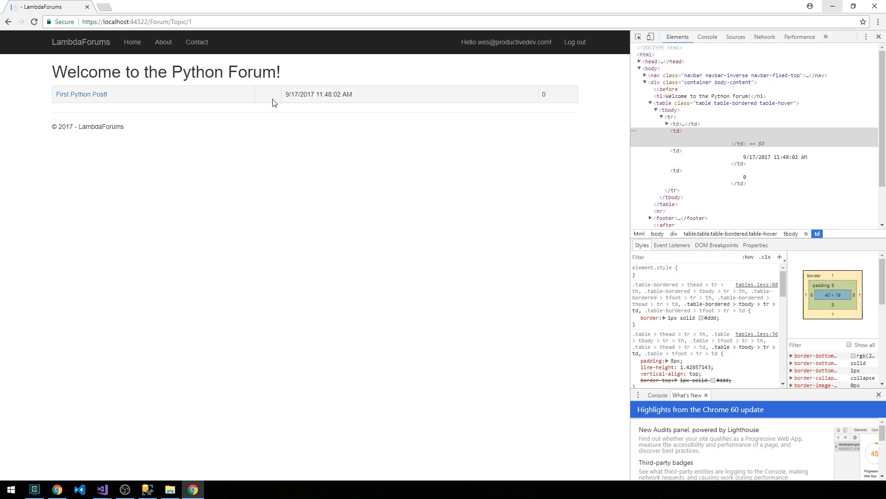
left_click(102, 489)
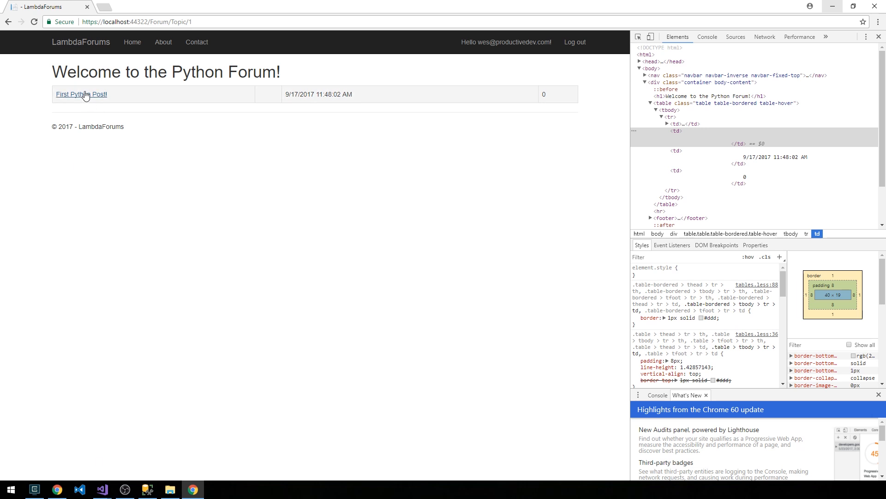
mouse_move(85, 98)
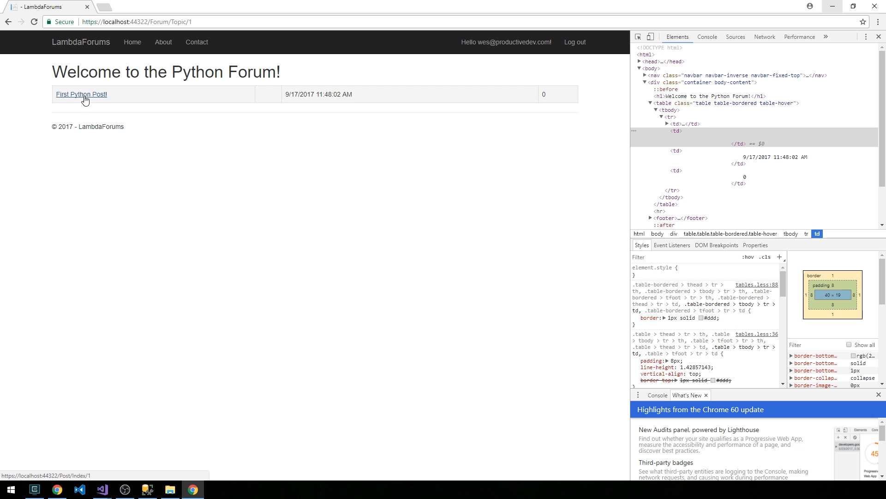
Step: Open the First Python Post! page from the Python topic list
left_click(81, 95)
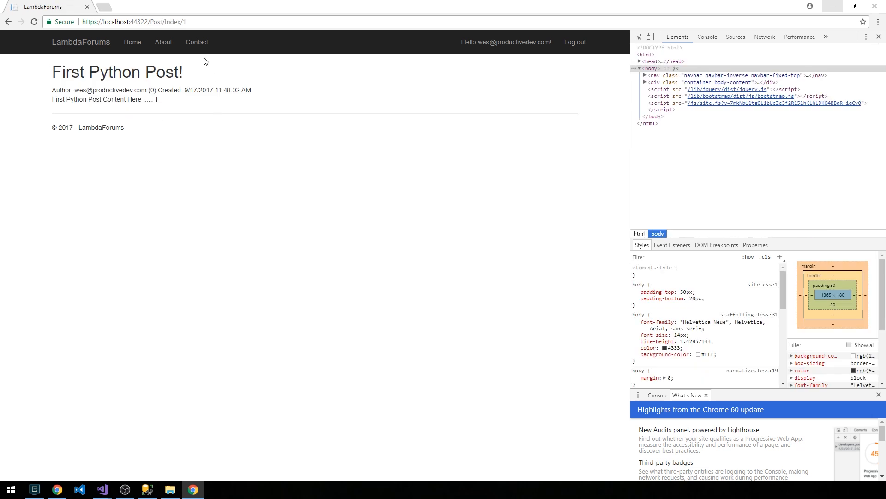
mouse_move(216, 77)
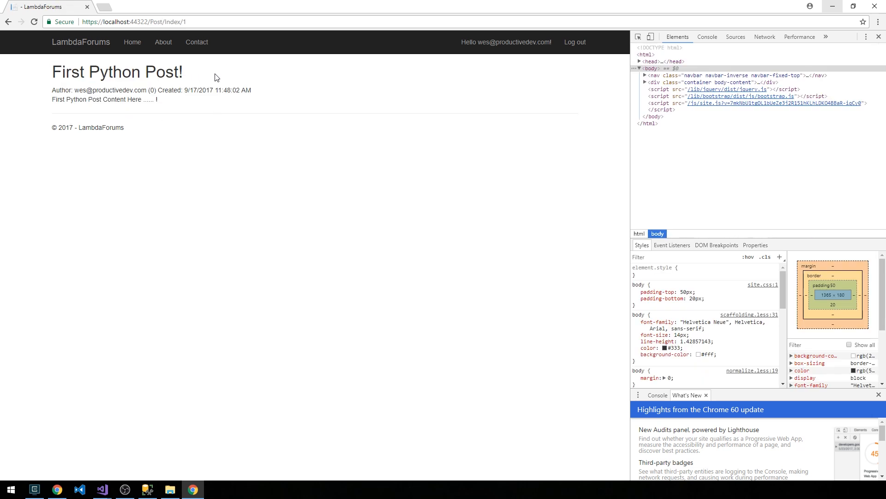
mouse_move(166, 100)
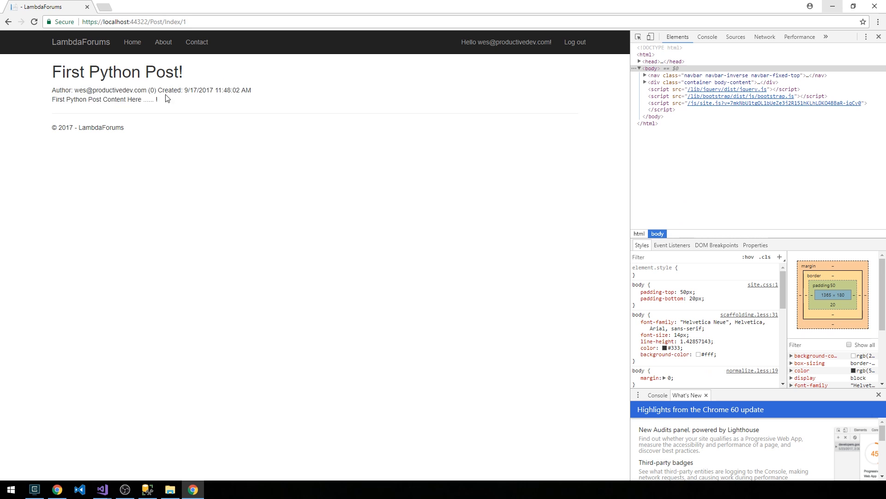
mouse_move(158, 90)
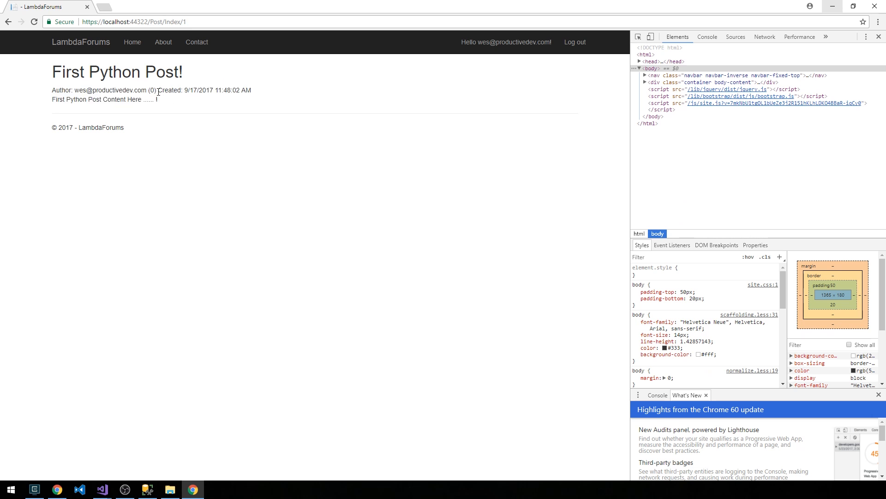
mouse_move(141, 110)
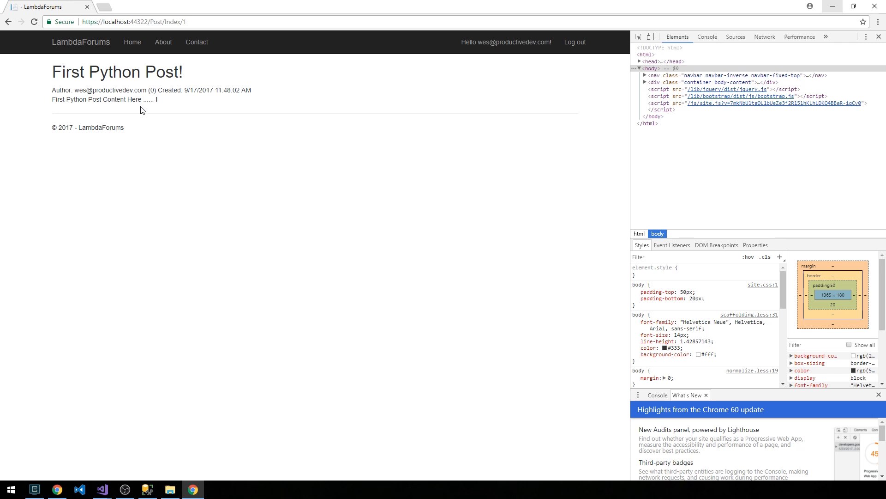
mouse_move(161, 87)
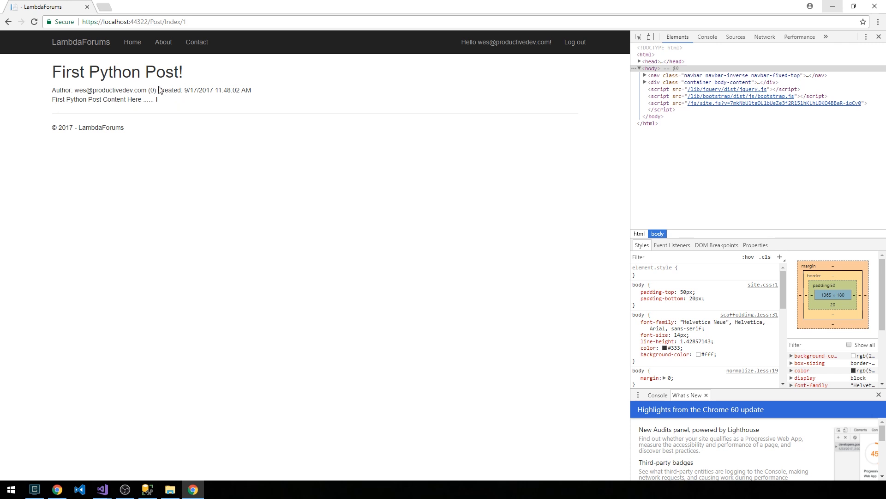
double_click(55, 101)
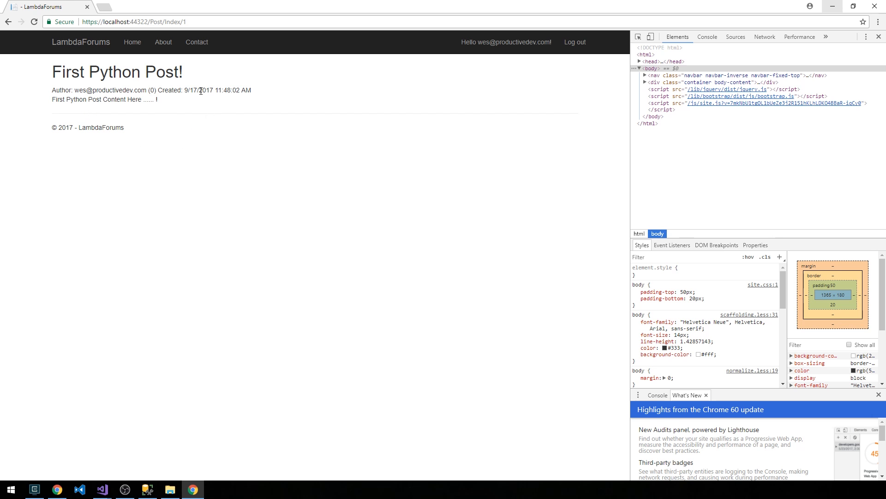
mouse_move(169, 122)
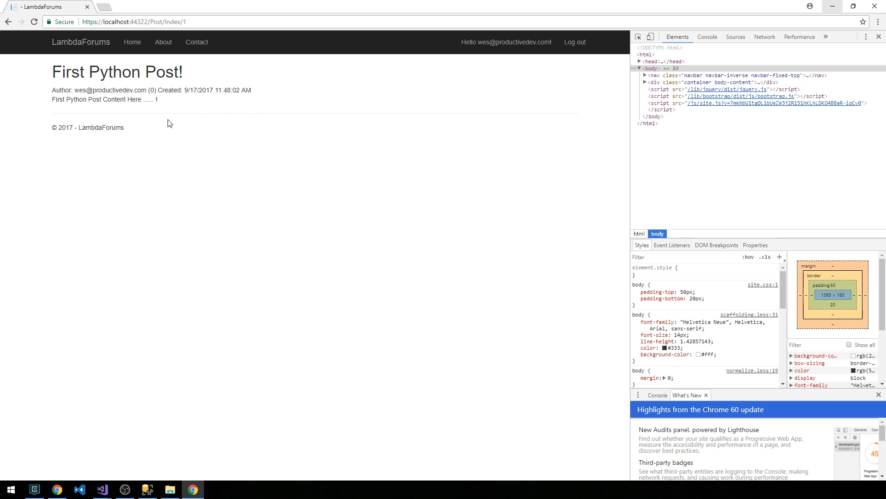
mouse_move(116, 90)
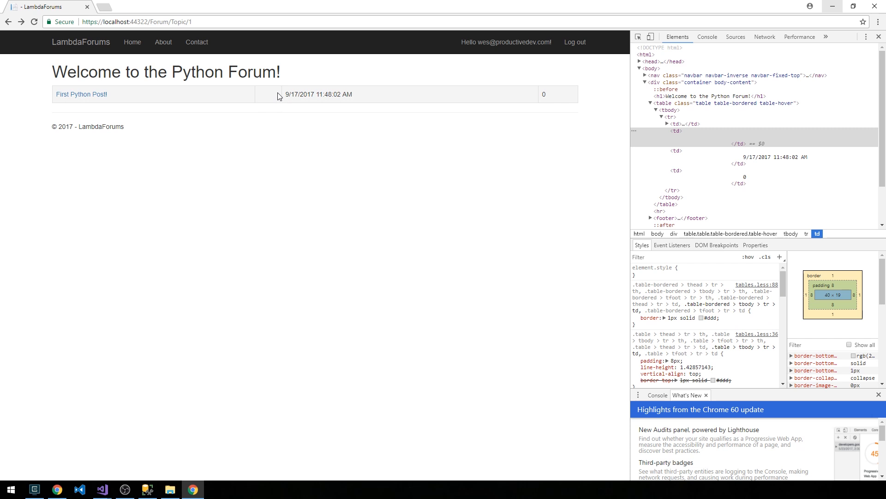
mouse_move(276, 94)
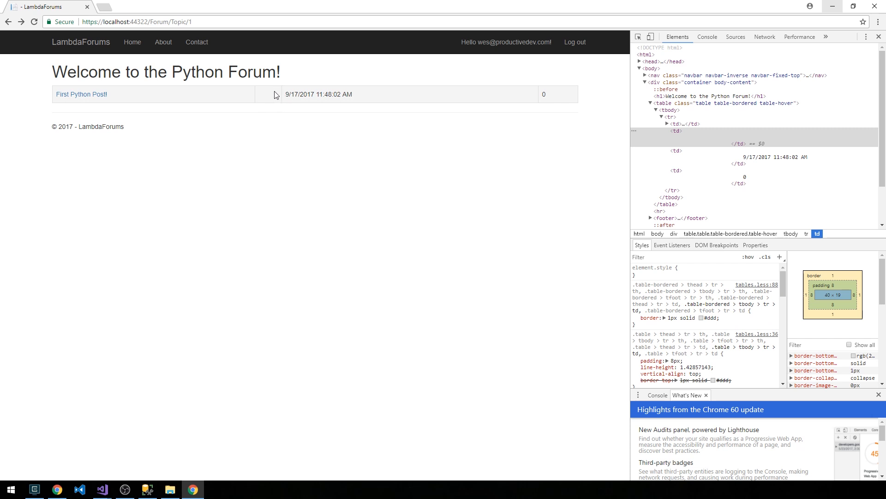
mouse_move(199, 106)
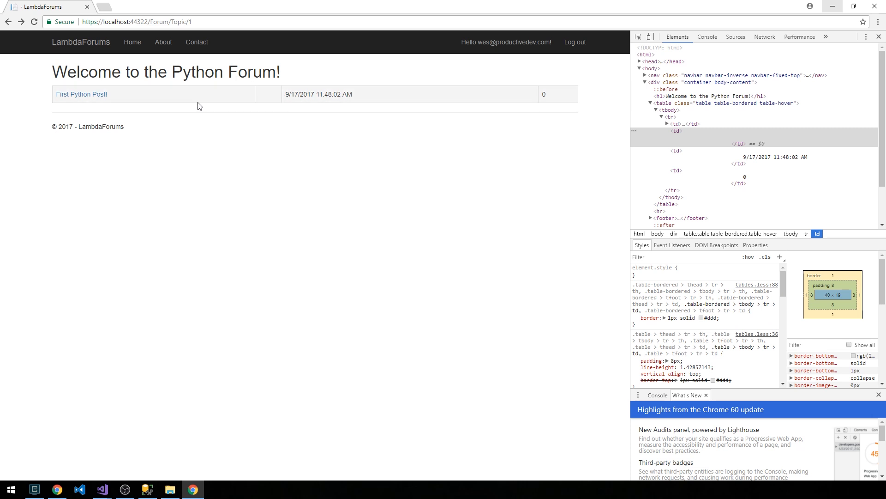
mouse_move(191, 135)
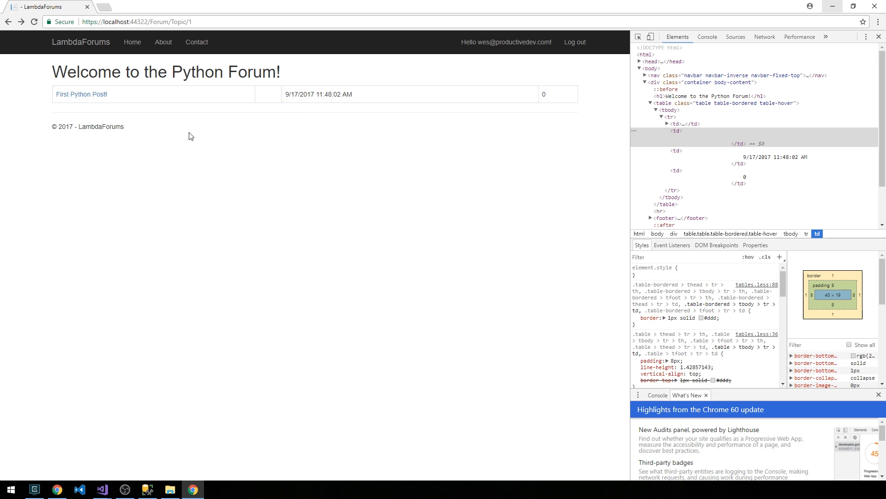
mouse_move(204, 168)
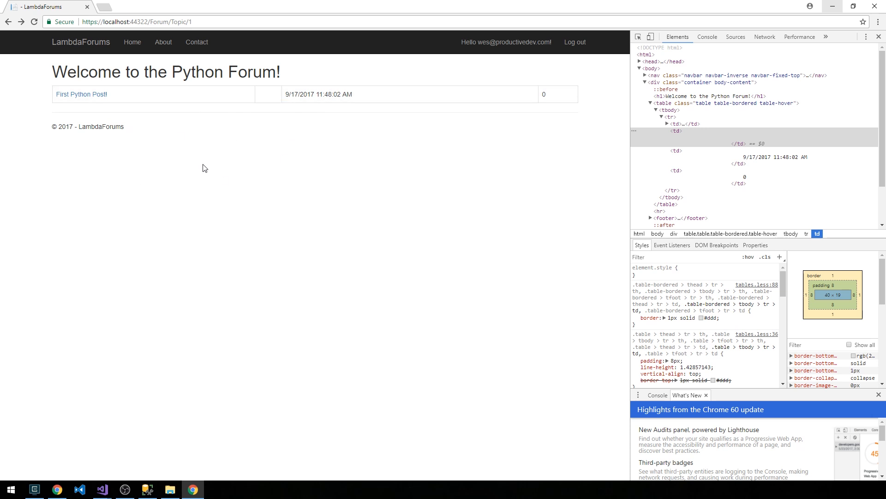
mouse_move(222, 121)
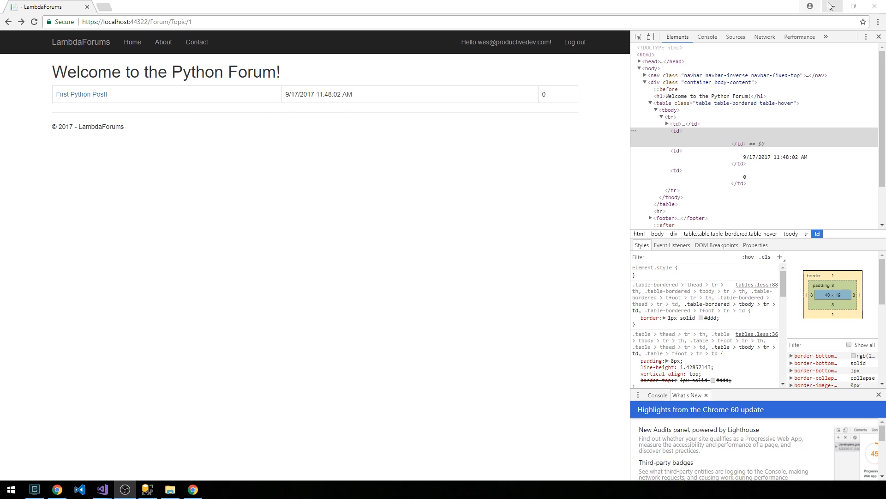
Step: Stop debugging, add 'AuthorName = post.User.UserName,' to the Topic listing, and relaunch
left_click(102, 489)
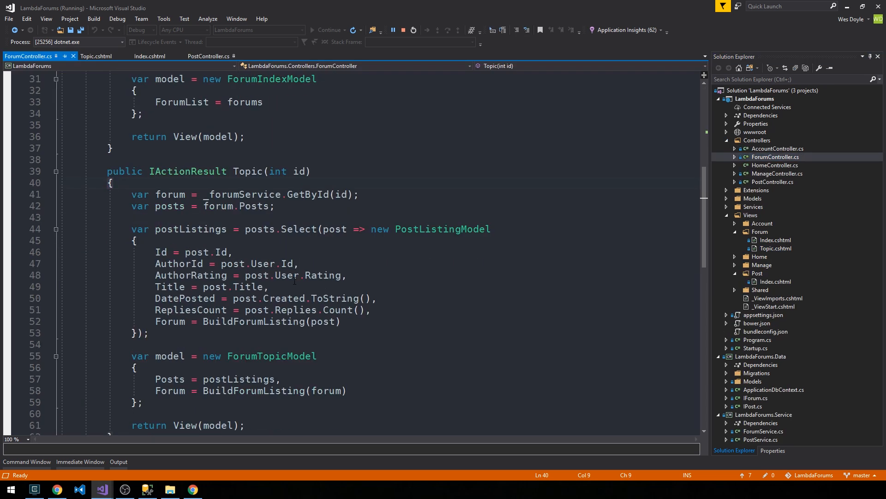
mouse_move(191, 298)
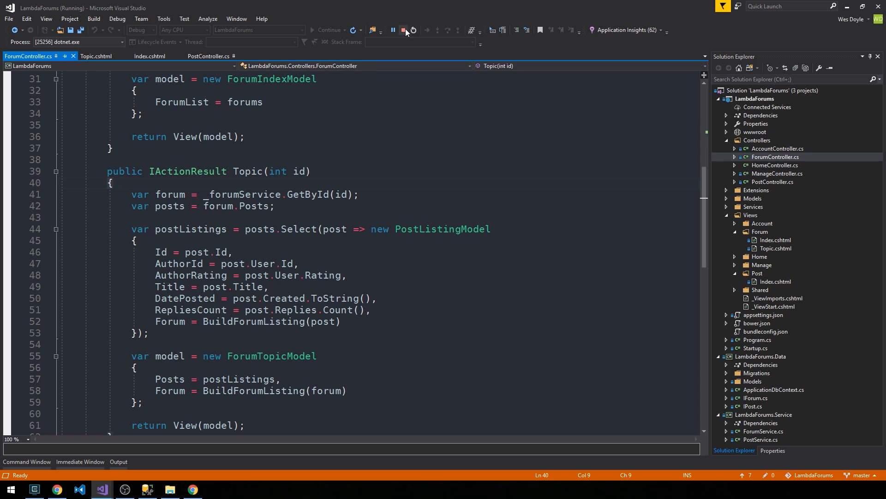
left_click(405, 30)
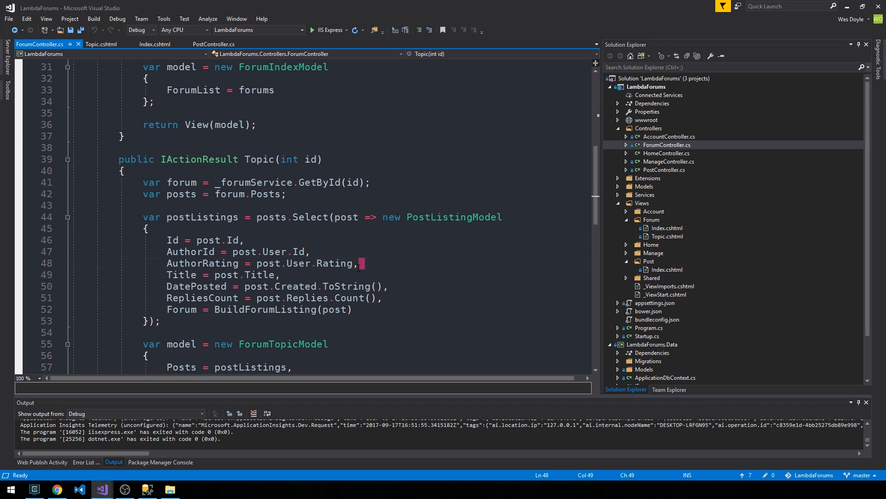
key("Enter")
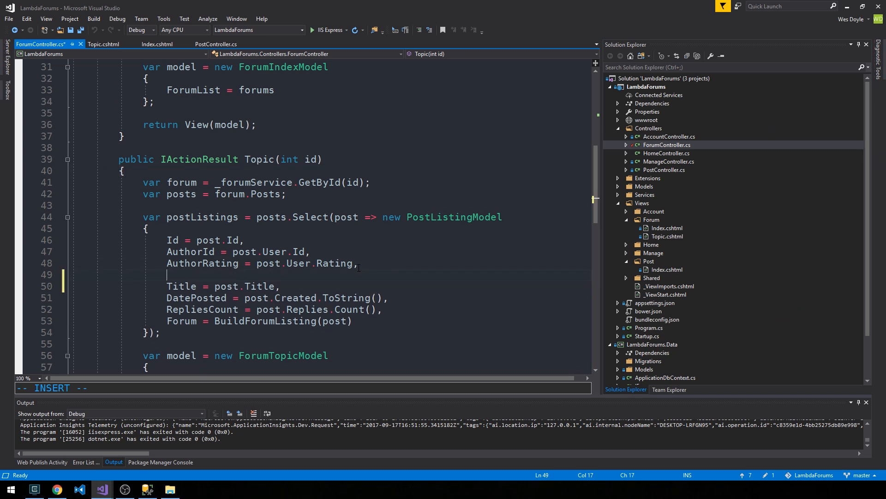
type("AuthorName")
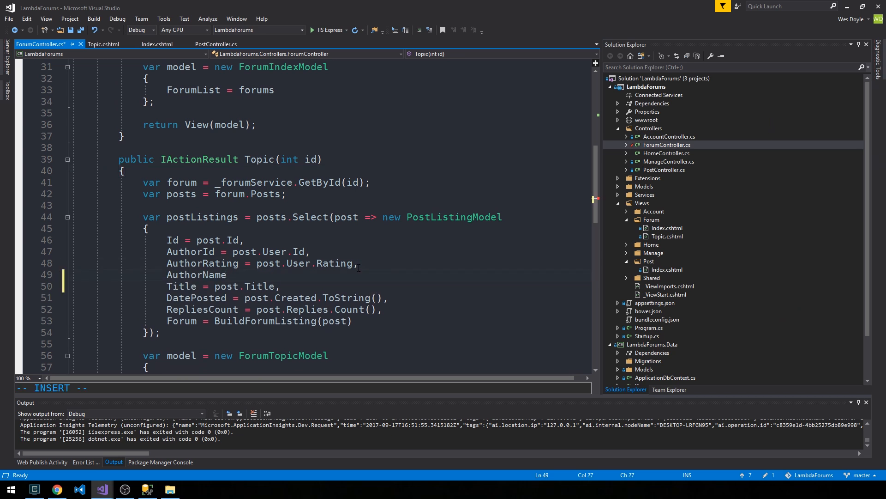
type("= post.User.")
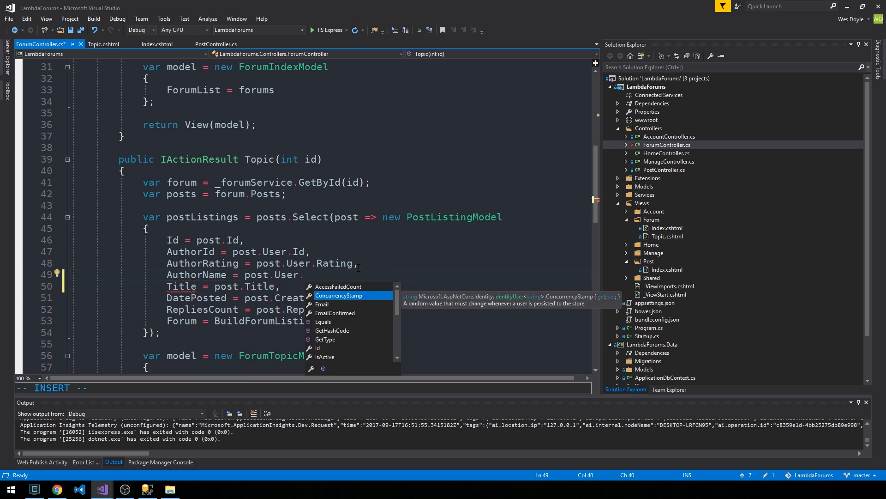
type("UserName,")
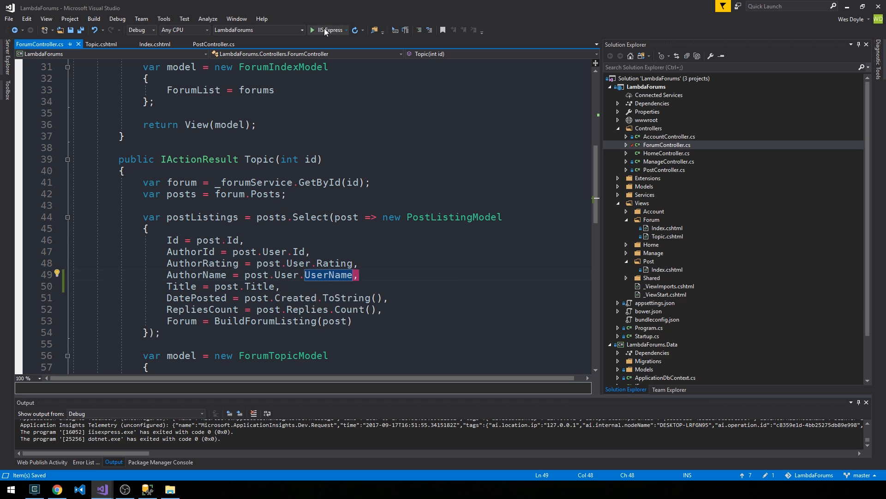
left_click(313, 30)
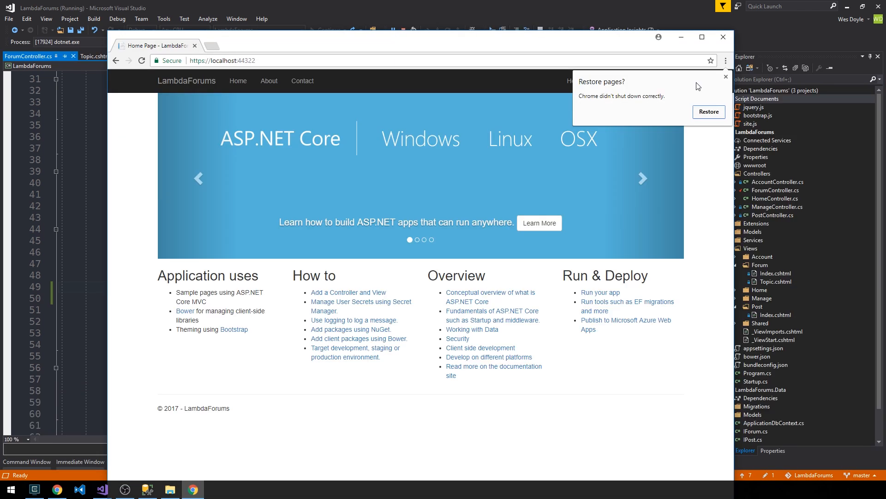
mouse_move(756, 134)
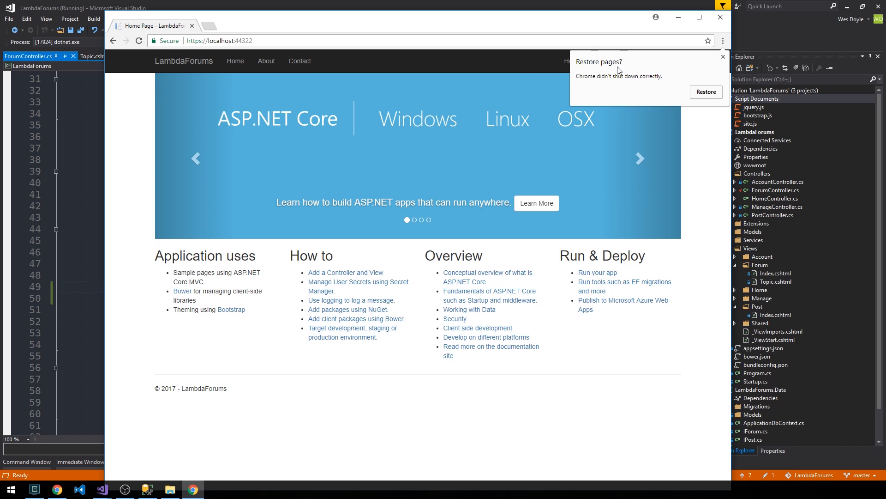
Step: Dismiss Chrome's restore-pages prompt, then switch back to the SQL join query
left_click(723, 57)
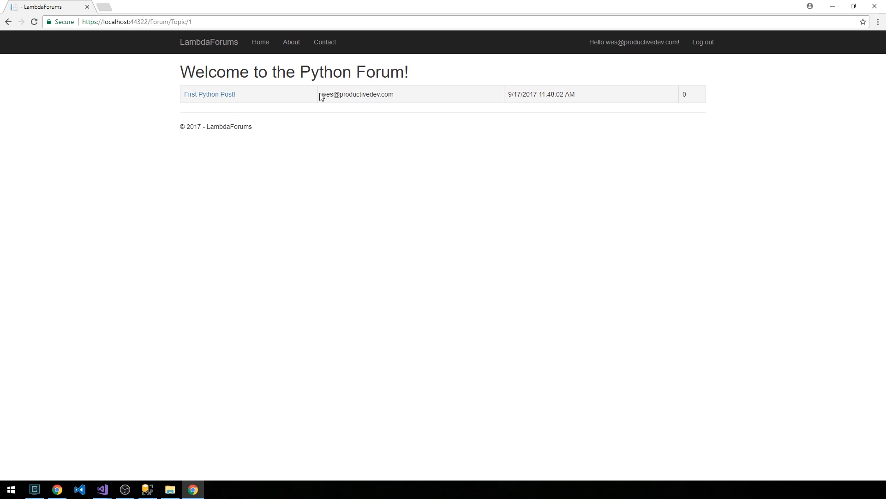
mouse_move(350, 97)
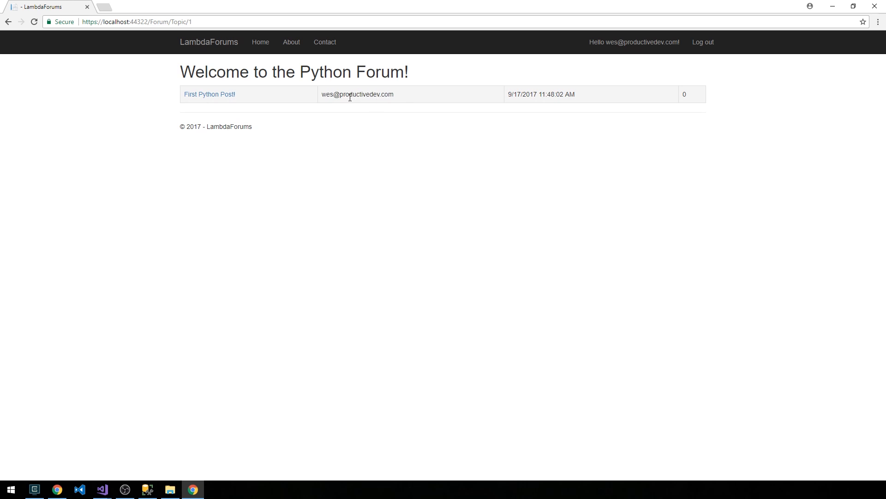
mouse_move(302, 87)
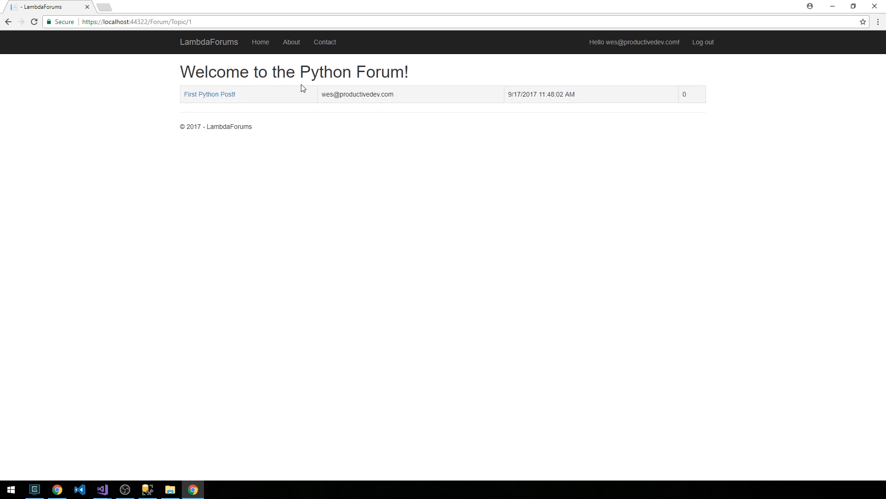
mouse_move(144, 413)
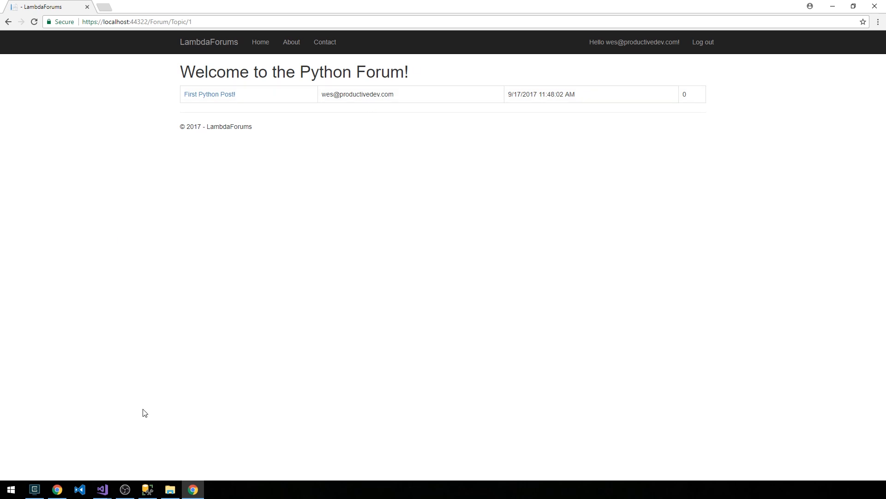
left_click(147, 489)
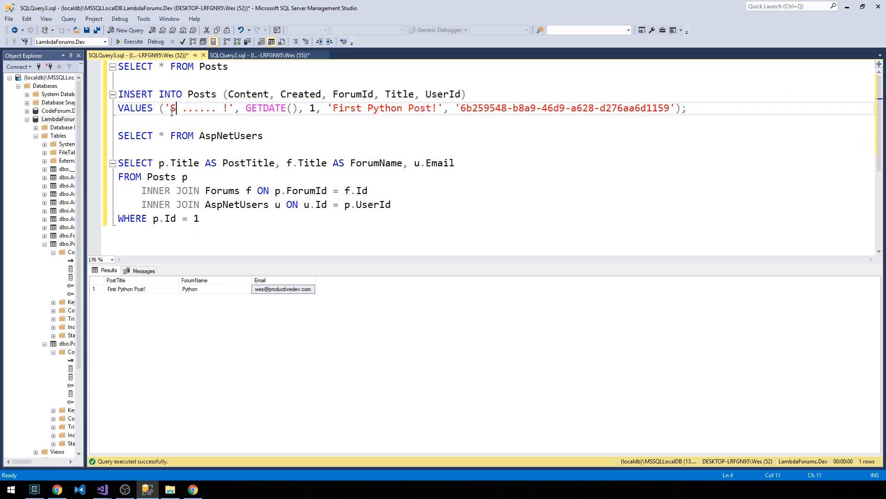
Step: Execute an INSERT adding 'Another Python Post', 'Python for Machine Learning' and 'Using Matplotlib' posts
type("econd Python Post")
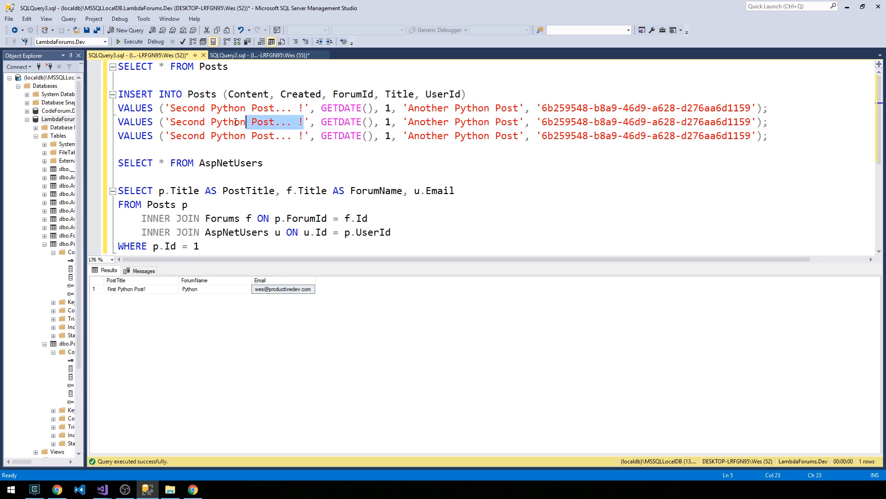
type("More Ptyho")
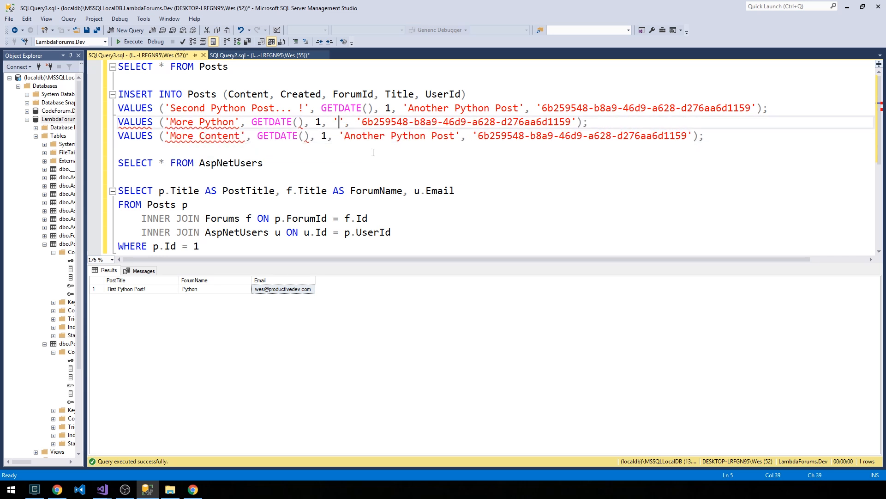
type("Python for Machine Learnin")
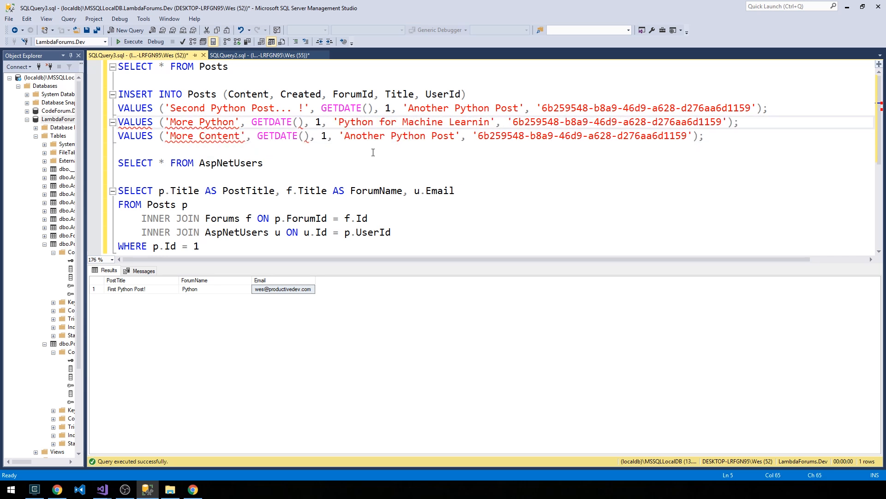
type("Using Matplotlib")
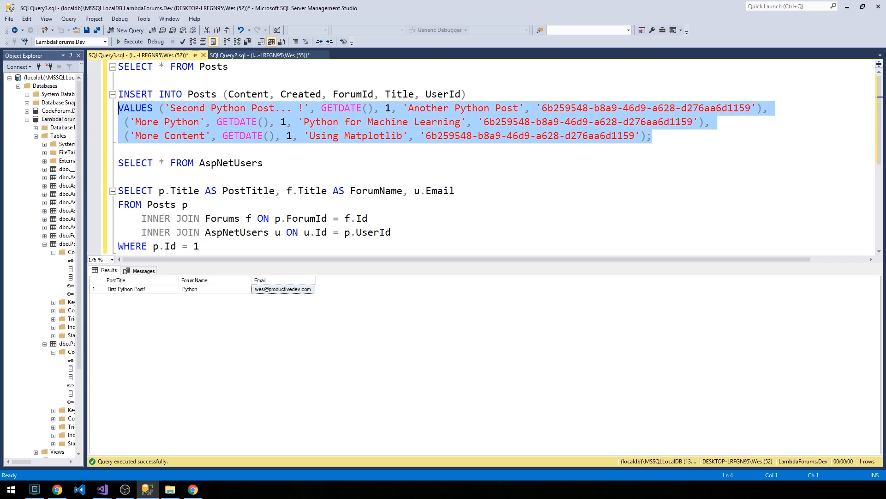
left_click(123, 40)
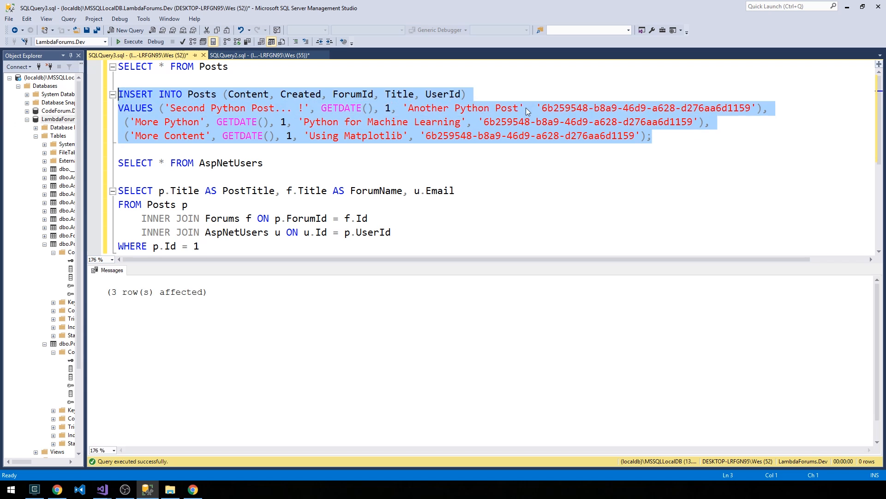
left_click(503, 108)
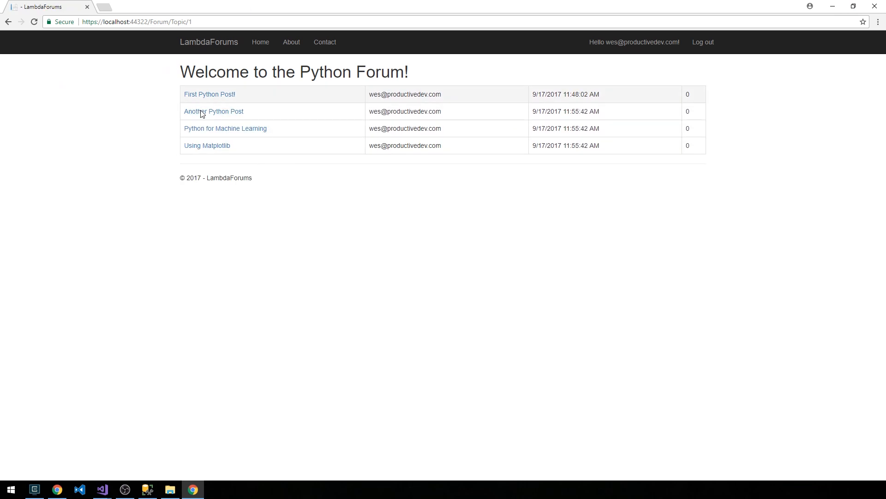
Step: Open the 'Another Python Post' link from the Forum/Topic/1 page
left_click(214, 111)
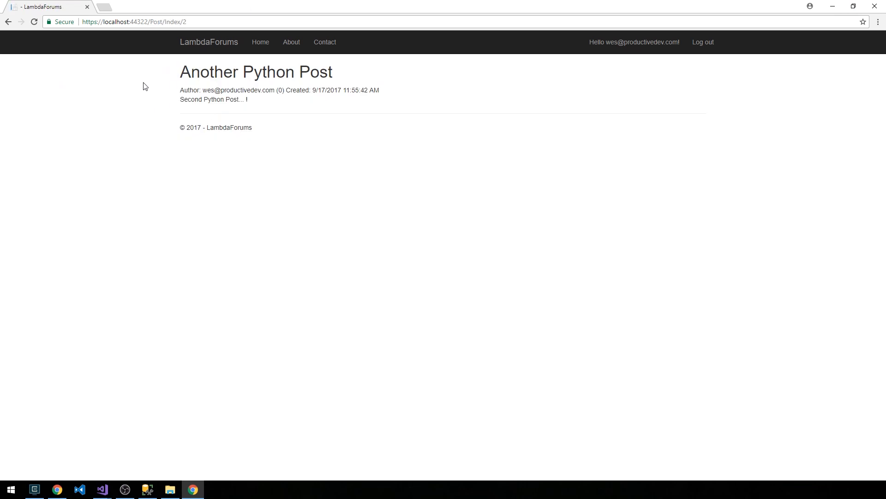
mouse_move(203, 111)
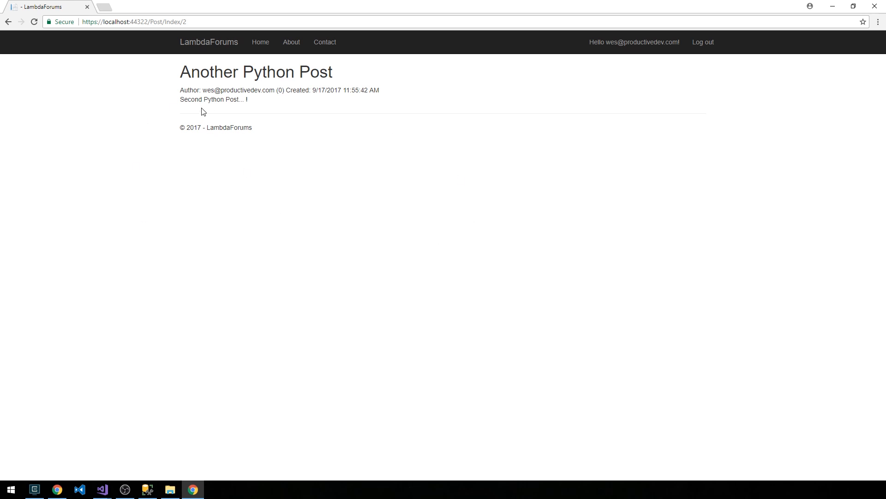